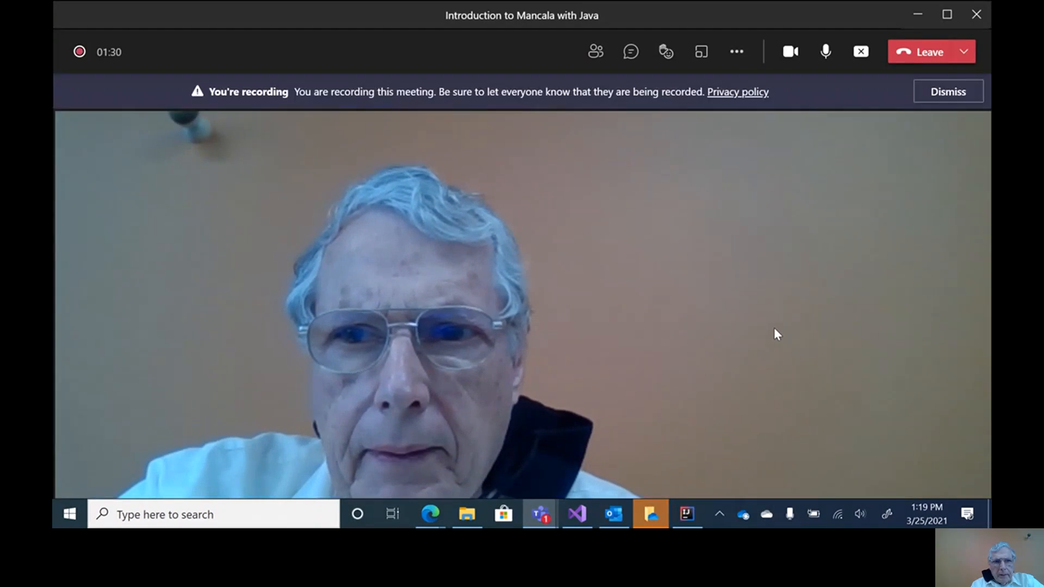
# Step: Open the Mancala 1 project folder through the File menu
pyautogui.click(947, 91)
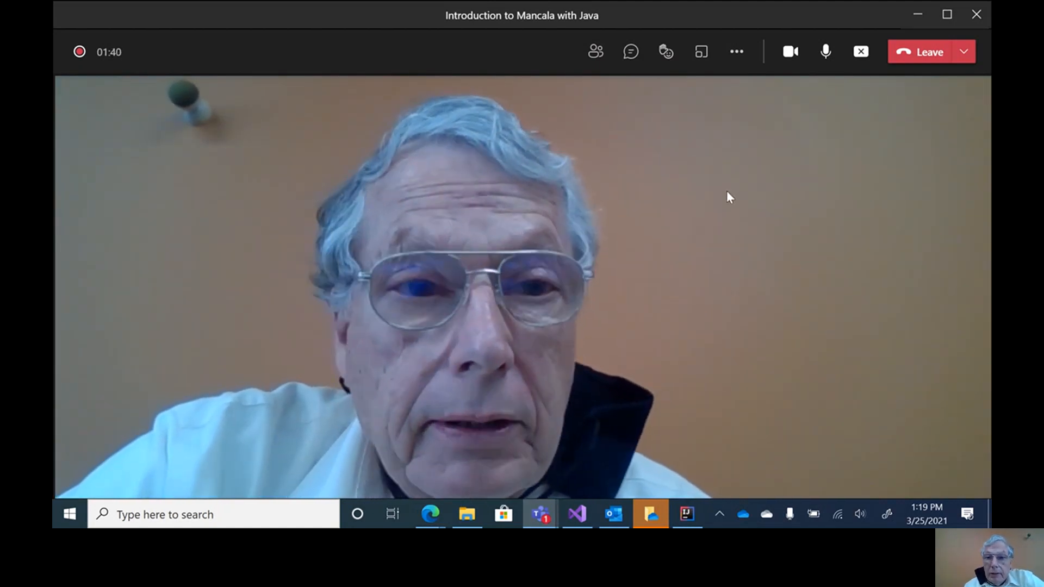
pyautogui.moveTo(732, 213)
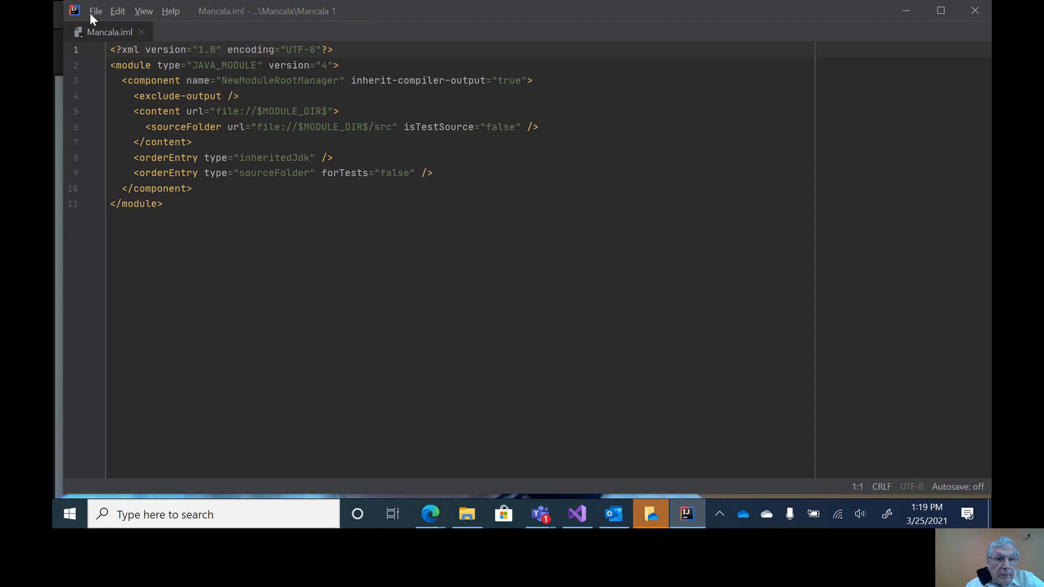
pyautogui.click(94, 11)
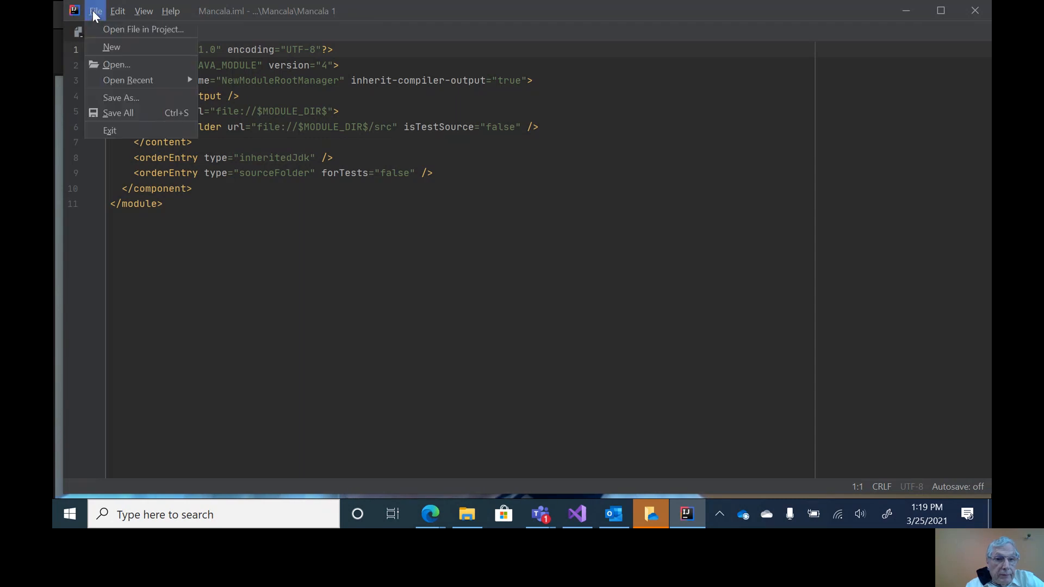
pyautogui.moveTo(142, 28)
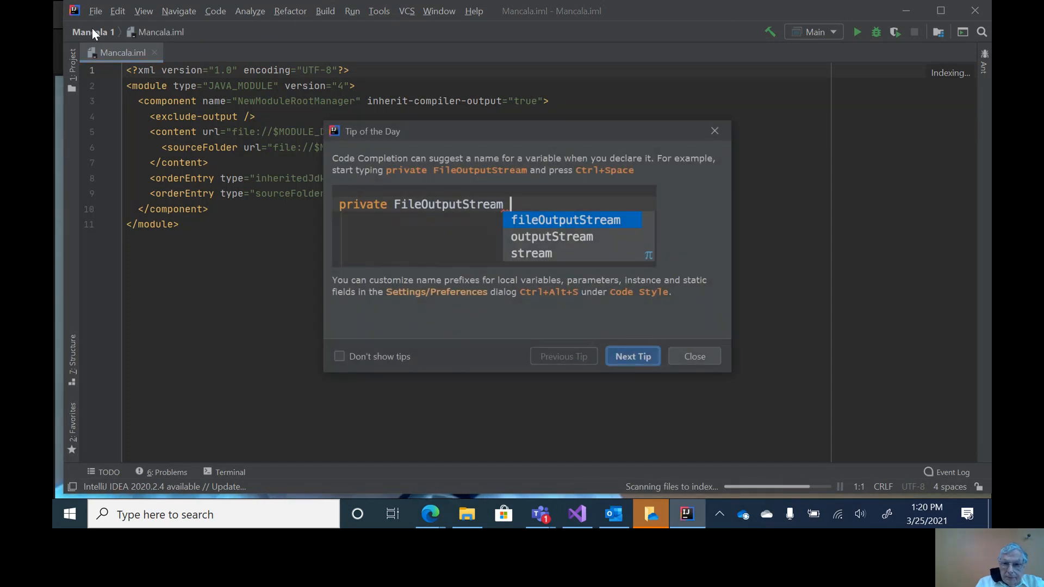
# Step: Dismiss the Tip of the Day and open Board.java from the src dropdown
pyautogui.click(695, 357)
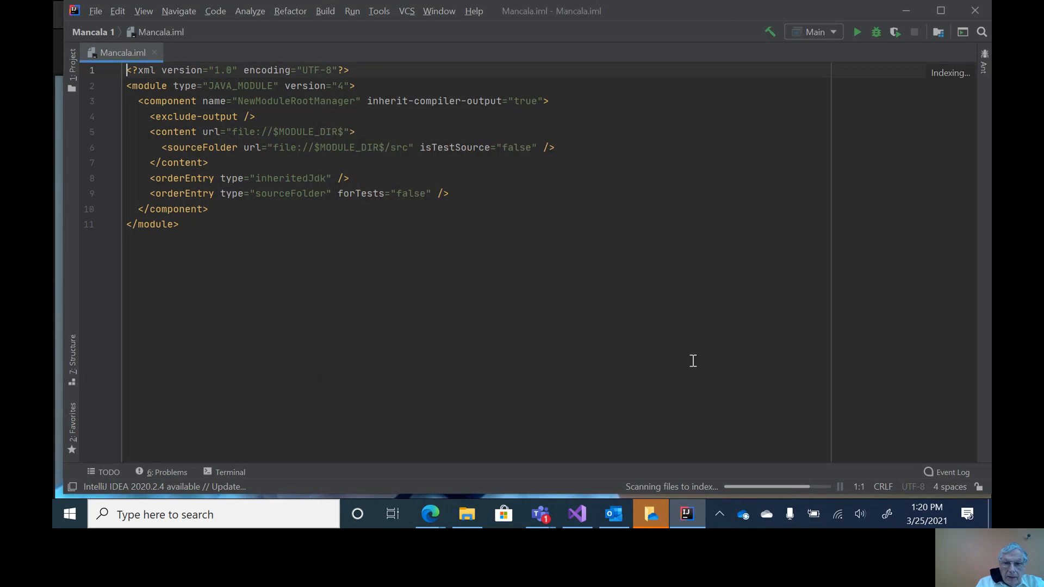
pyautogui.click(92, 31)
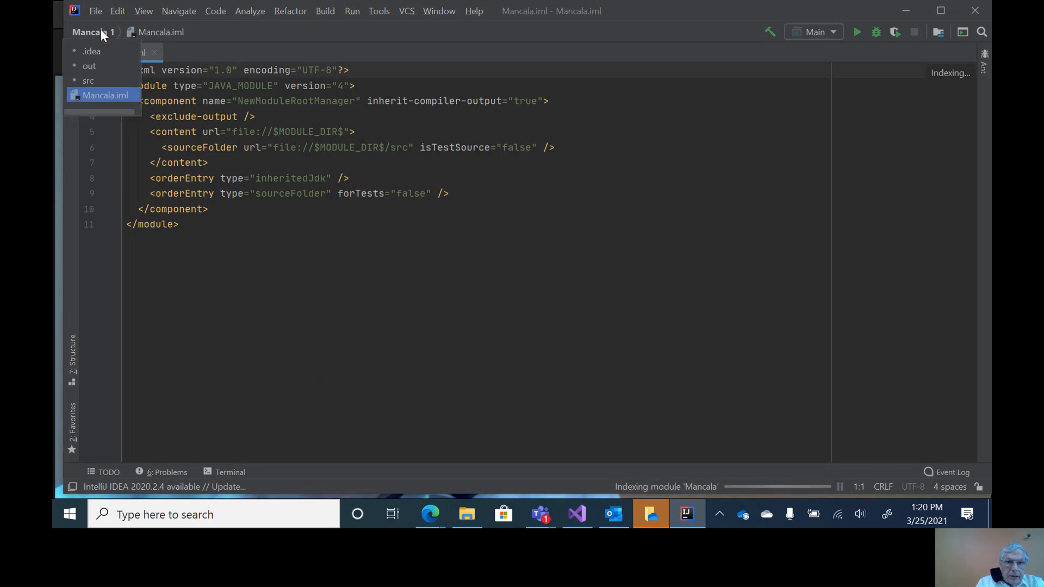
pyautogui.moveTo(88, 79)
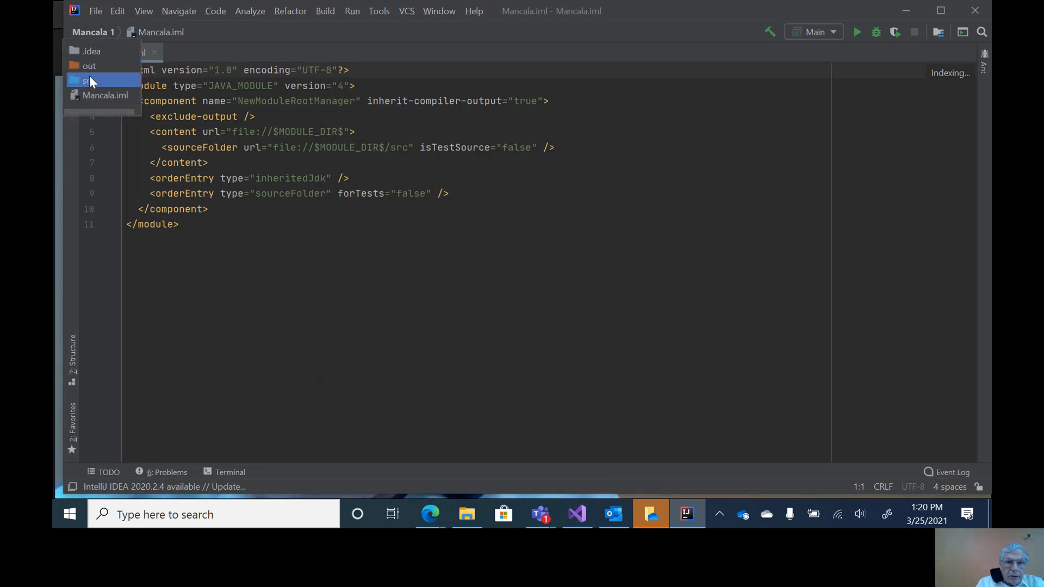
pyautogui.click(84, 80)
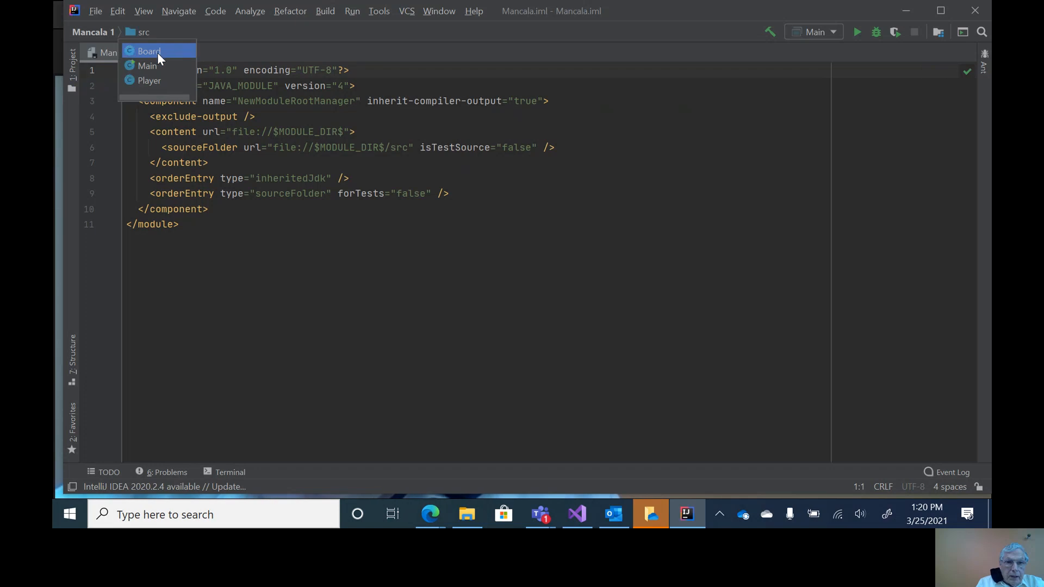
pyautogui.click(149, 51)
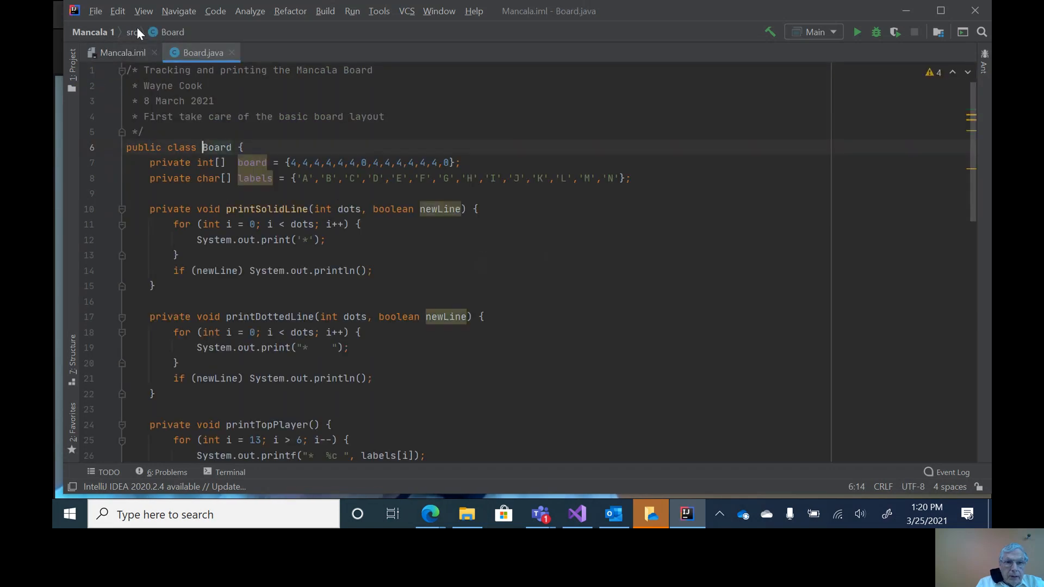
# Step: Open Main.java and Player.java from the src dropdown, each in its own tab
pyautogui.click(173, 32)
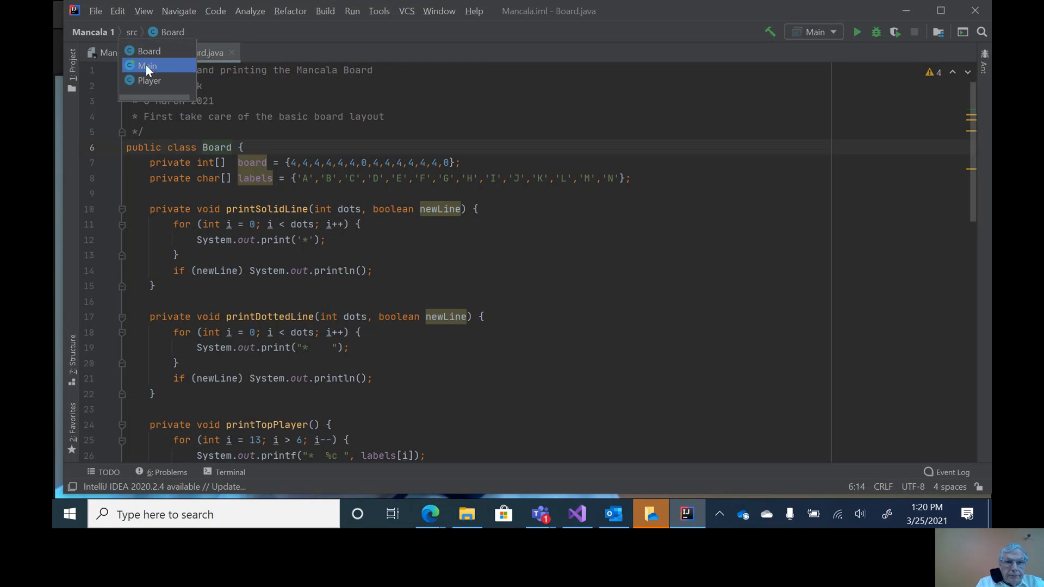
pyautogui.click(148, 65)
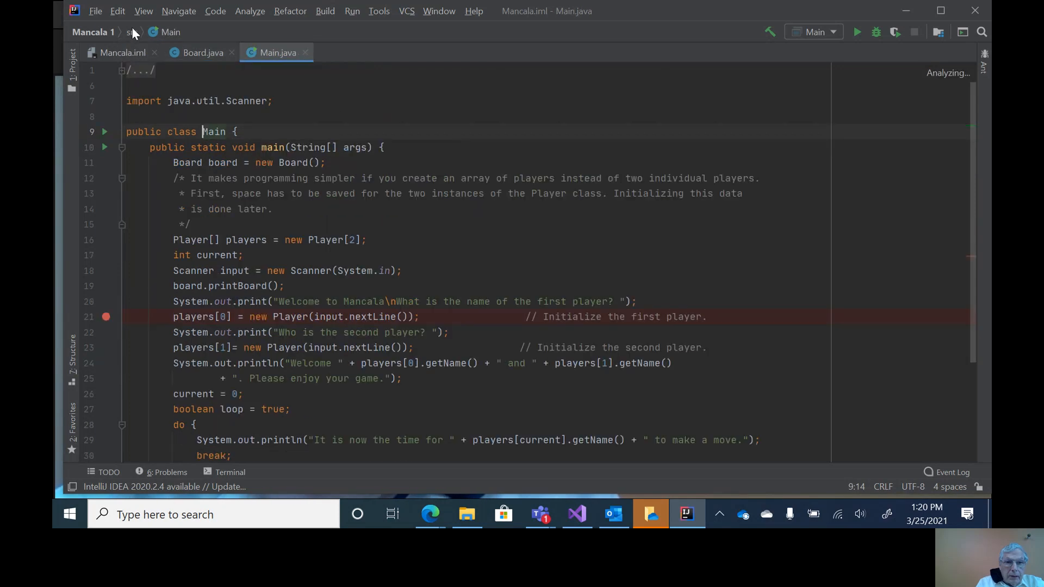
pyautogui.click(132, 31)
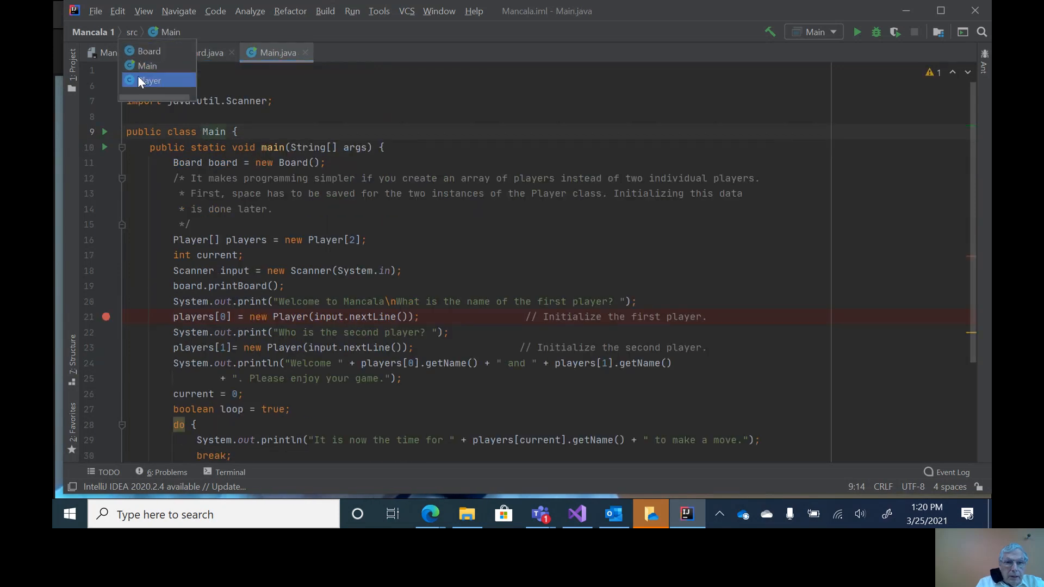
pyautogui.click(150, 81)
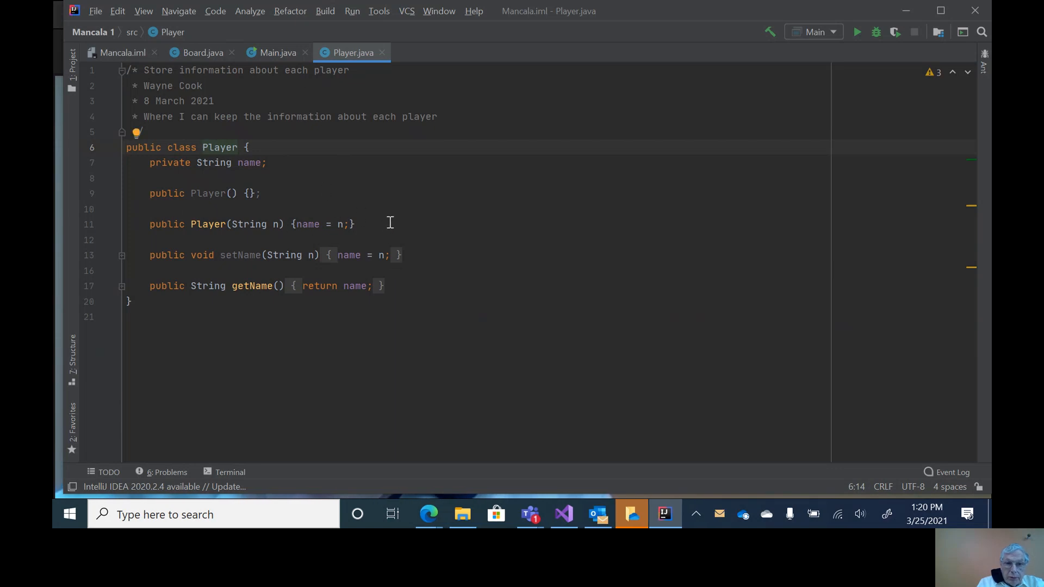
pyautogui.moveTo(373, 242)
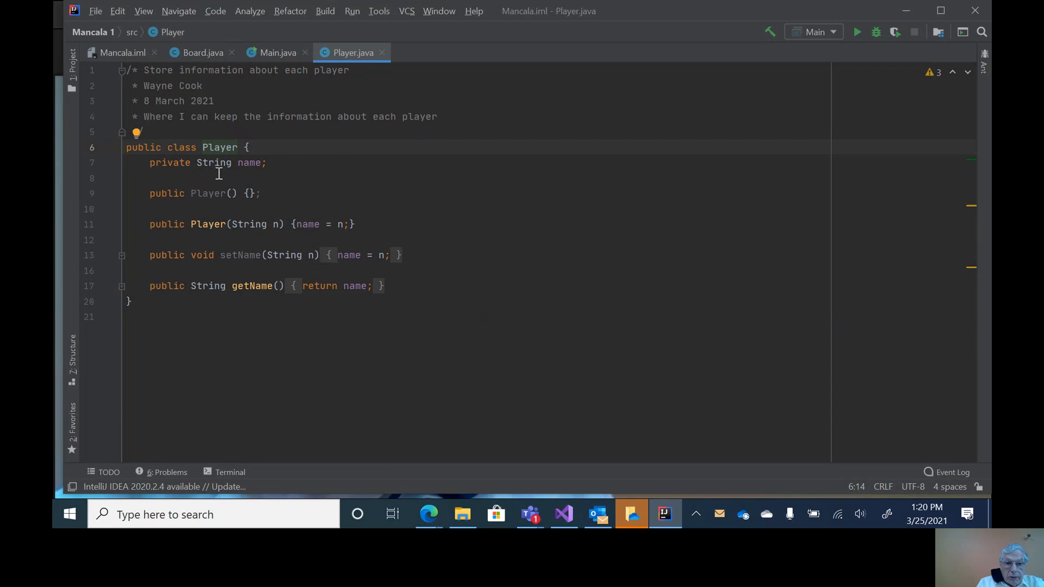
pyautogui.moveTo(340, 209)
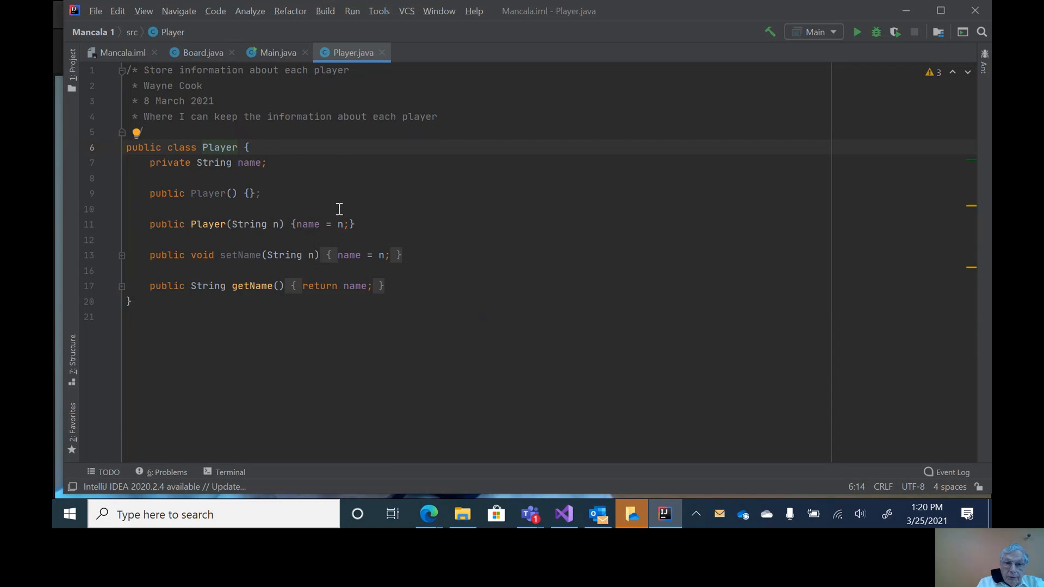
pyautogui.moveTo(277, 179)
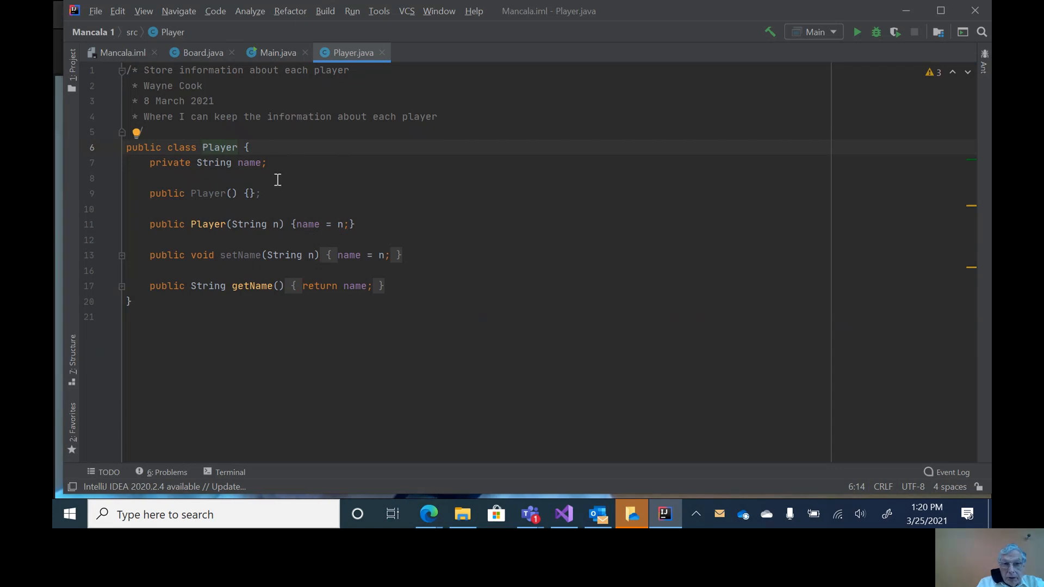
pyautogui.moveTo(336, 222)
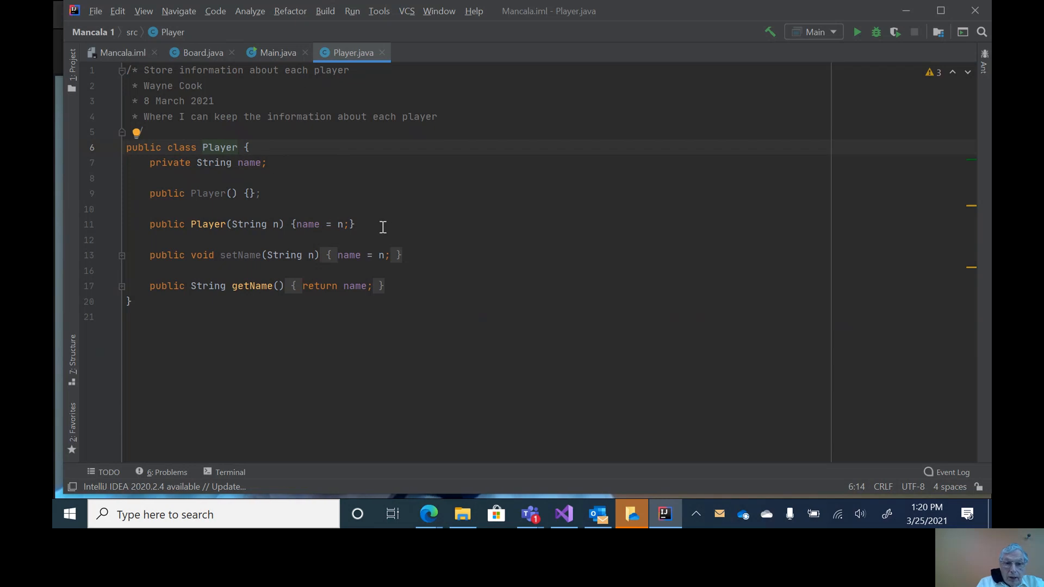
pyautogui.moveTo(353, 214)
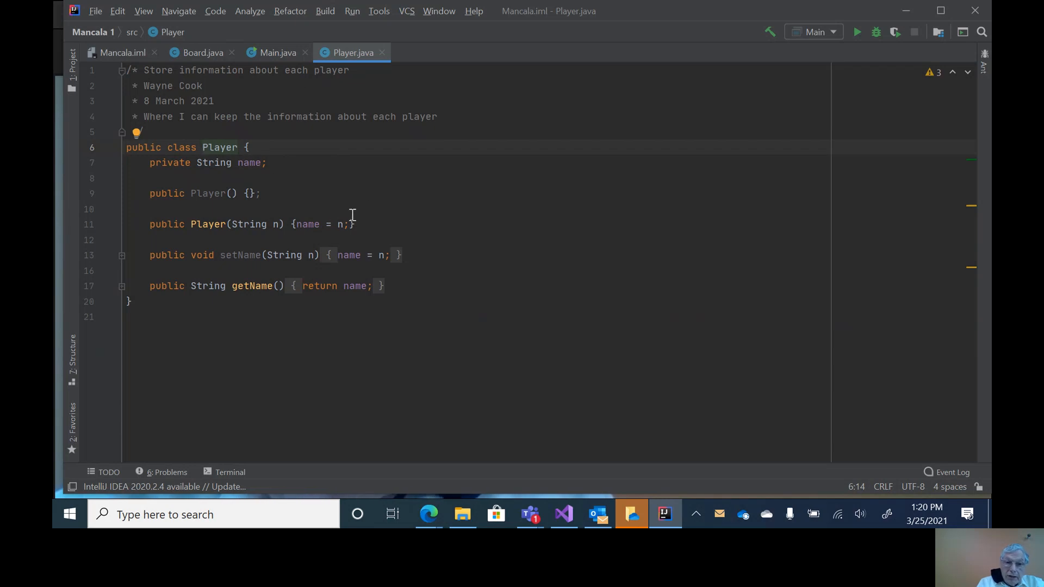
pyautogui.moveTo(391, 206)
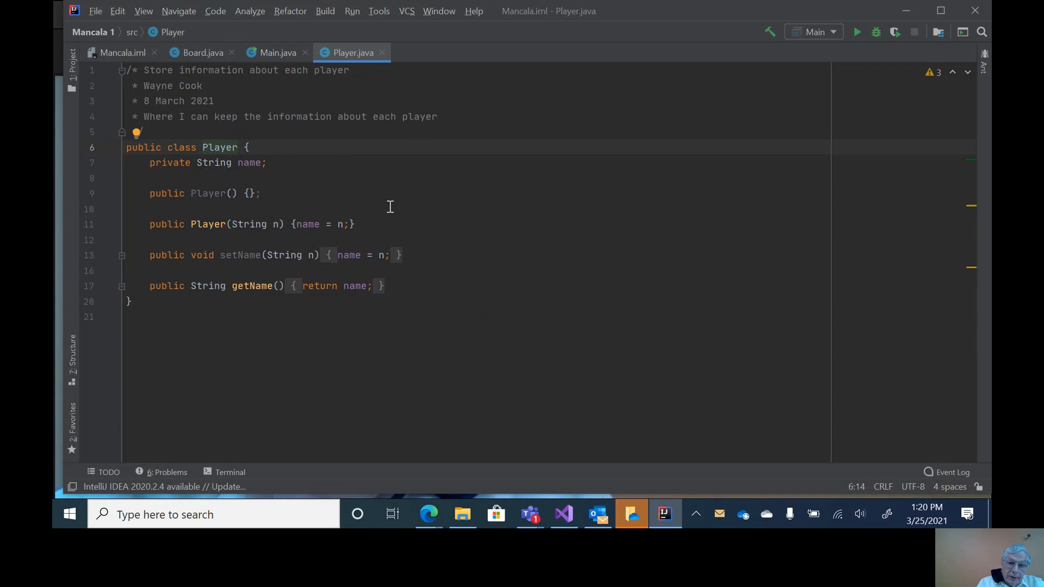
pyautogui.moveTo(260, 255)
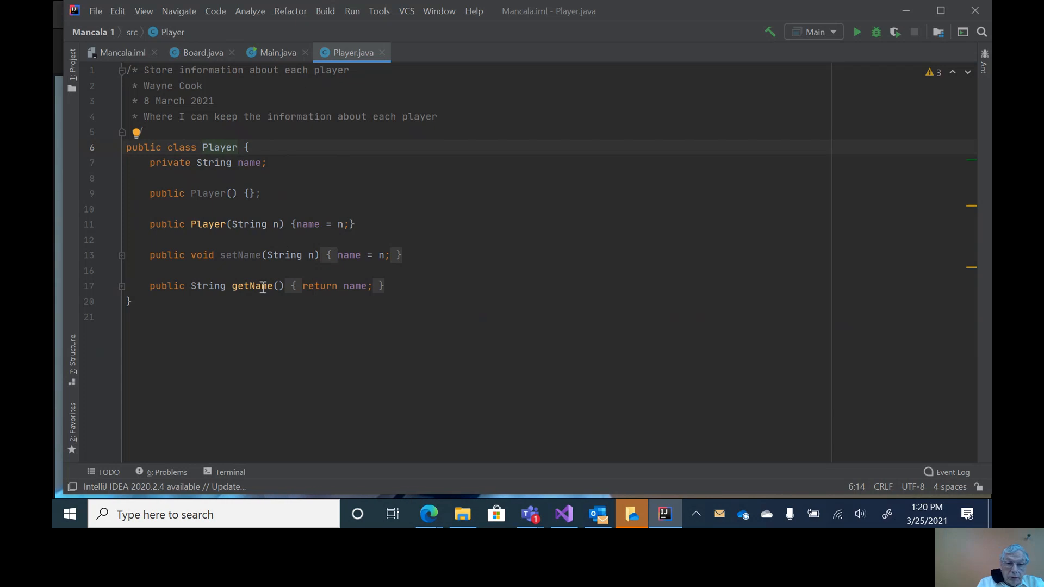
pyautogui.moveTo(436, 304)
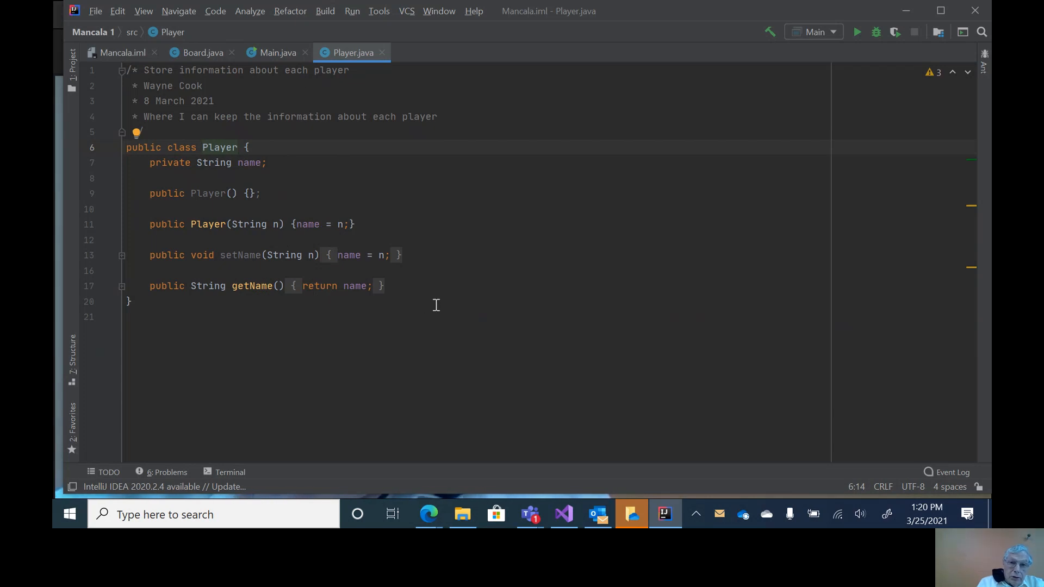
pyautogui.moveTo(320, 161)
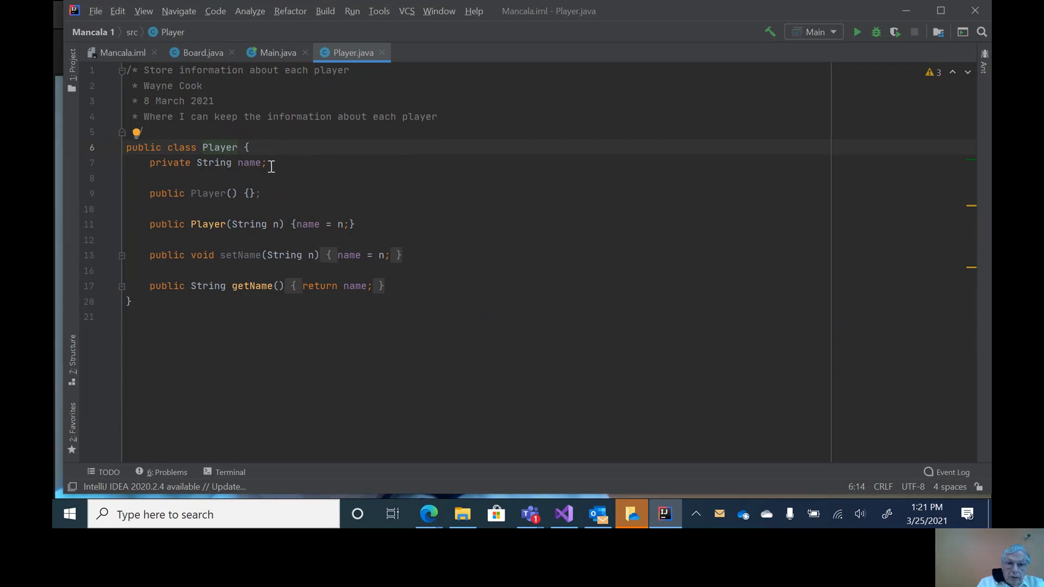
pyautogui.moveTo(282, 189)
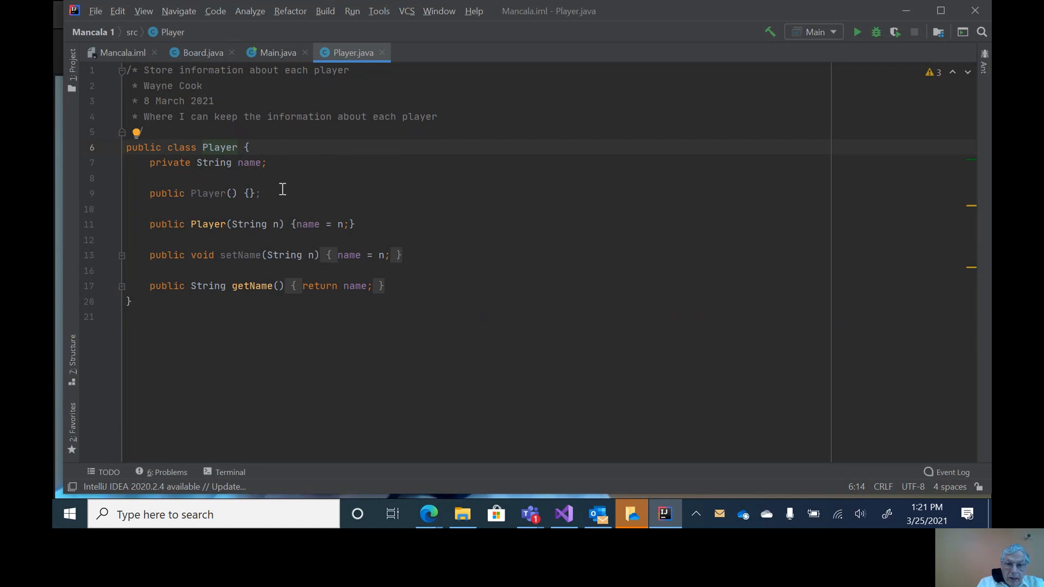
pyautogui.moveTo(331, 231)
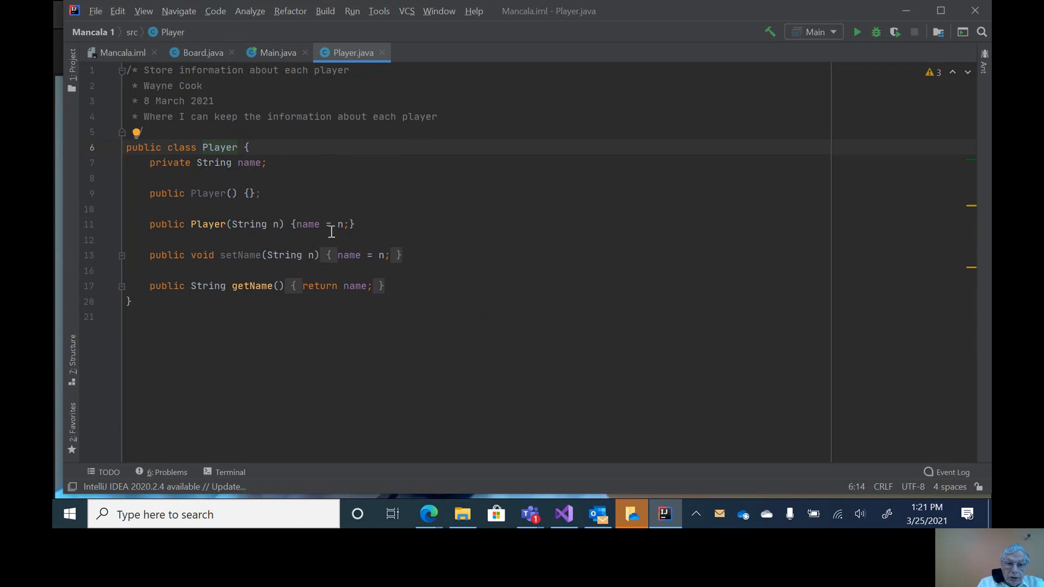
pyautogui.moveTo(300, 259)
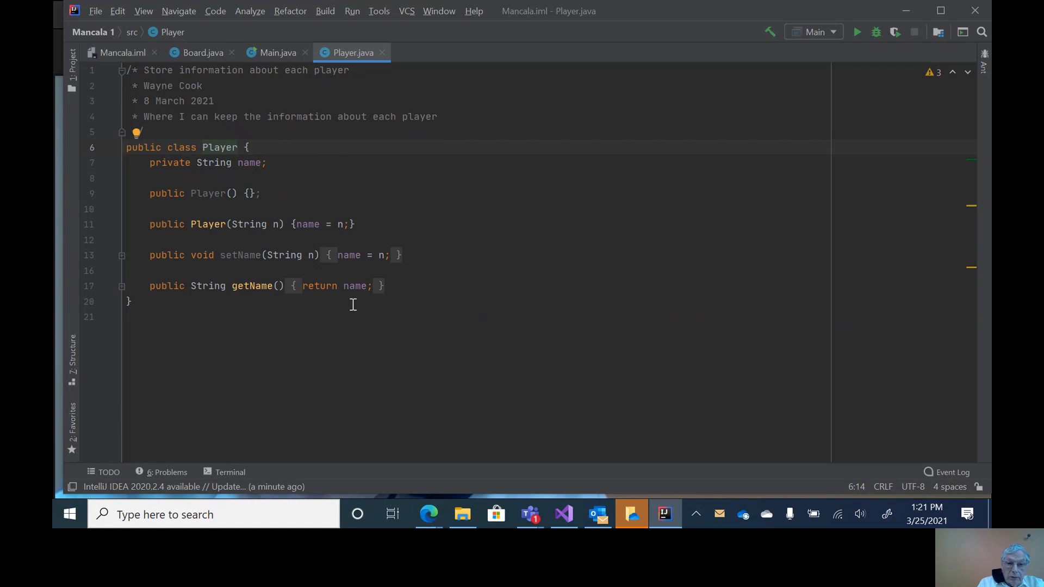
pyautogui.moveTo(448, 99)
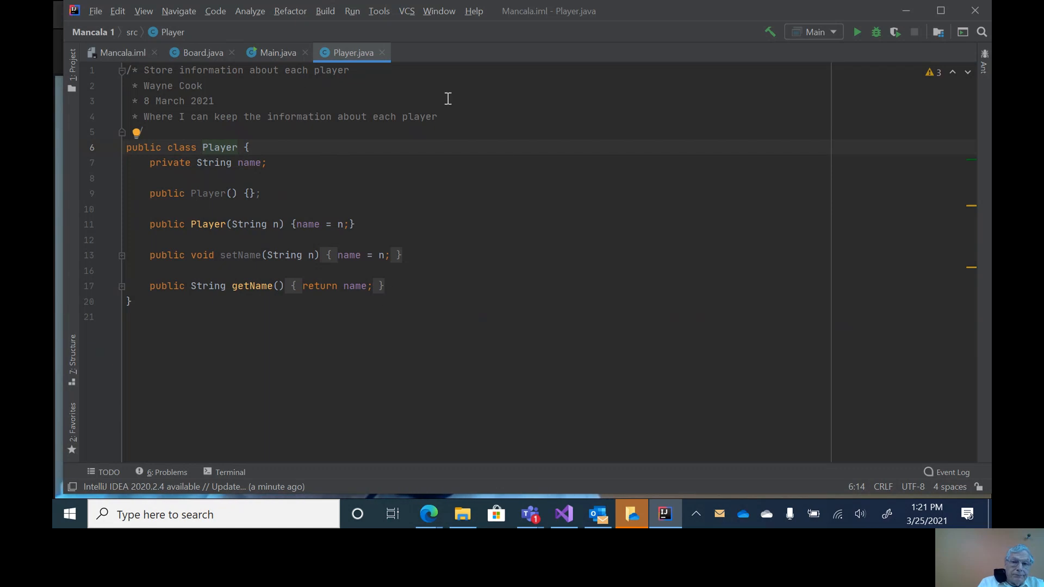
pyautogui.moveTo(198, 52)
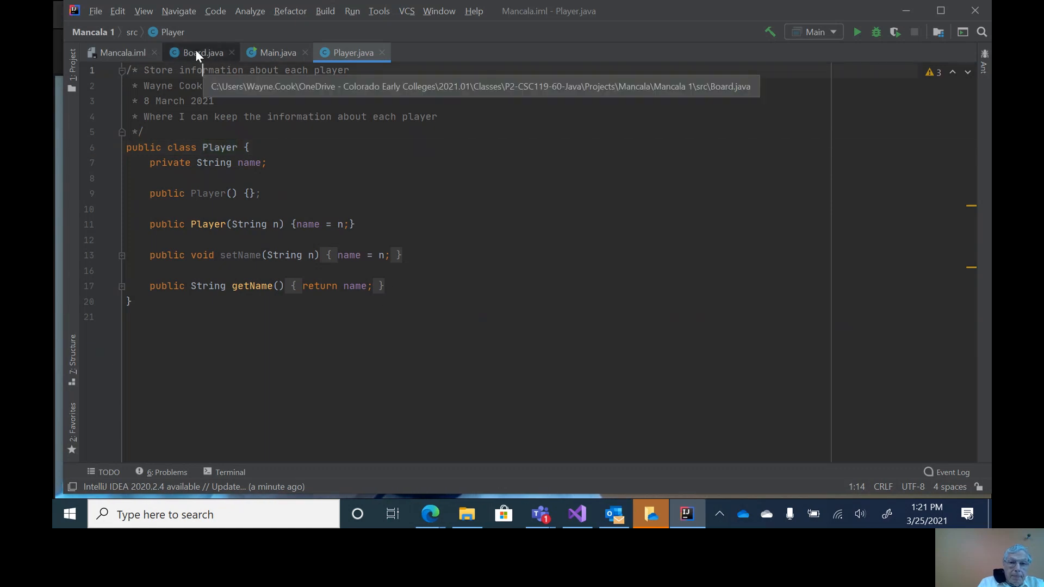
pyautogui.click(198, 52)
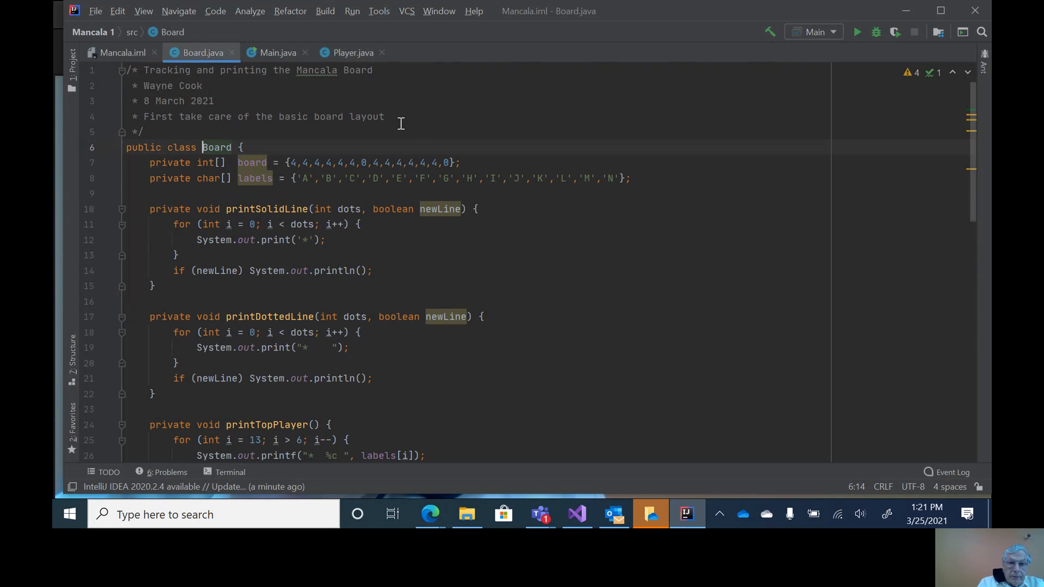
pyautogui.scroll(-3)
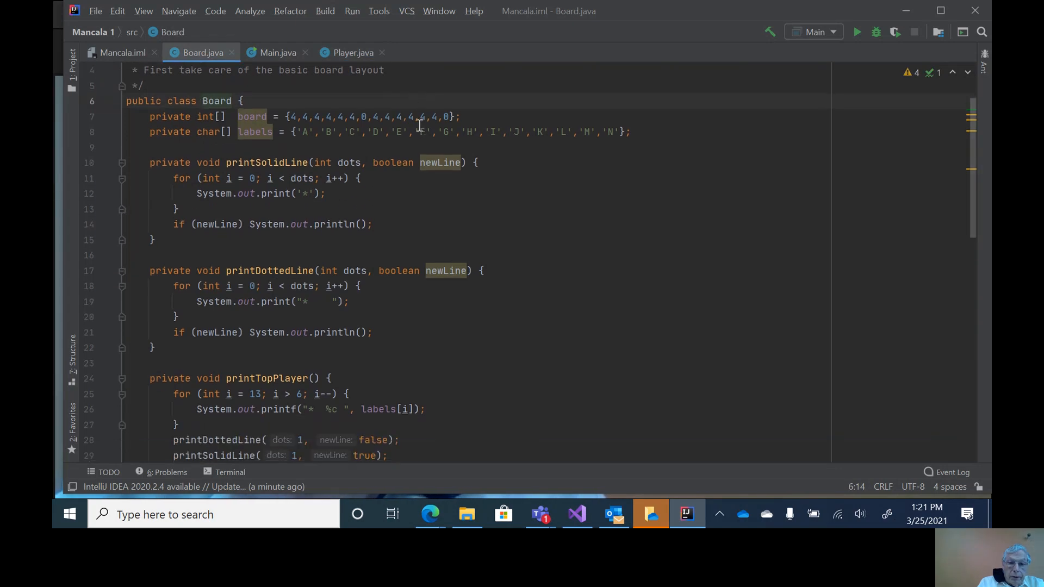
pyautogui.scroll(3)
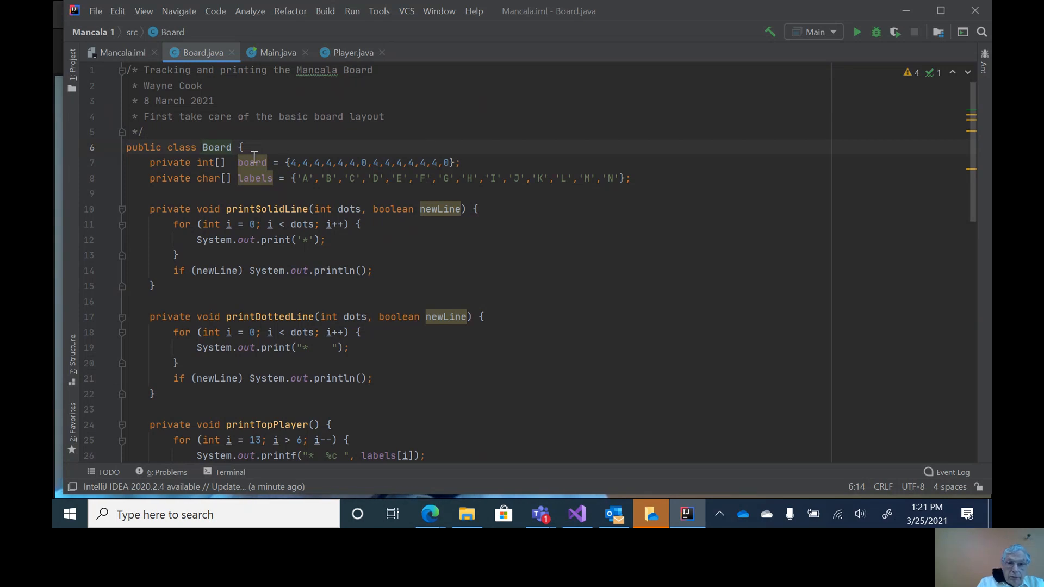
pyautogui.moveTo(205, 147)
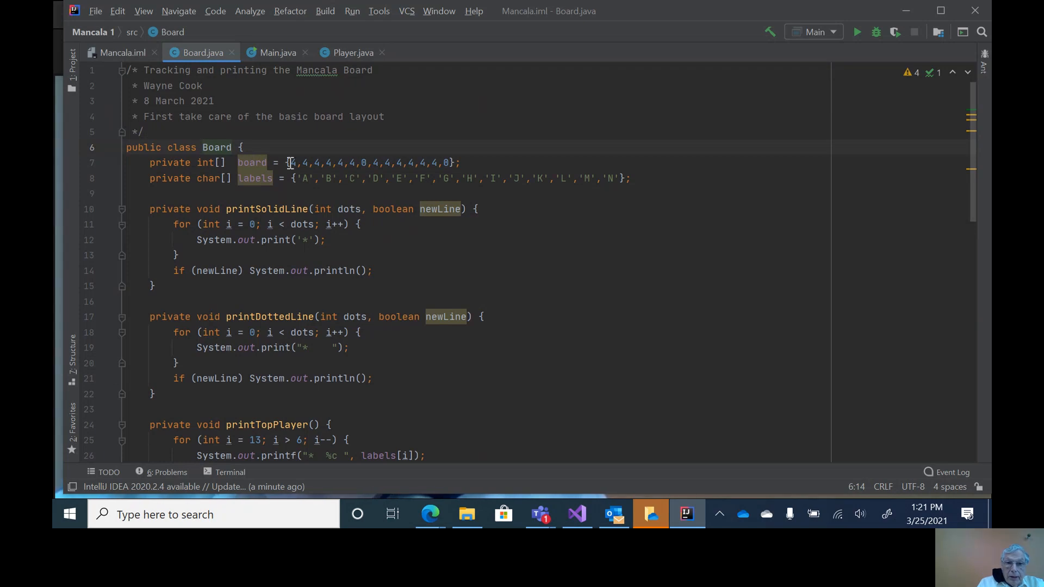
pyautogui.moveTo(363, 164)
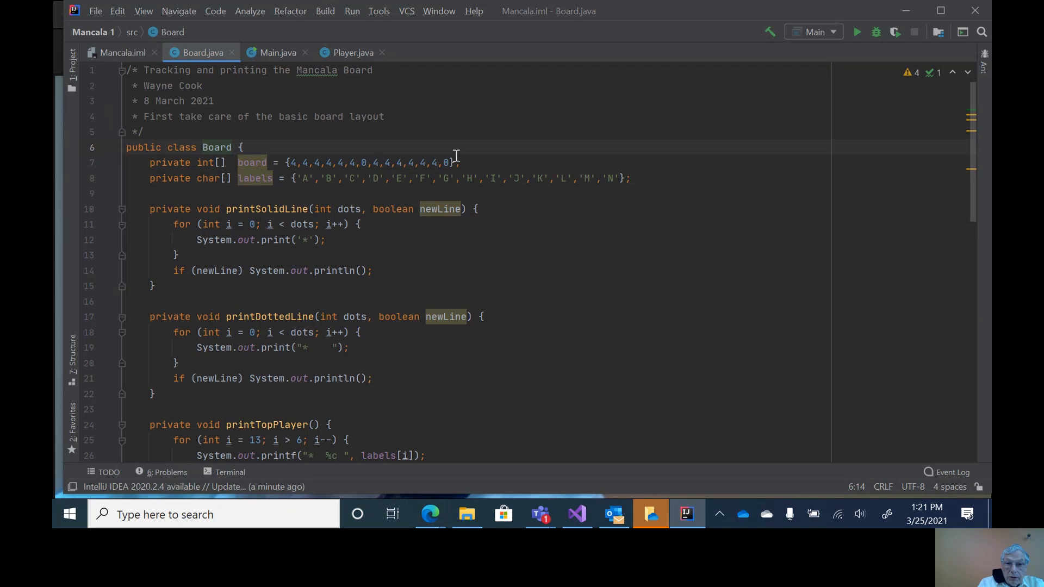
pyautogui.moveTo(504, 178)
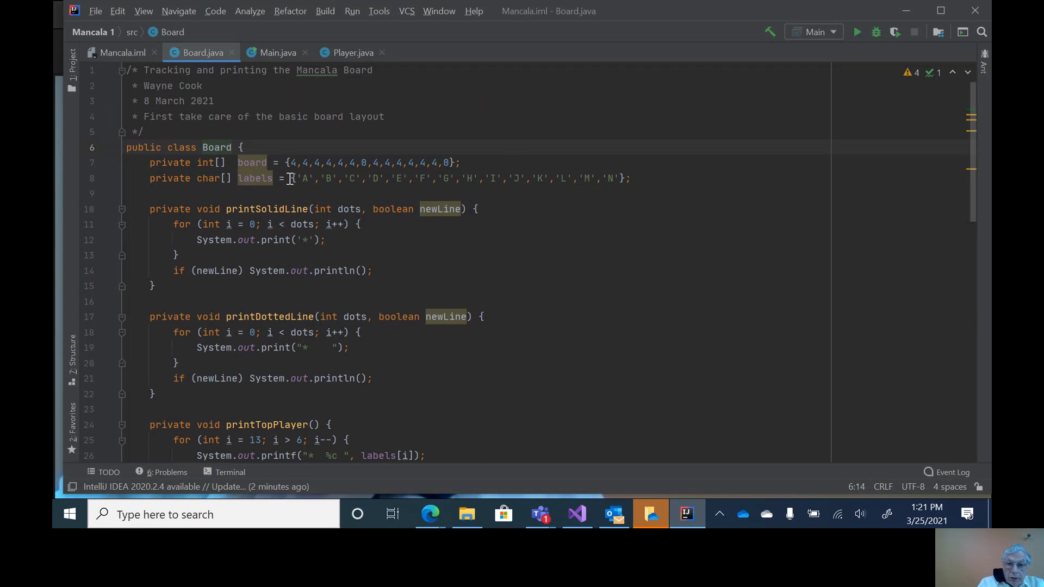
pyautogui.moveTo(532, 186)
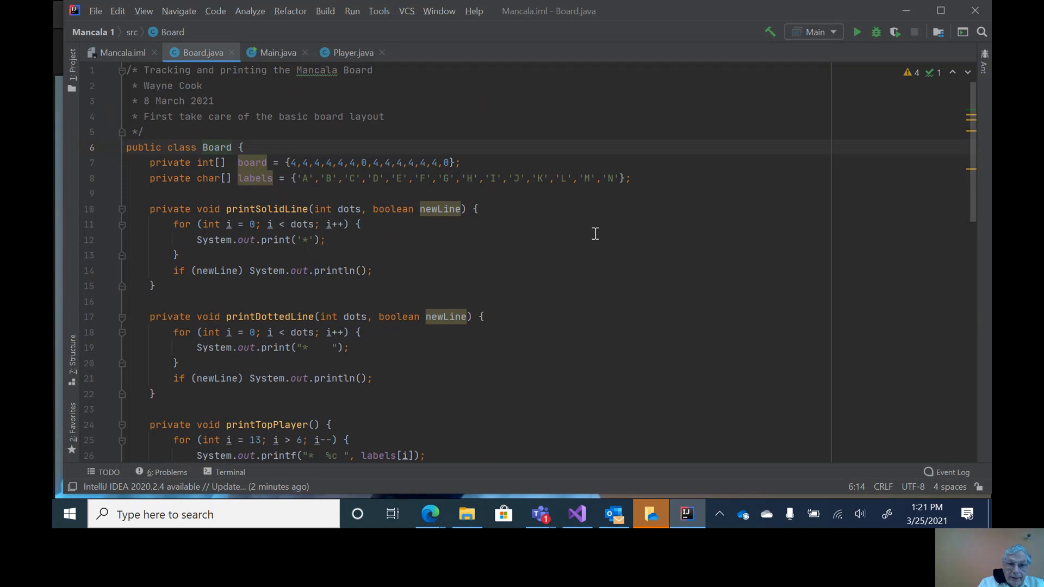
pyautogui.scroll(-3)
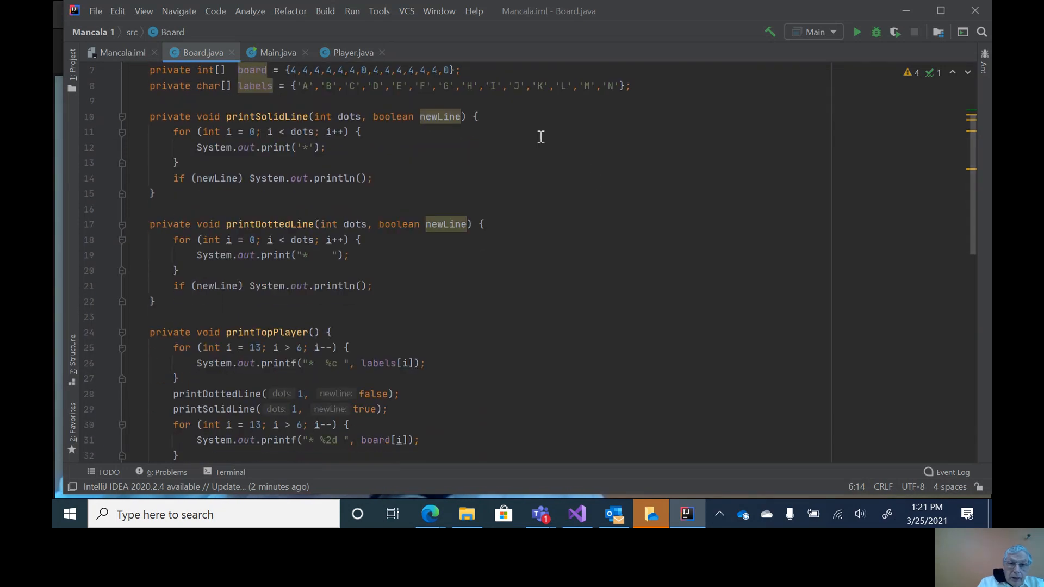
pyautogui.moveTo(398, 142)
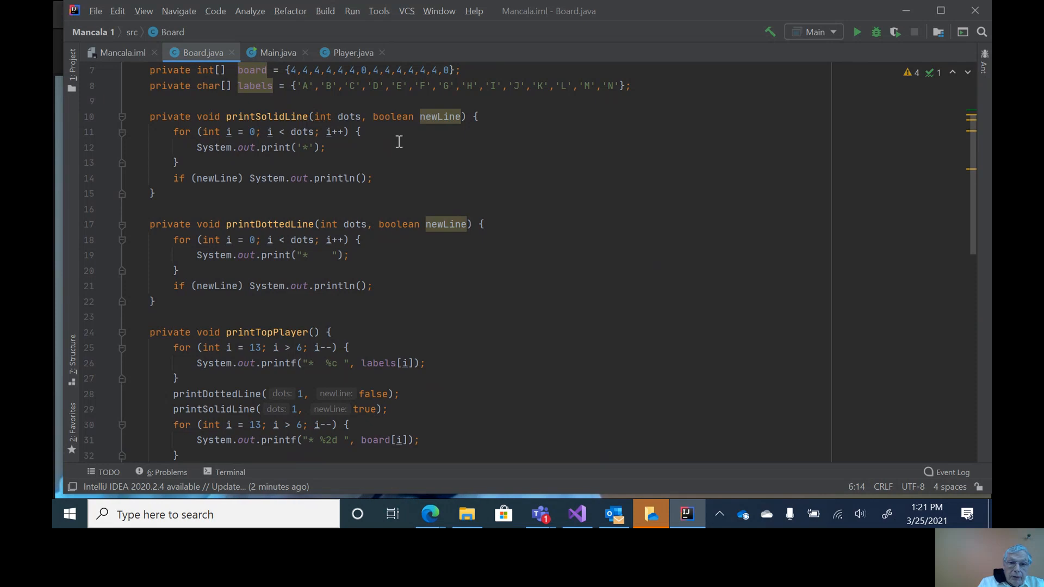
pyautogui.moveTo(366, 143)
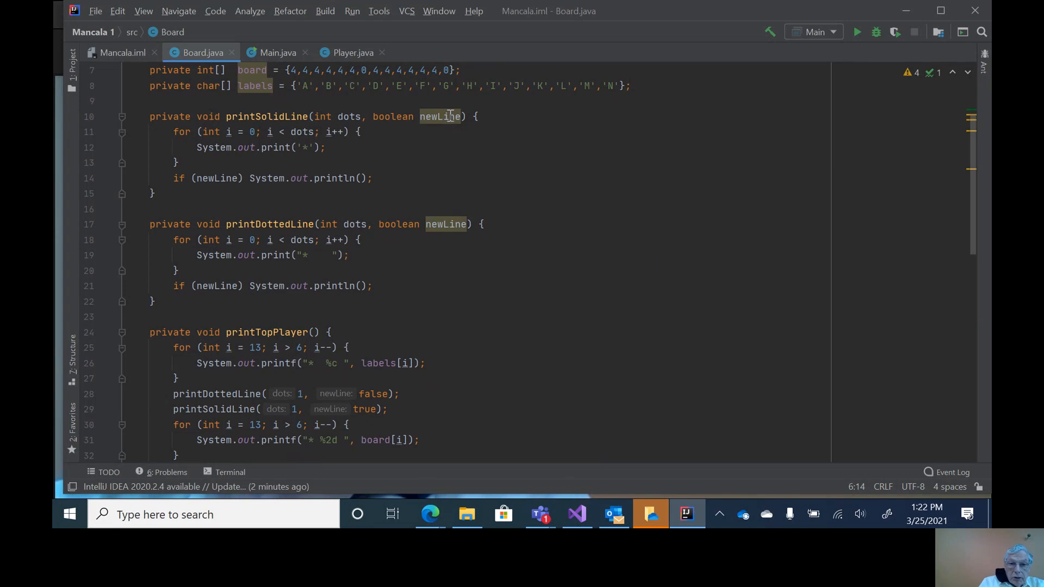
pyautogui.moveTo(489, 160)
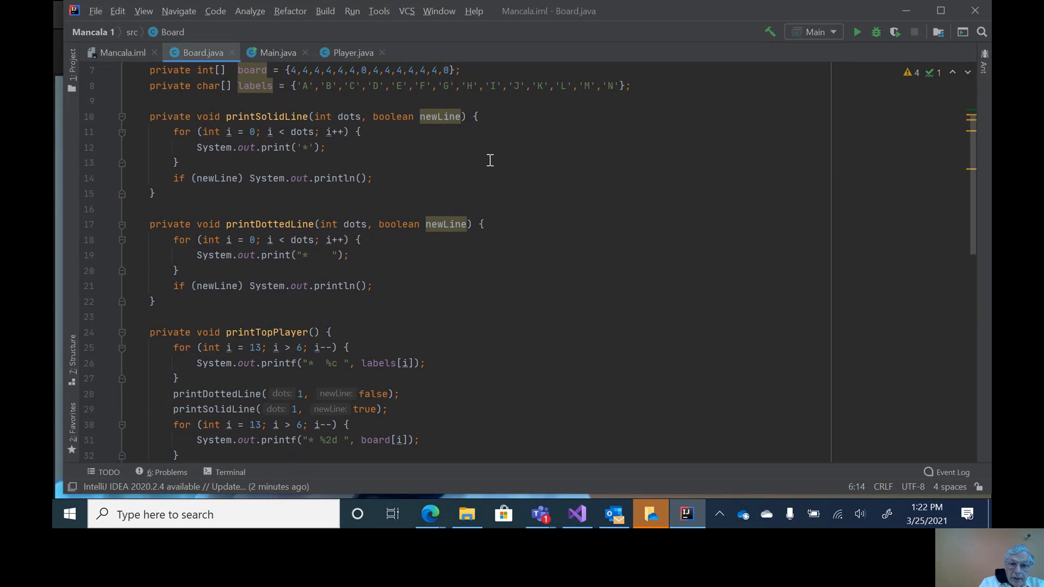
pyautogui.scroll(-3)
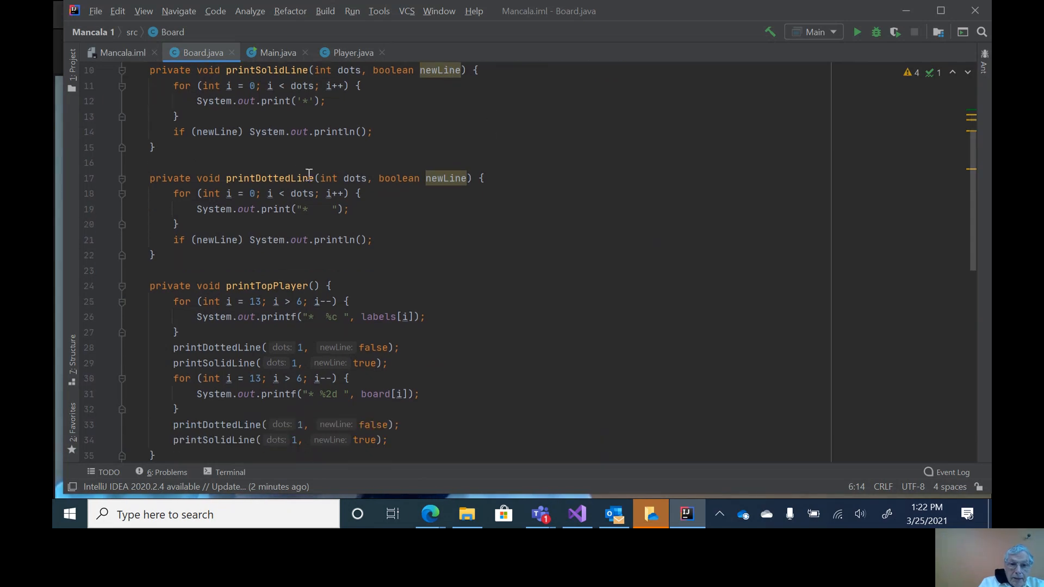
pyautogui.moveTo(304, 212)
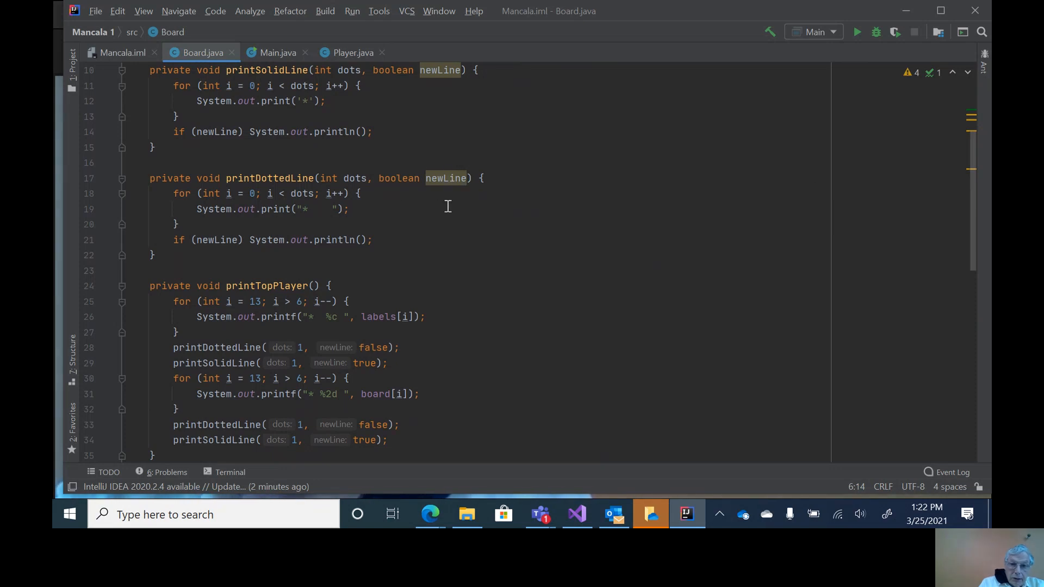
pyautogui.scroll(-3)
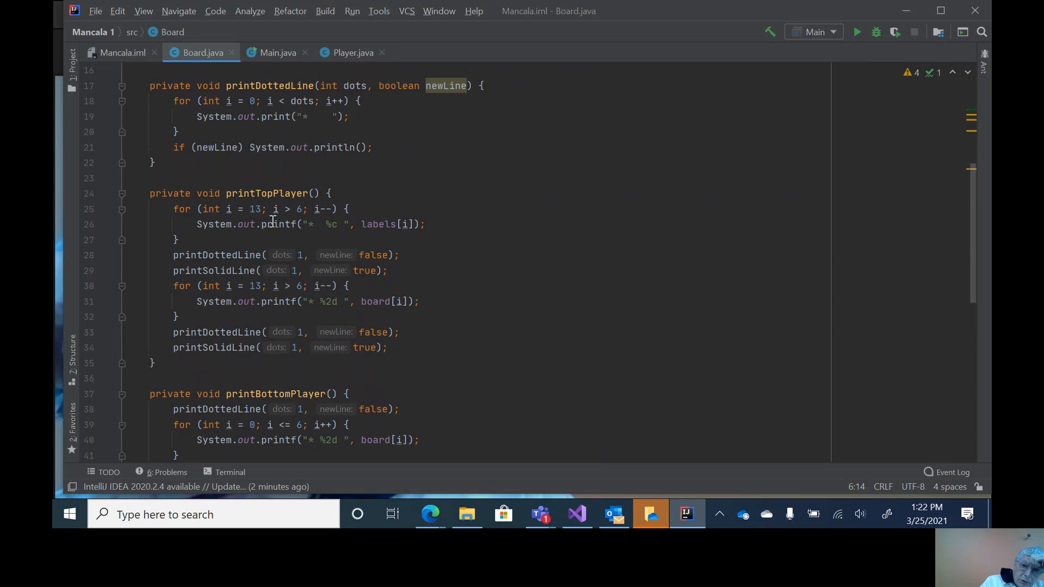
pyautogui.moveTo(326, 224)
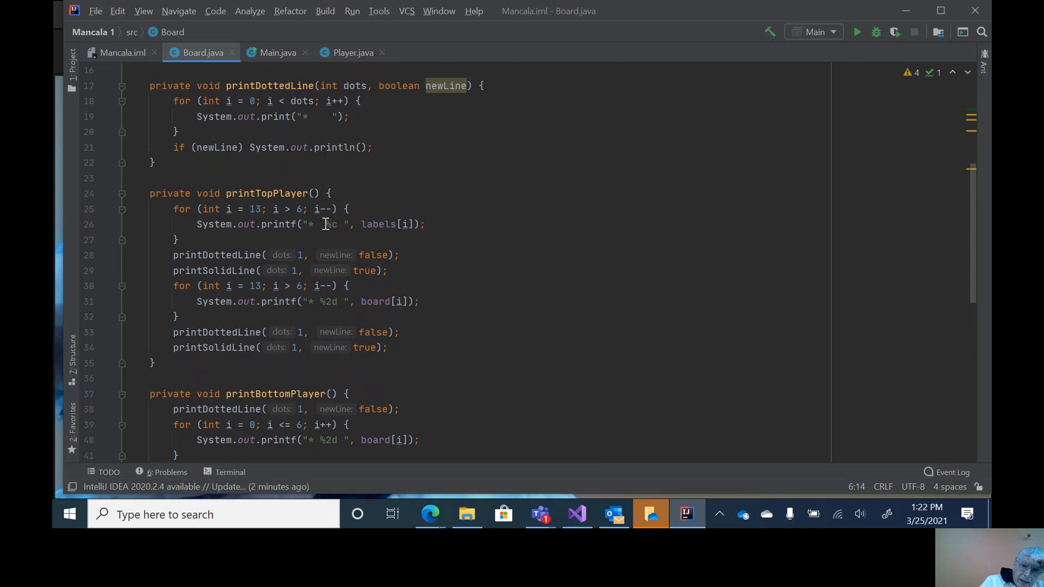
pyautogui.moveTo(326, 224)
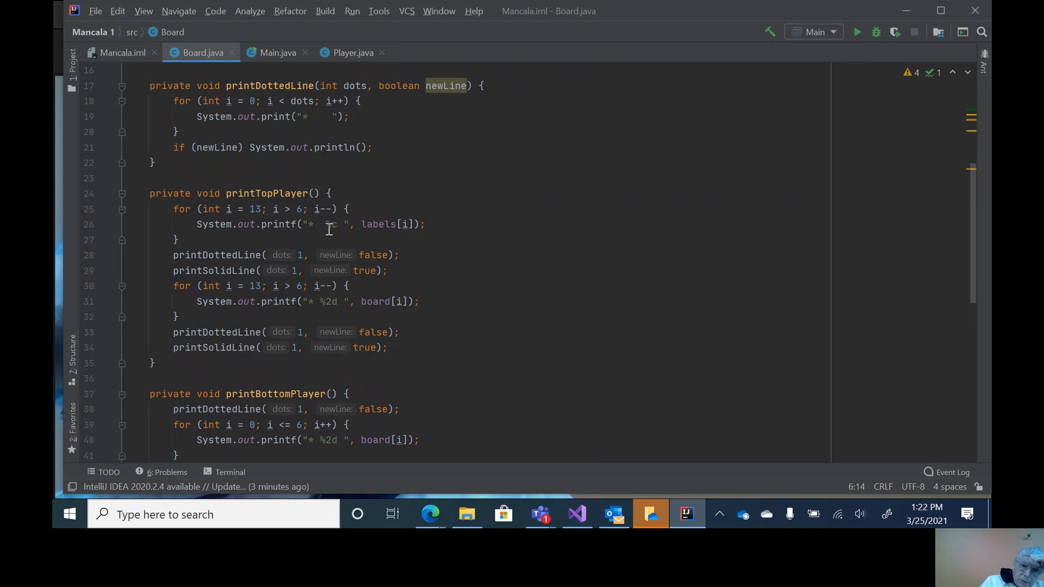
pyautogui.moveTo(328, 224)
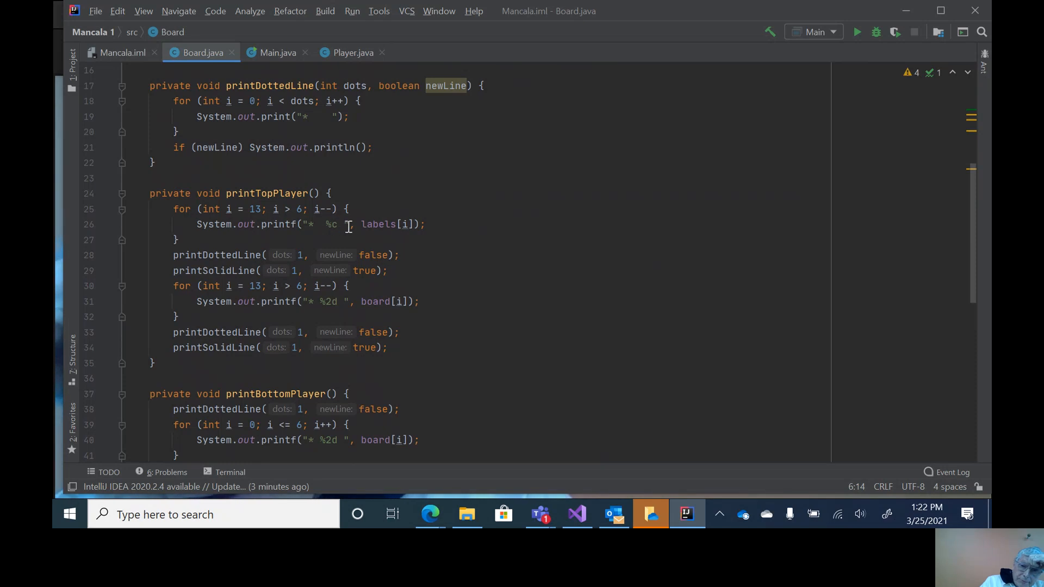
pyautogui.moveTo(324, 224)
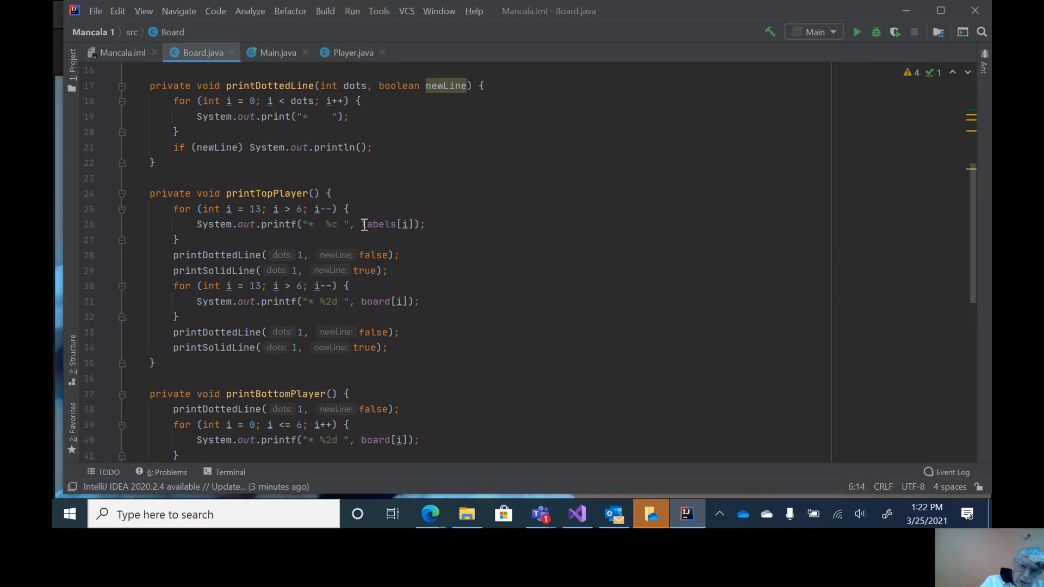
pyautogui.moveTo(355, 237)
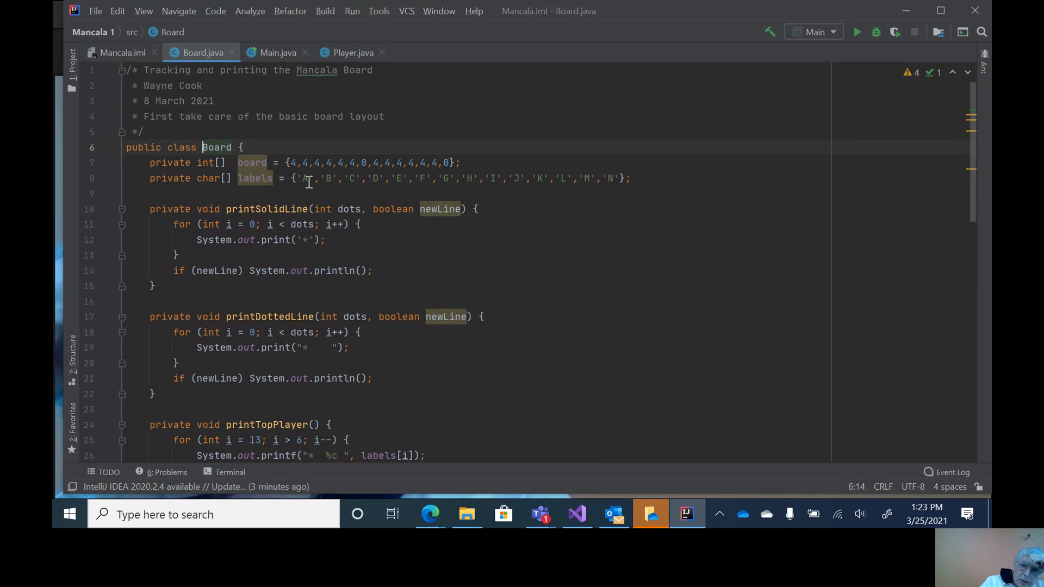
pyautogui.moveTo(543, 300)
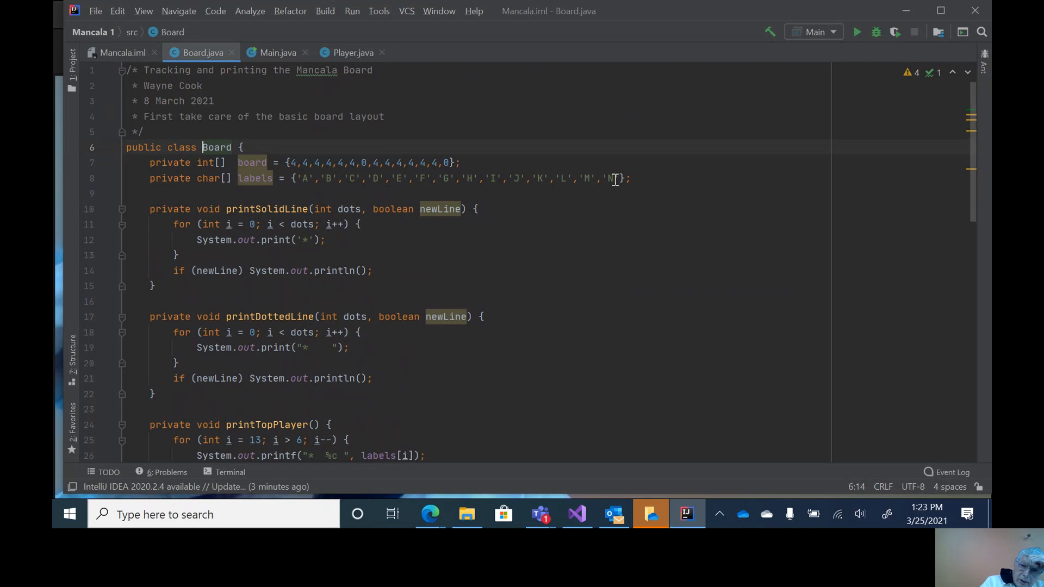
pyautogui.moveTo(617, 248)
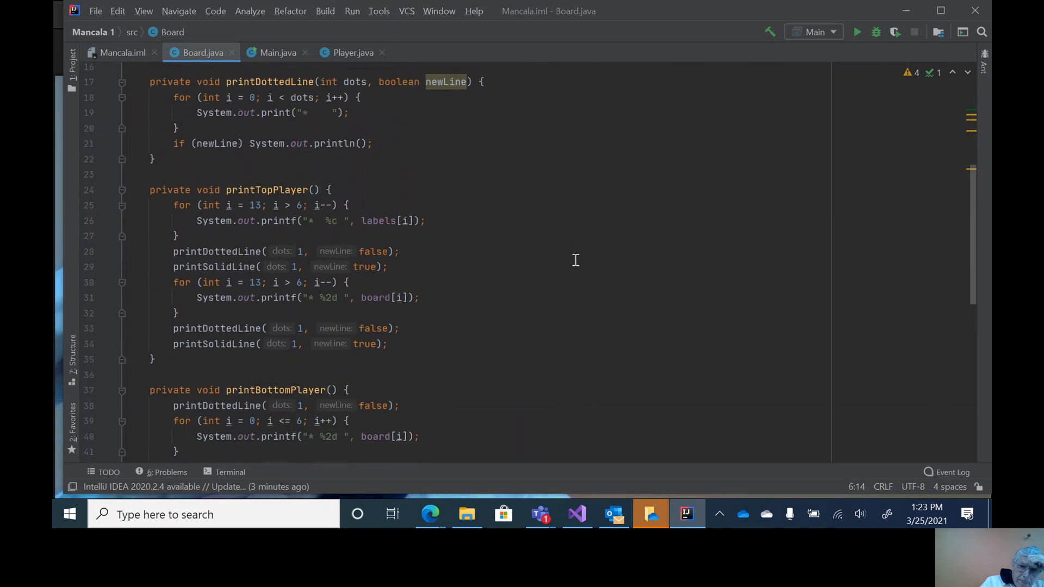
pyautogui.scroll(-3)
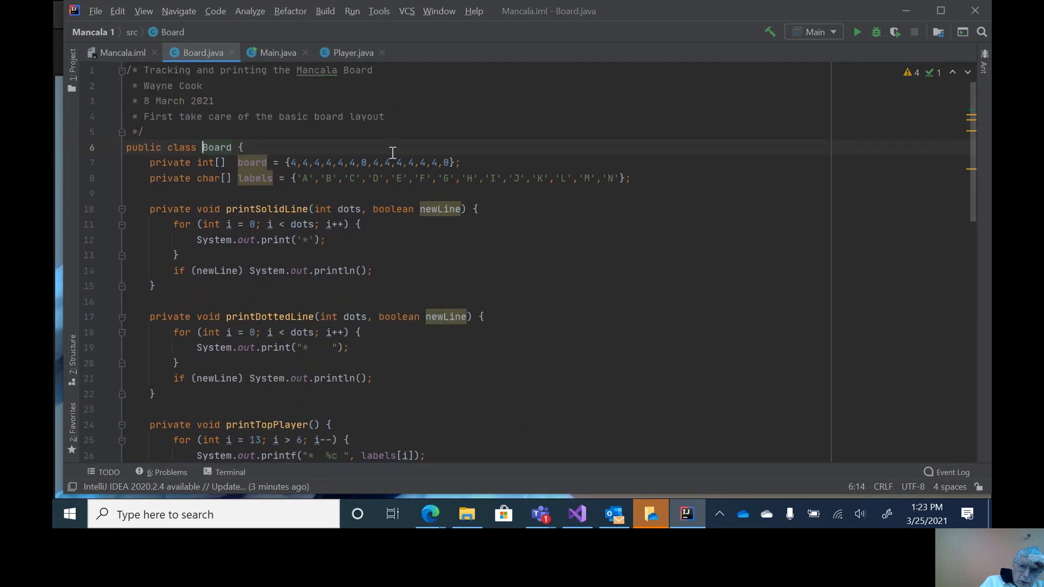
pyautogui.scroll(-3)
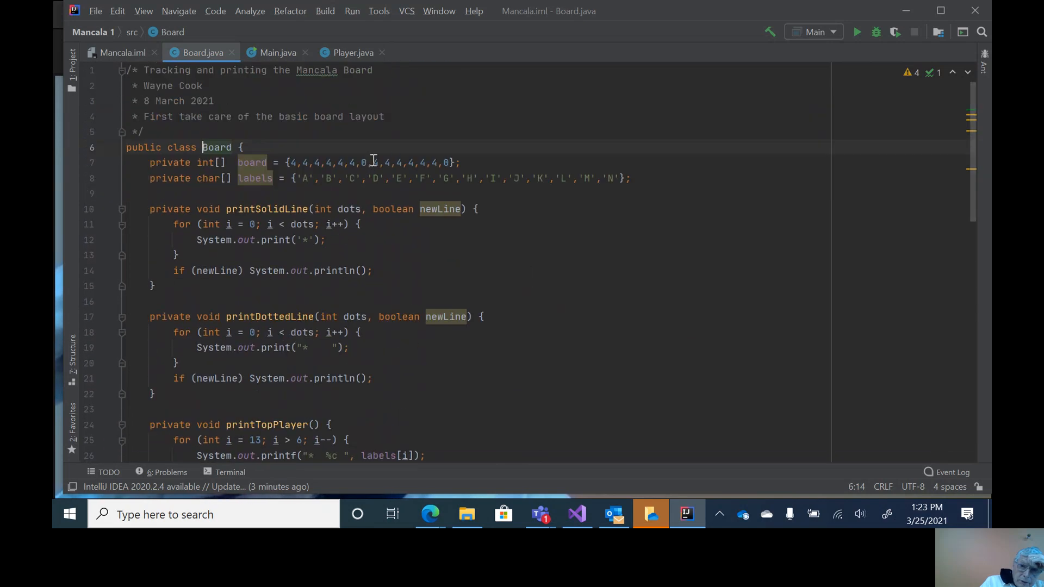
pyautogui.scroll(-3)
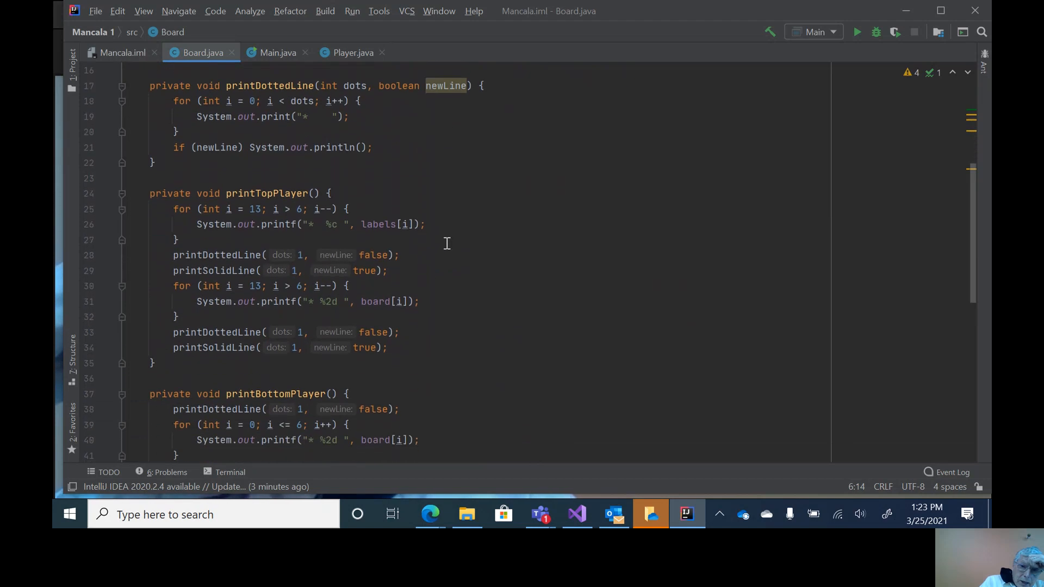
pyautogui.scroll(-3)
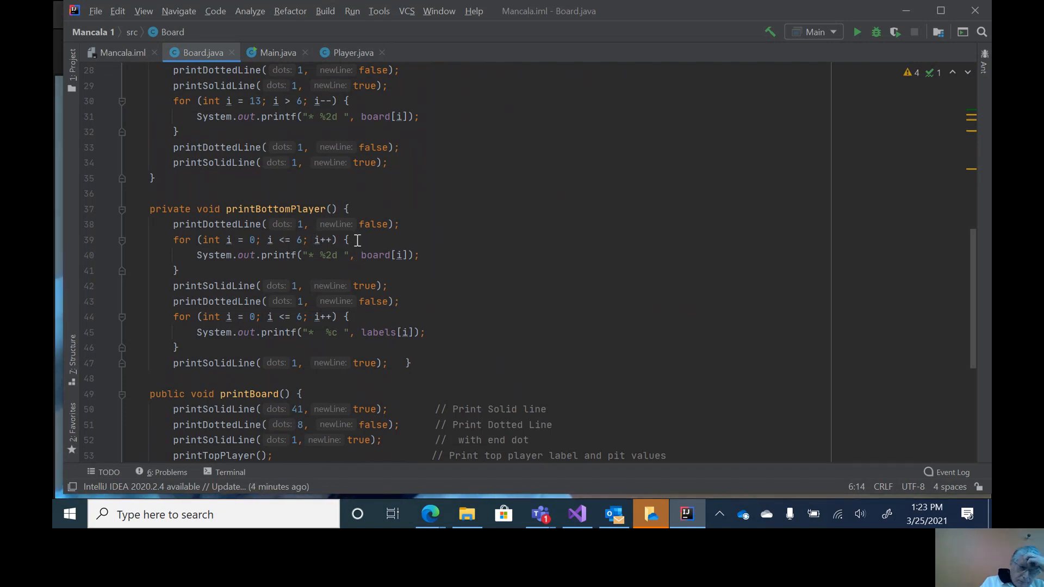
pyautogui.moveTo(302, 224)
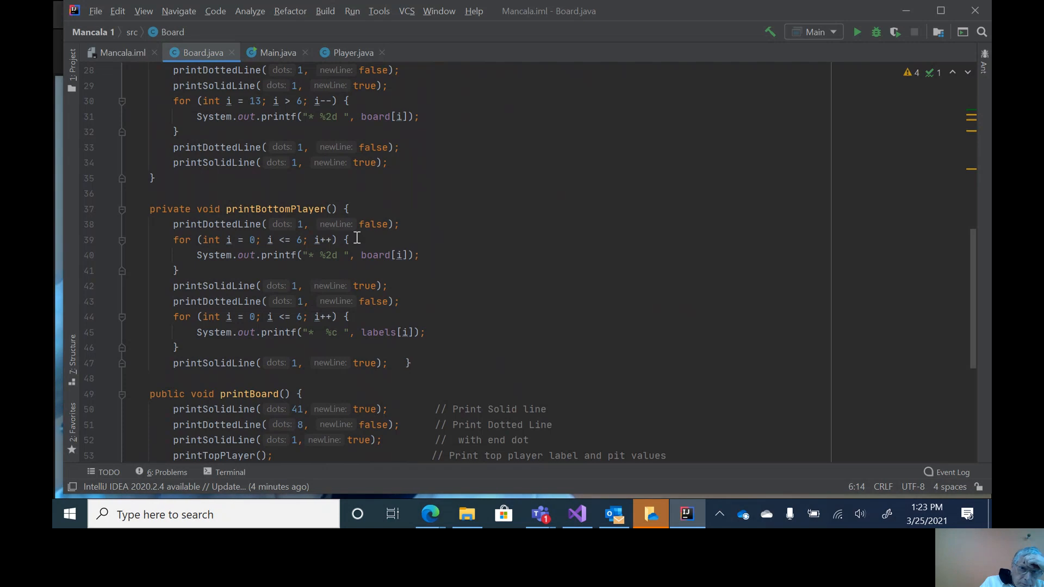
pyautogui.moveTo(446, 242)
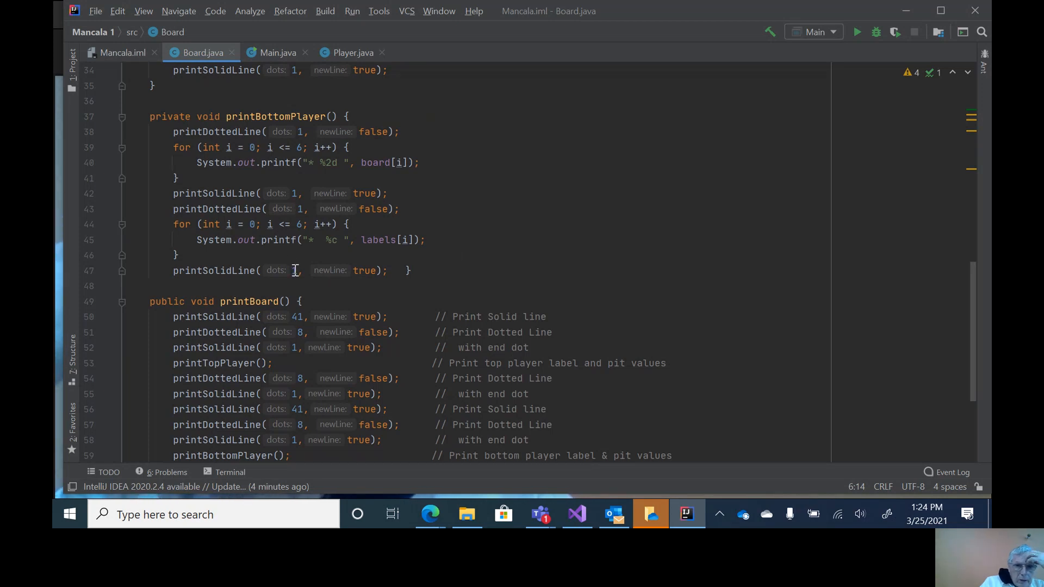
pyautogui.moveTo(325, 282)
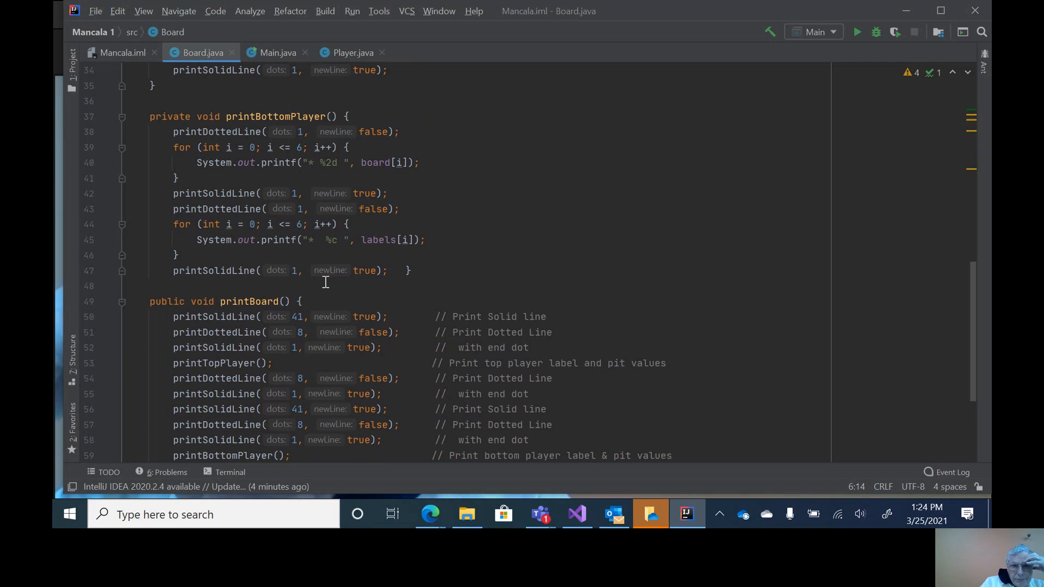
pyautogui.moveTo(313, 254)
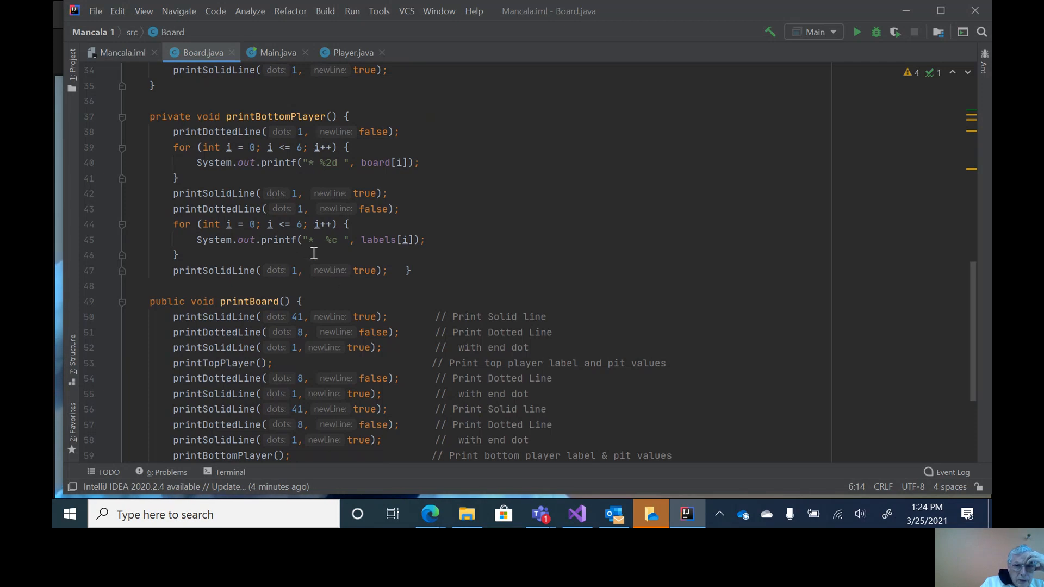
pyautogui.moveTo(360, 281)
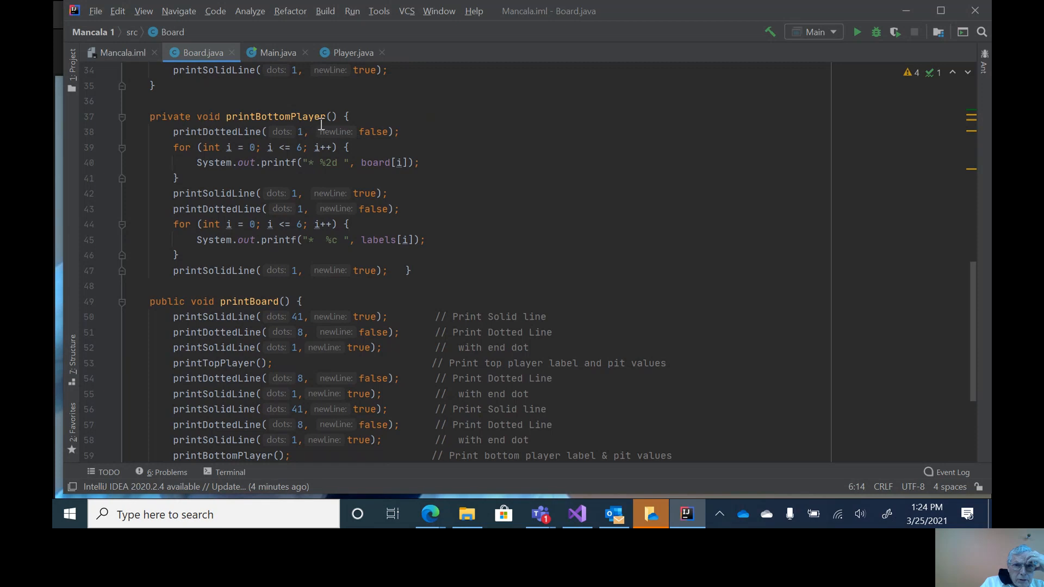
pyautogui.moveTo(283, 150)
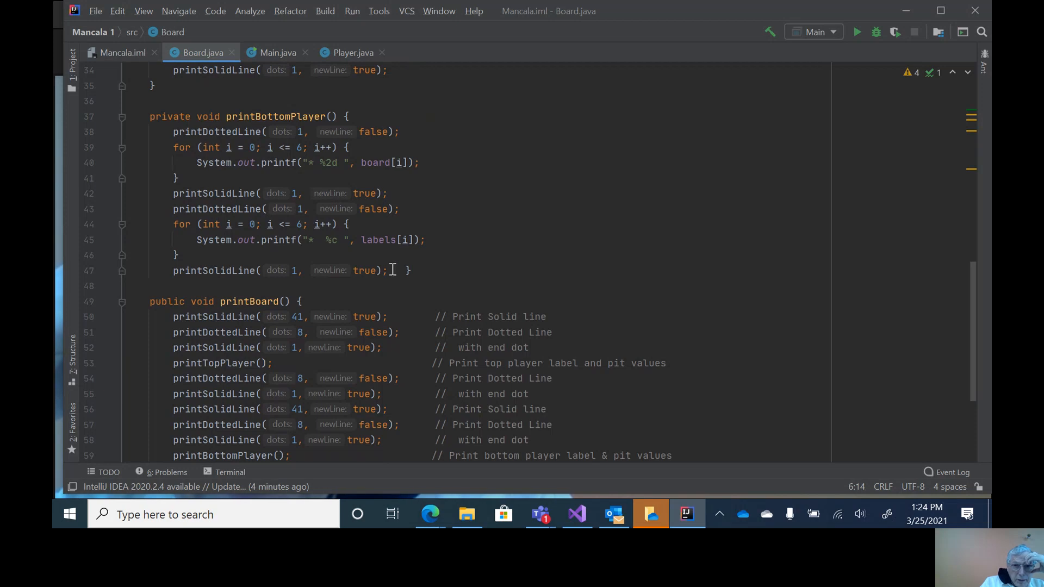
pyautogui.moveTo(372, 189)
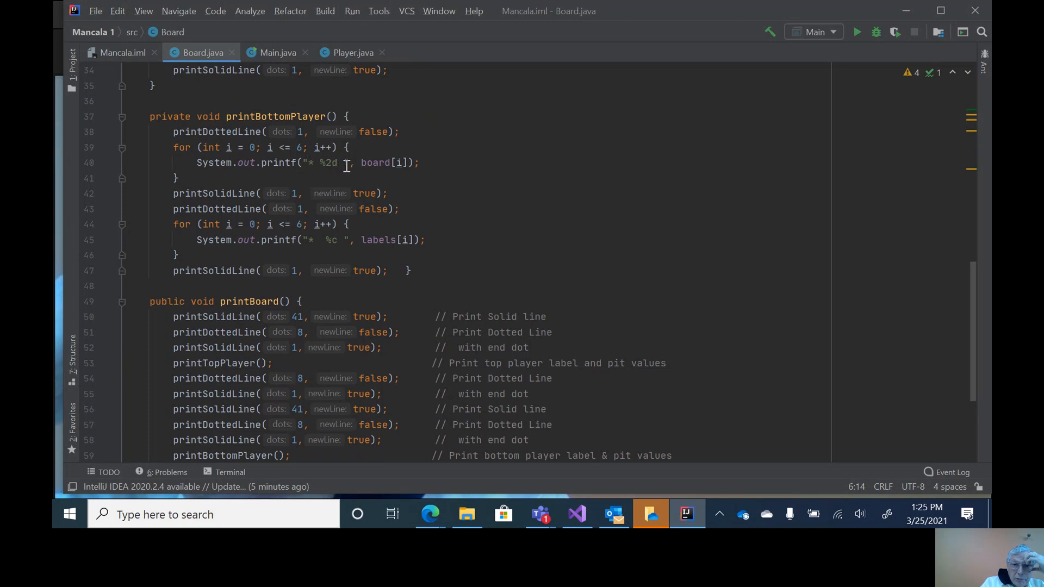
pyautogui.moveTo(422, 182)
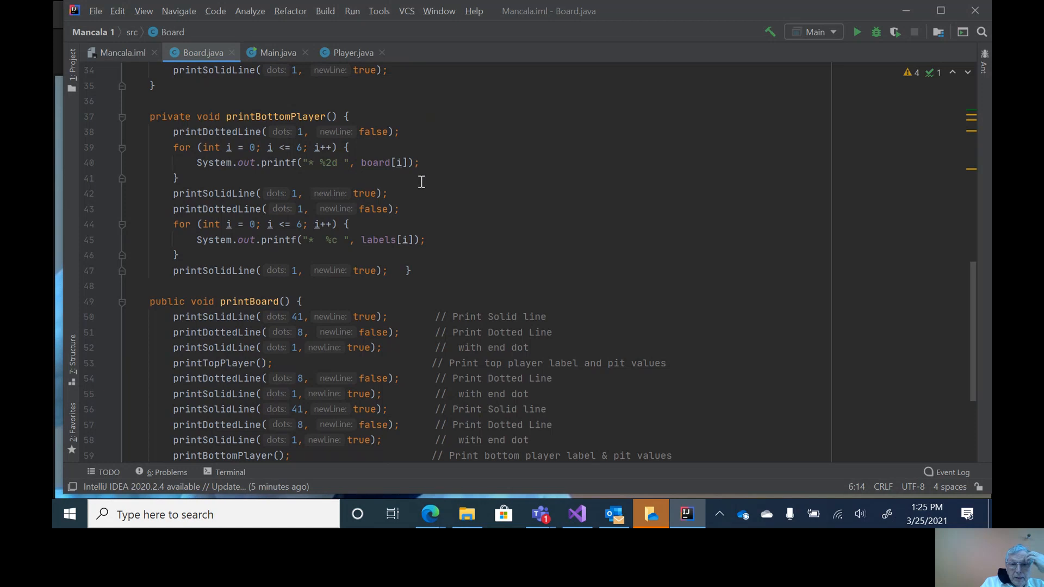
pyautogui.scroll(-3)
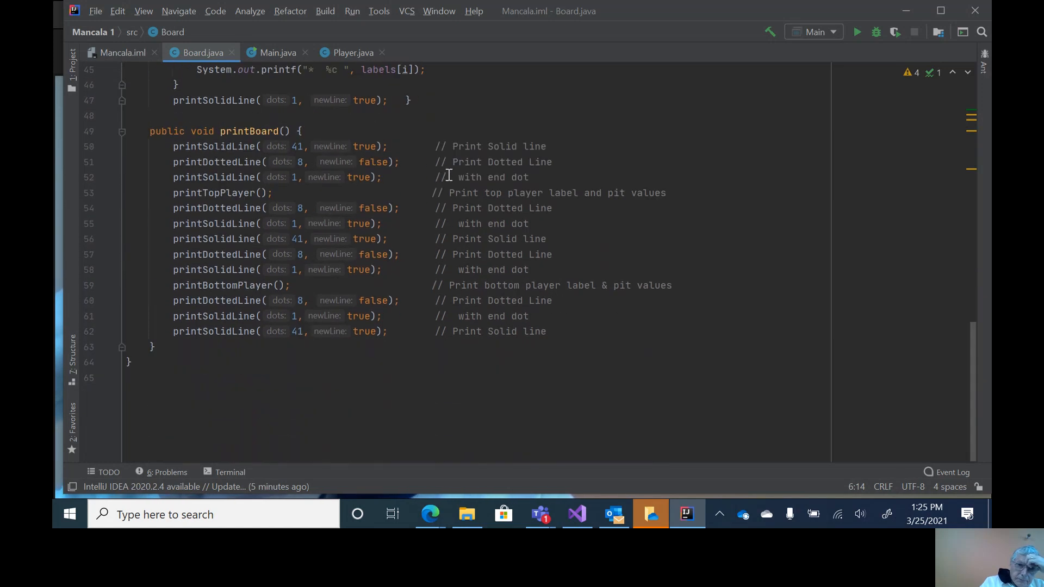
pyautogui.moveTo(432, 123)
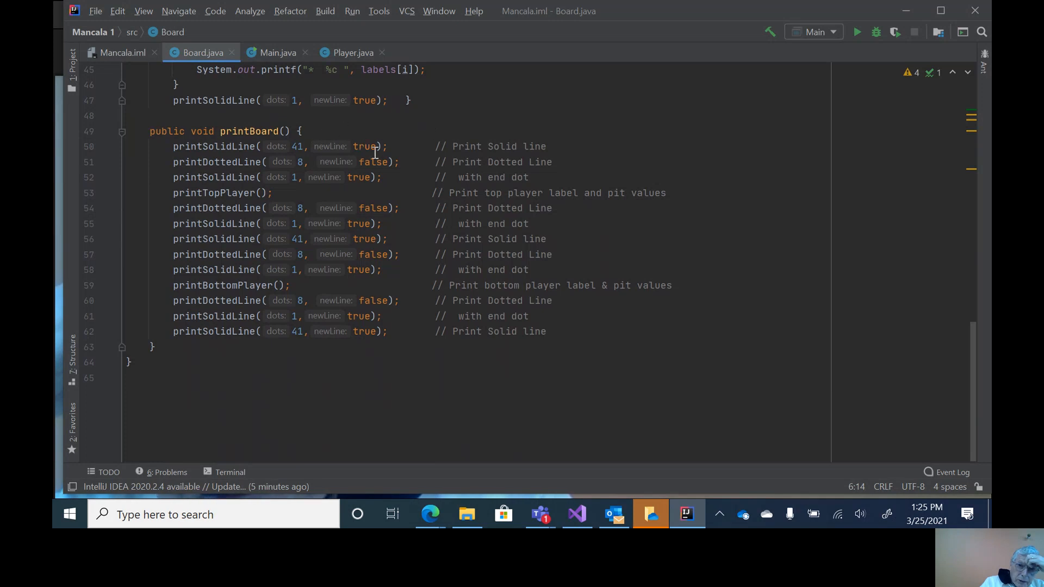
pyautogui.moveTo(241, 169)
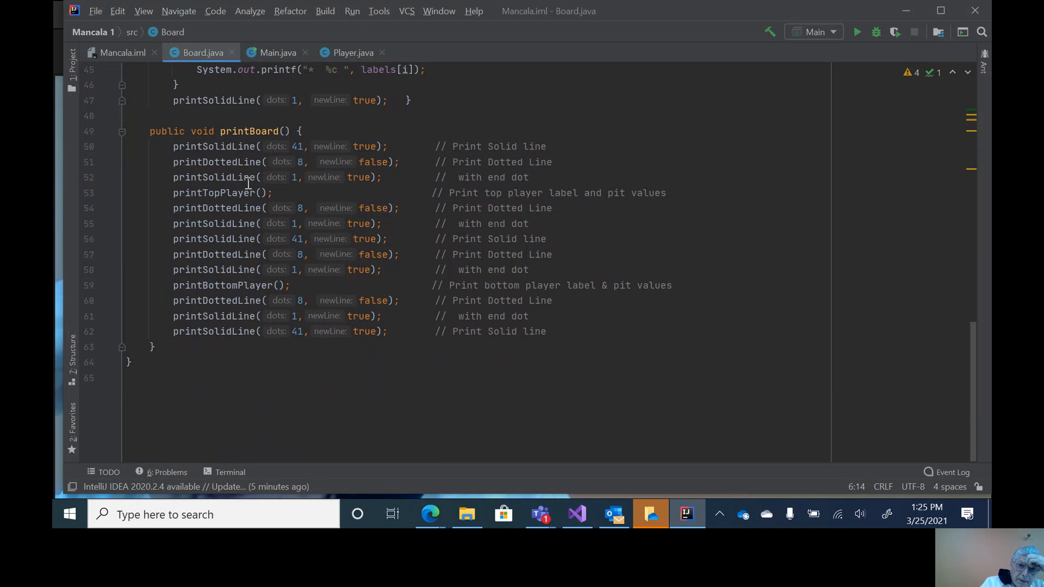
pyautogui.moveTo(367, 184)
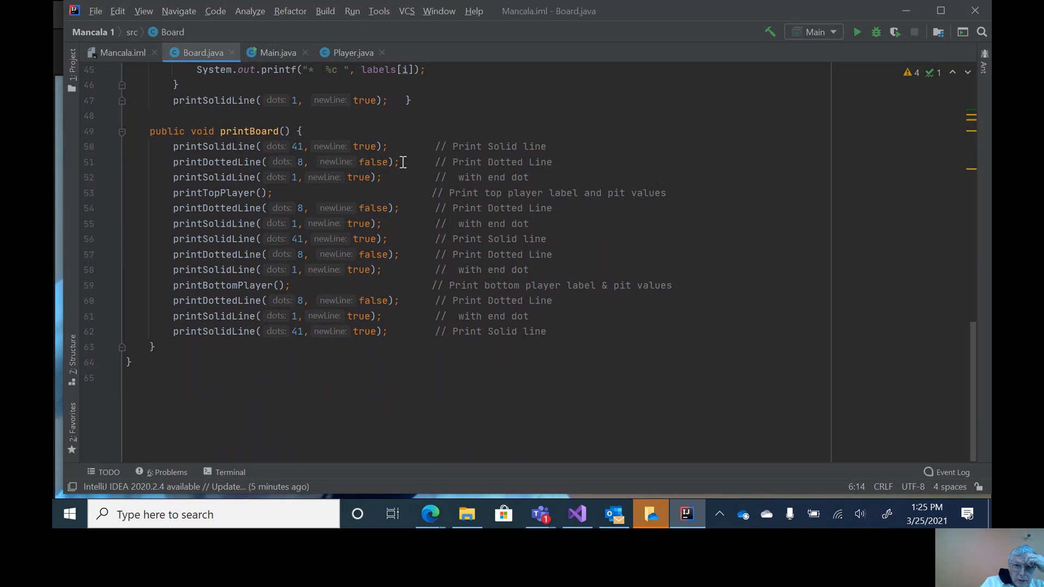
pyautogui.moveTo(388, 181)
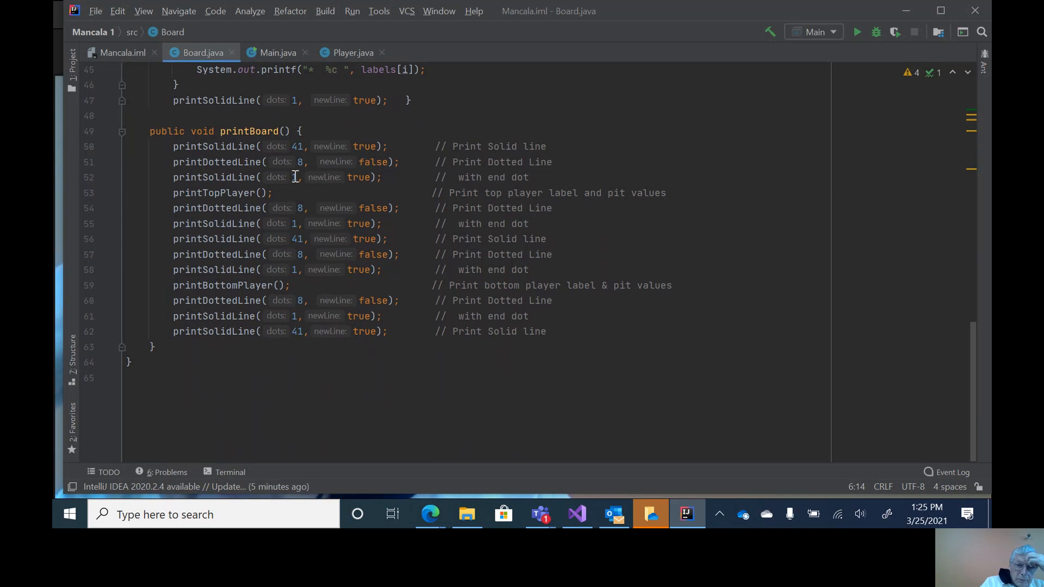
pyautogui.moveTo(296, 176)
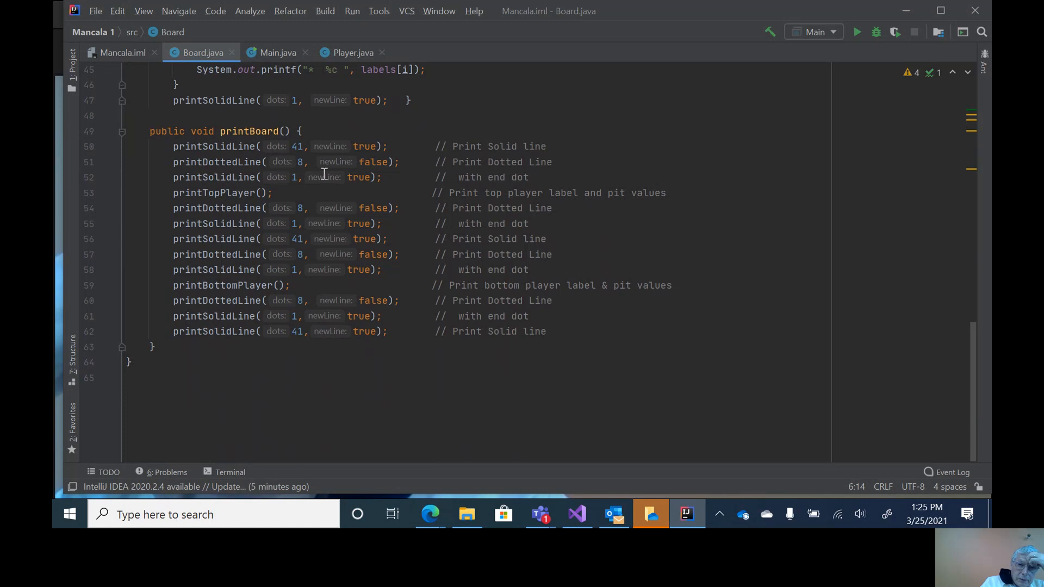
pyautogui.moveTo(299, 161)
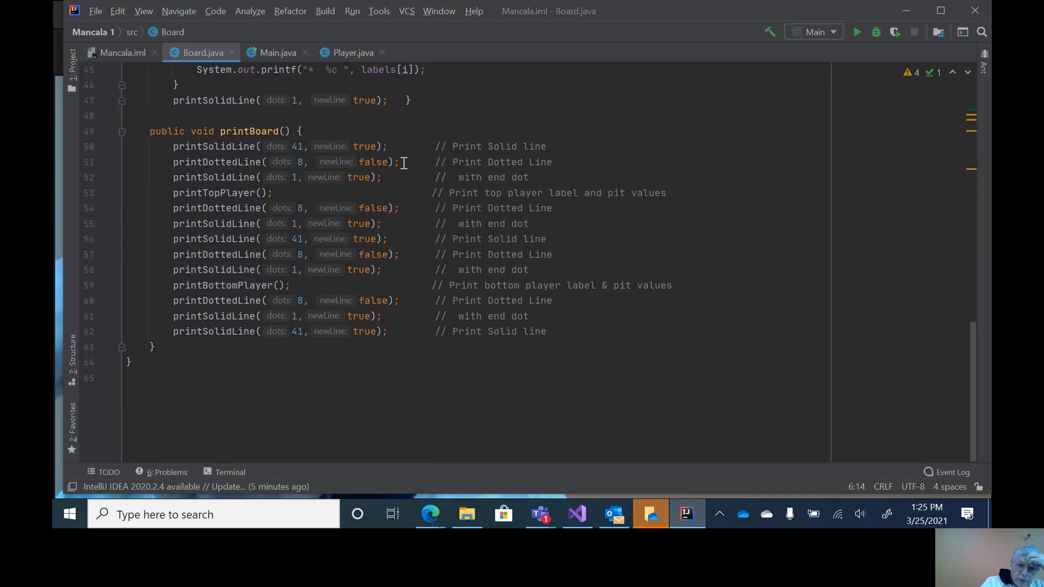
pyautogui.moveTo(398, 175)
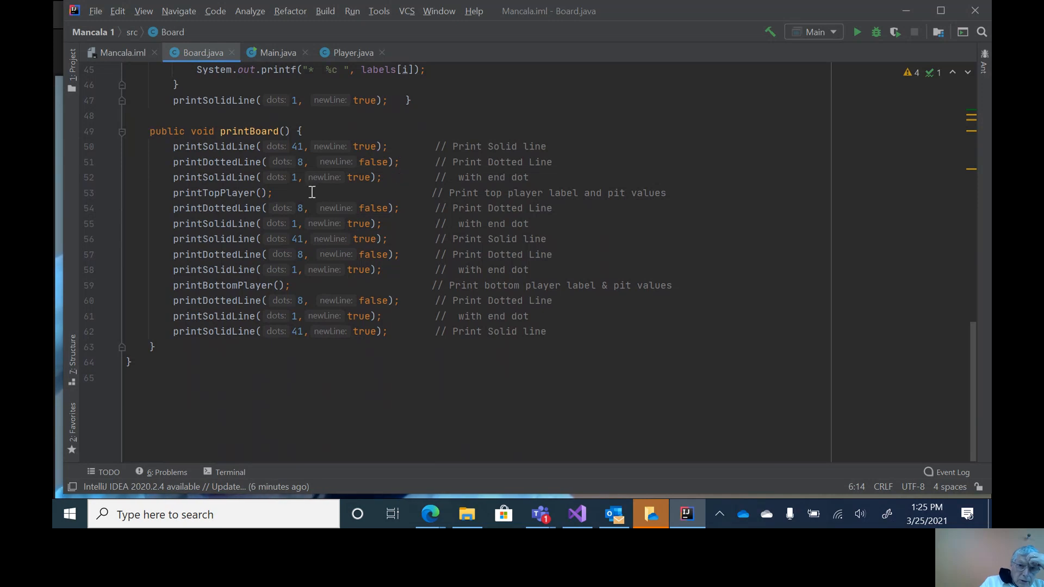
pyautogui.moveTo(321, 208)
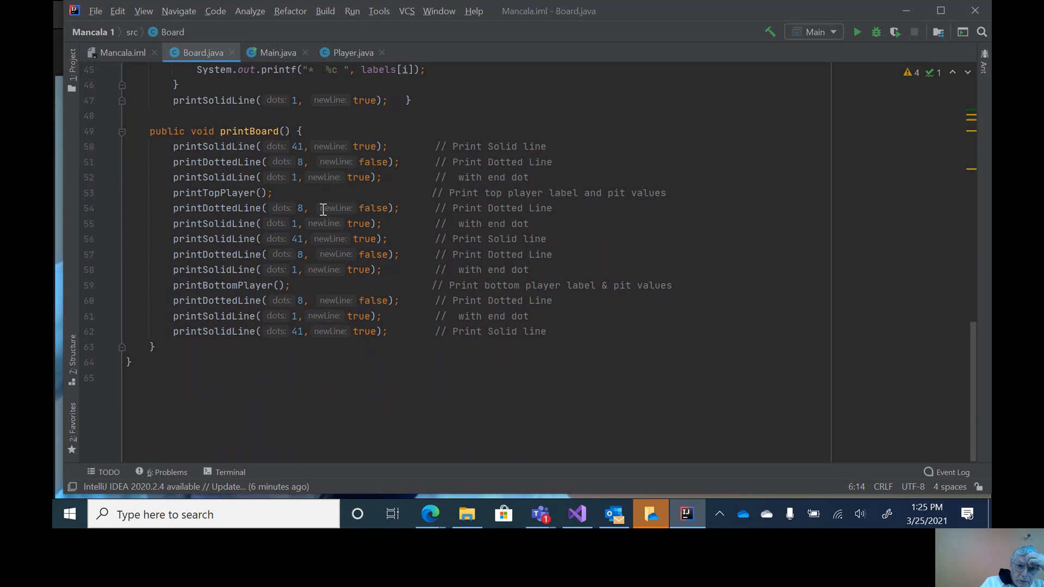
pyautogui.moveTo(346, 232)
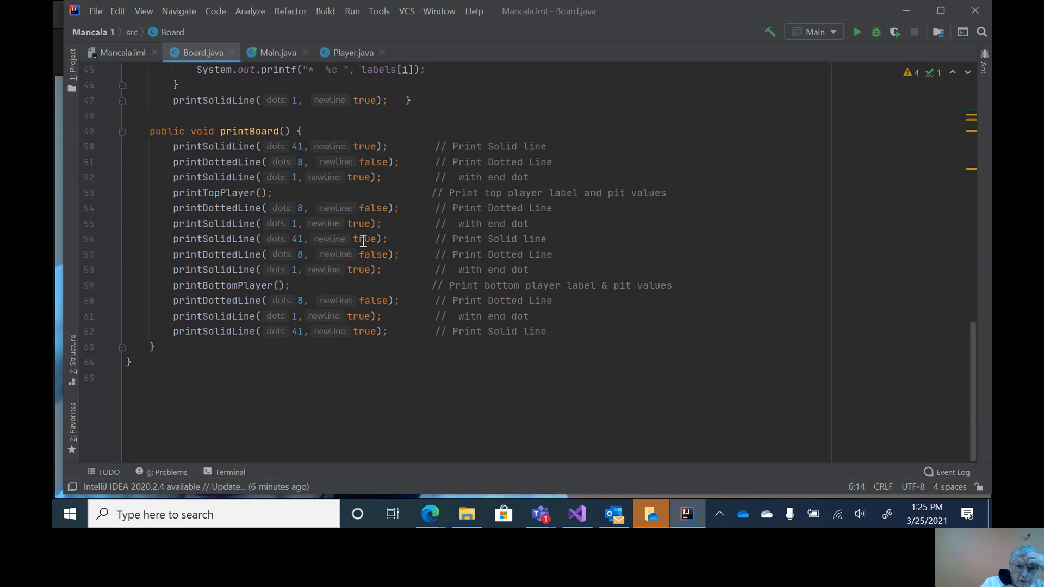
pyautogui.moveTo(365, 203)
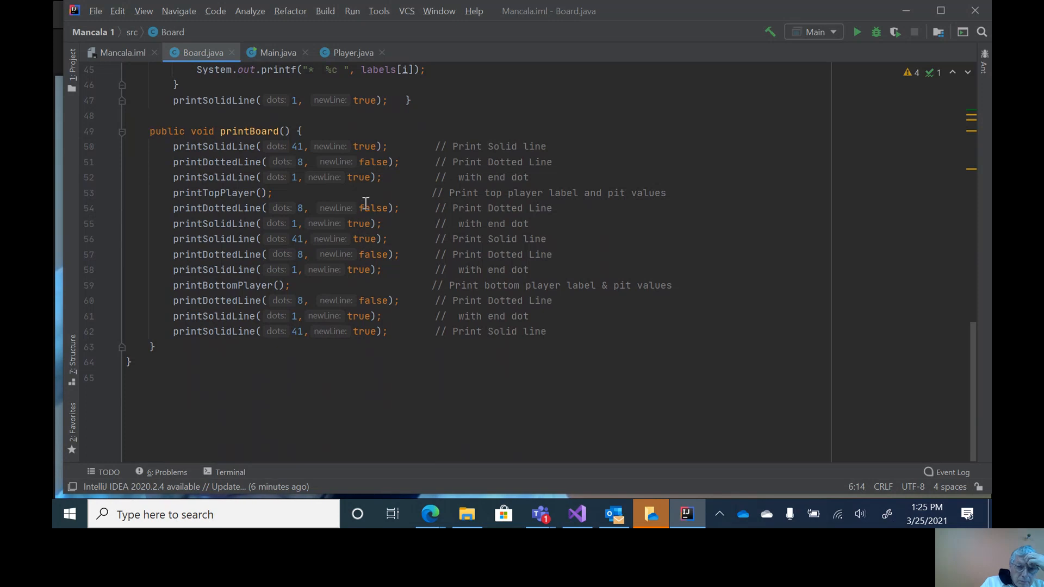
pyautogui.moveTo(372, 220)
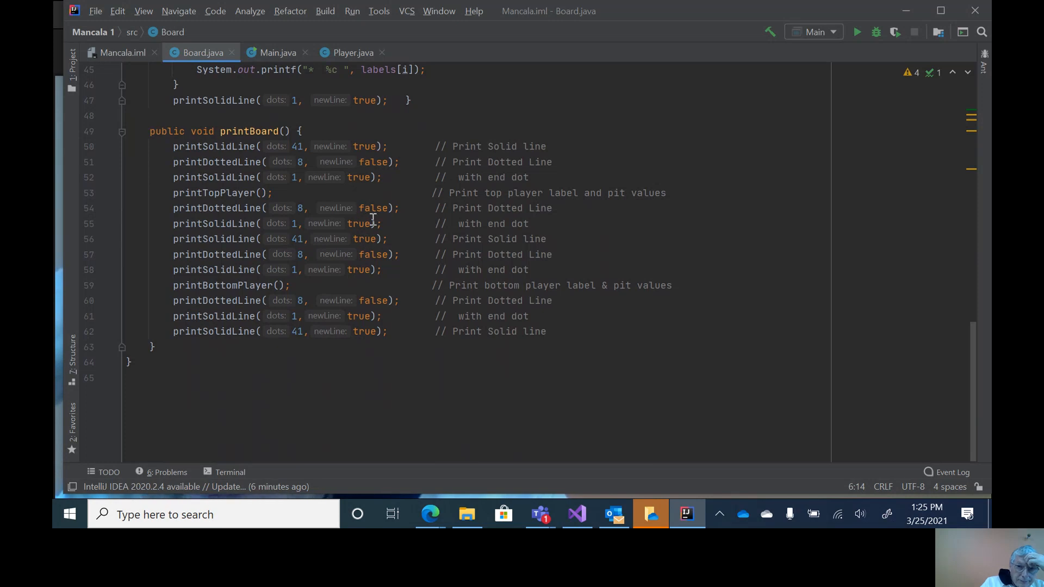
pyautogui.moveTo(372, 247)
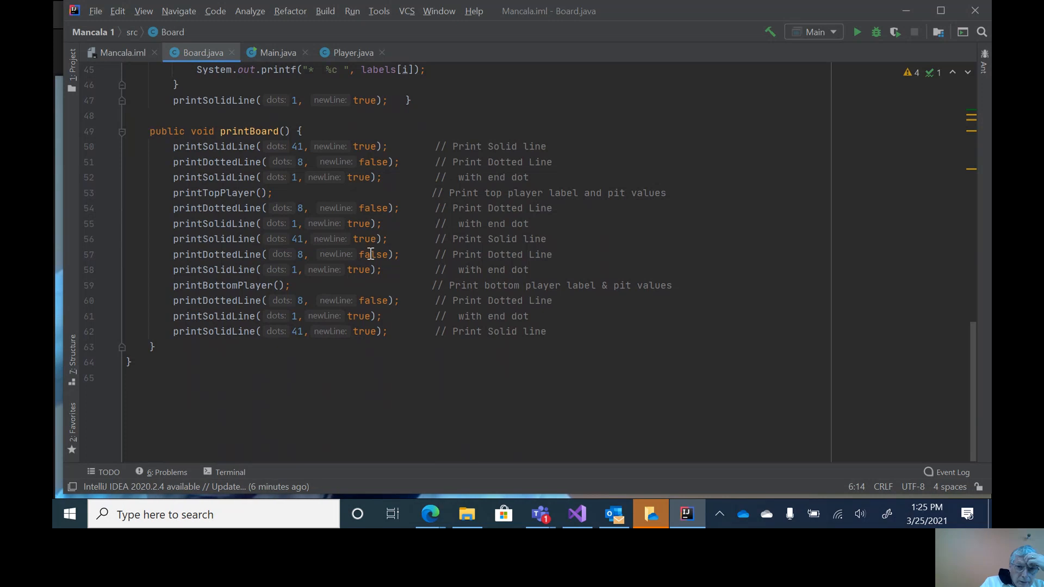
pyautogui.moveTo(313, 244)
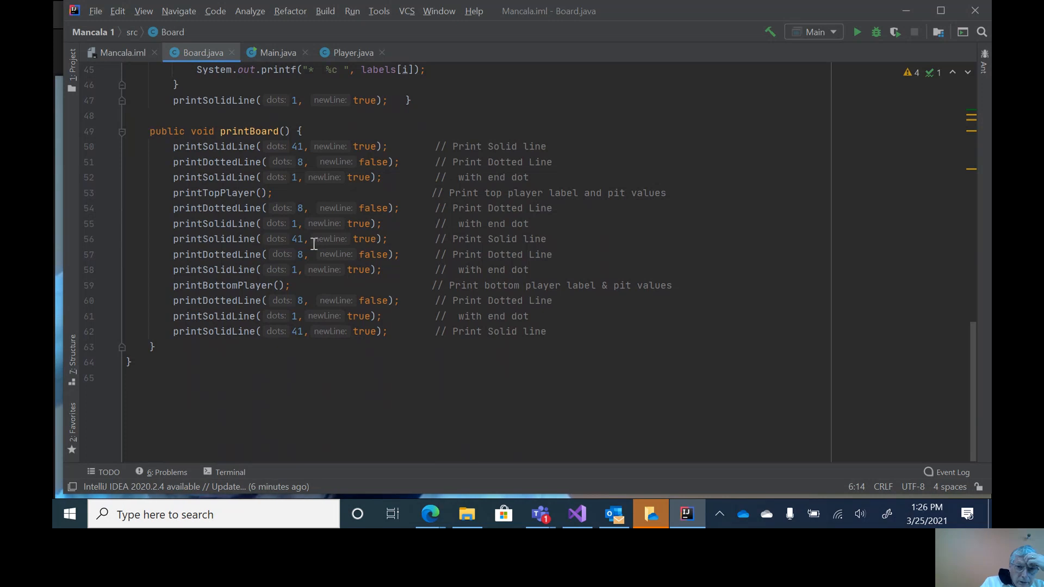
pyautogui.moveTo(454, 249)
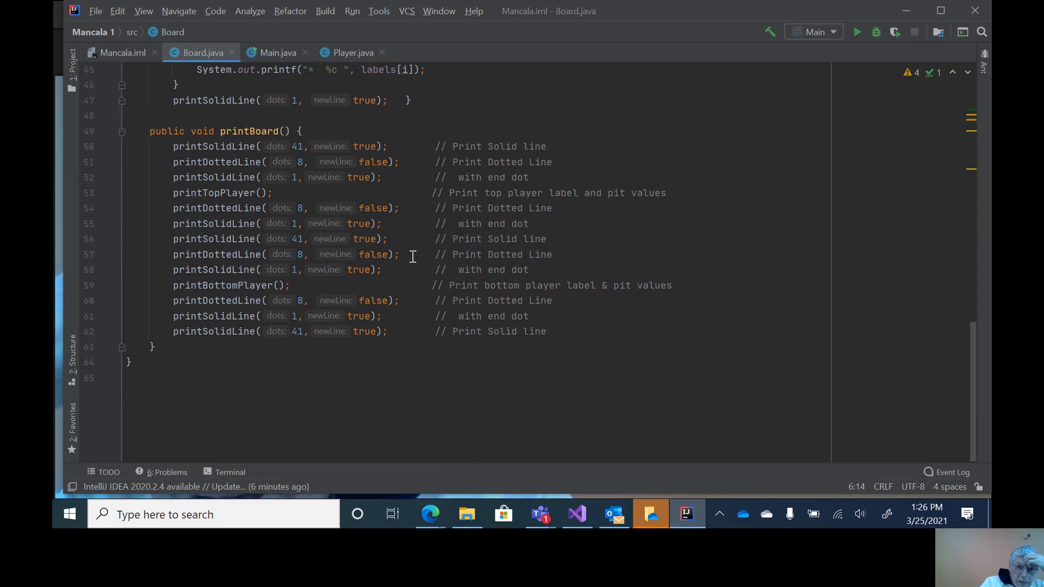
pyautogui.moveTo(292, 259)
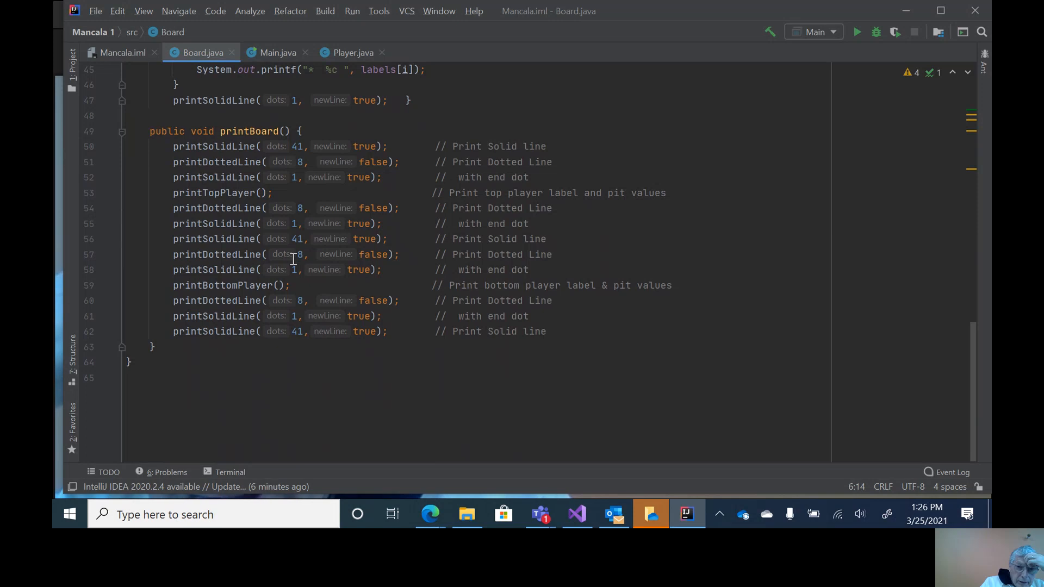
pyautogui.moveTo(390, 263)
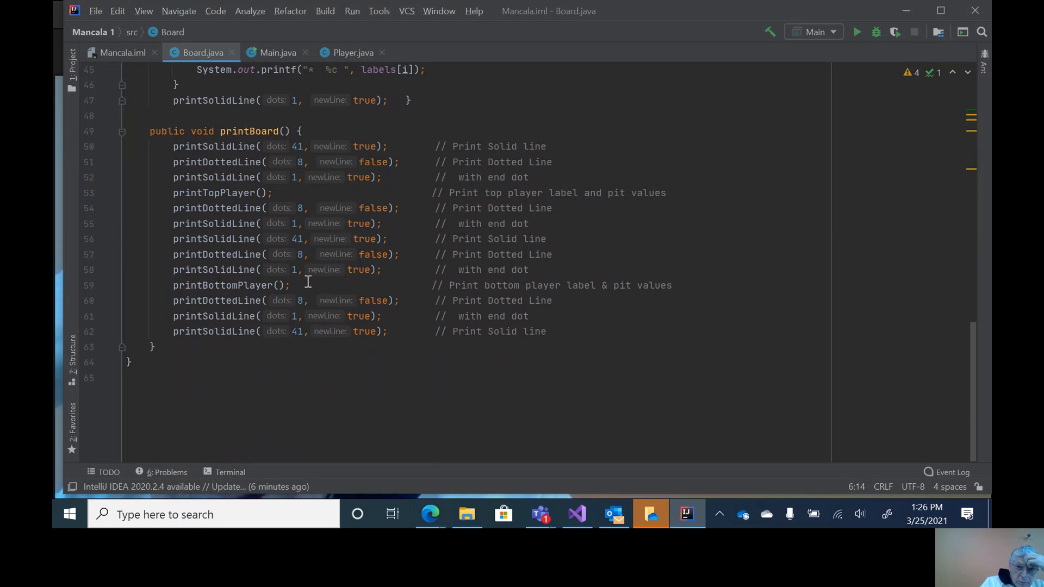
pyautogui.moveTo(320, 300)
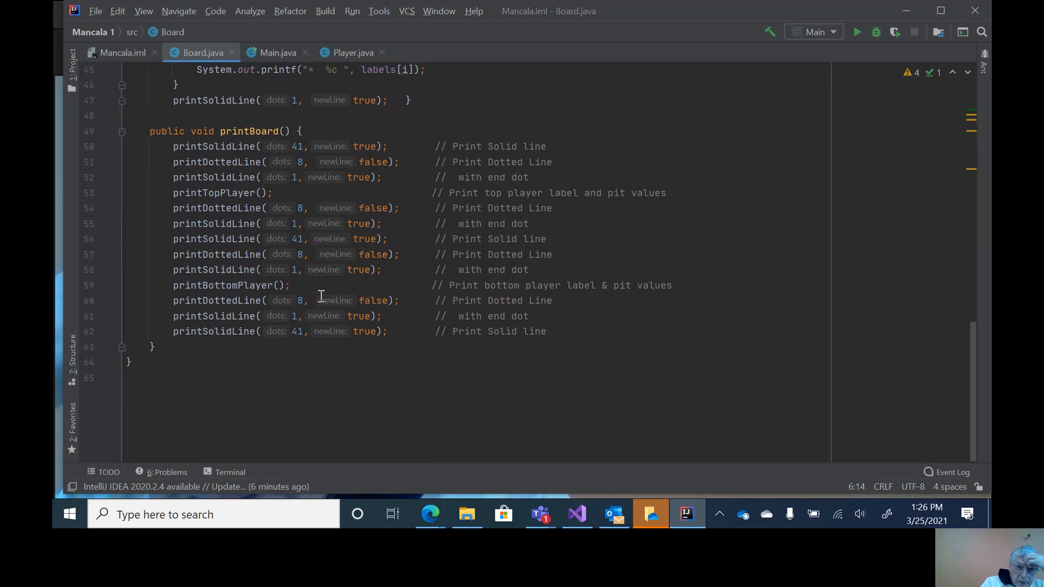
pyautogui.moveTo(332, 319)
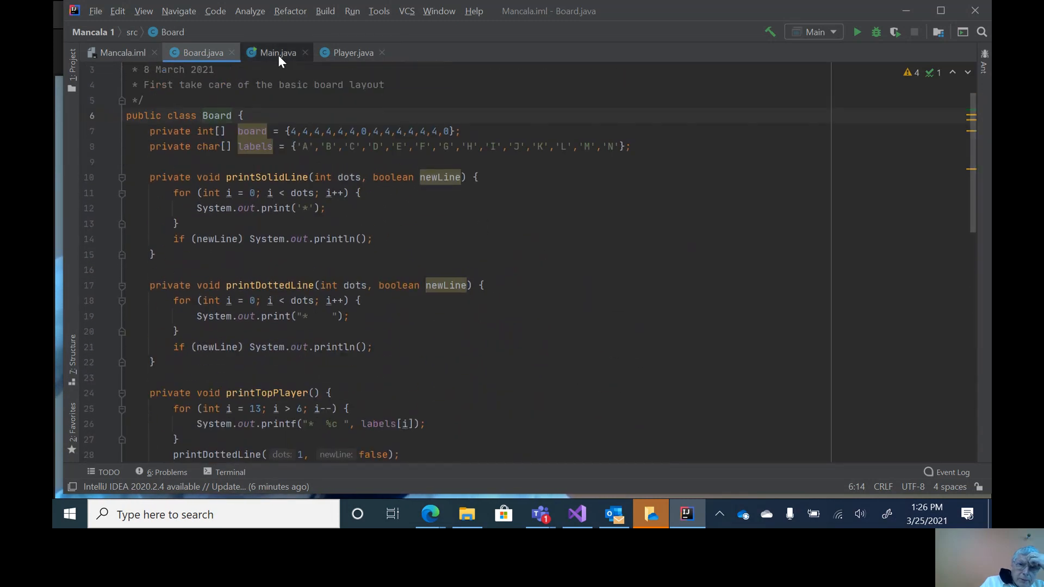
pyautogui.click(274, 52)
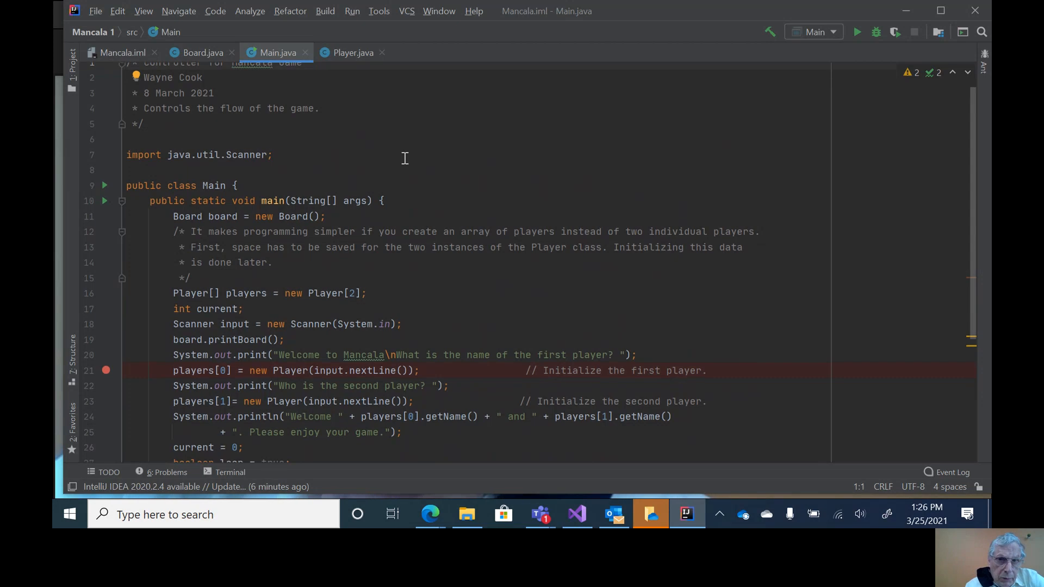
pyautogui.scroll(-3)
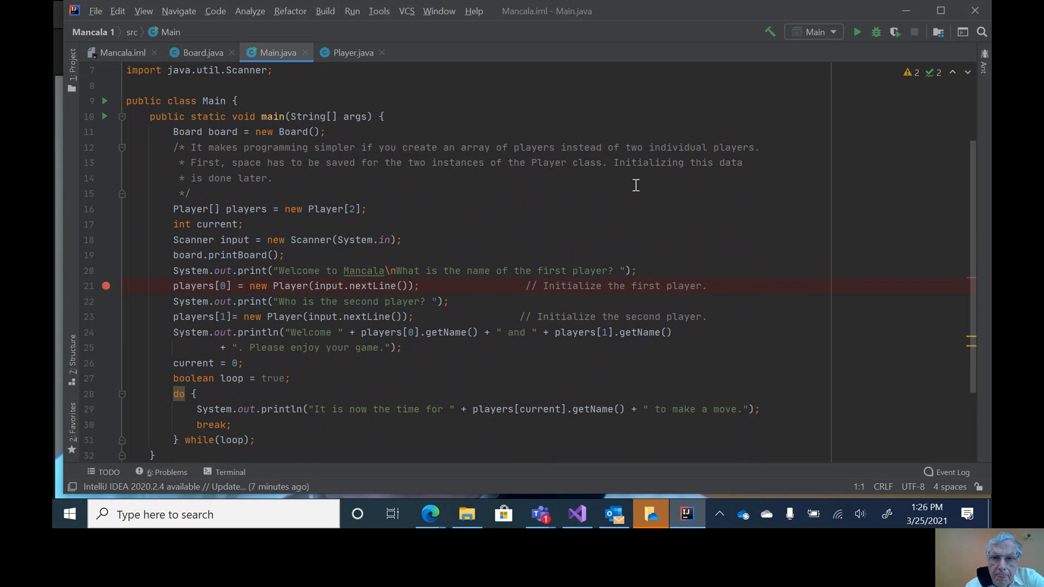
pyautogui.moveTo(765, 161)
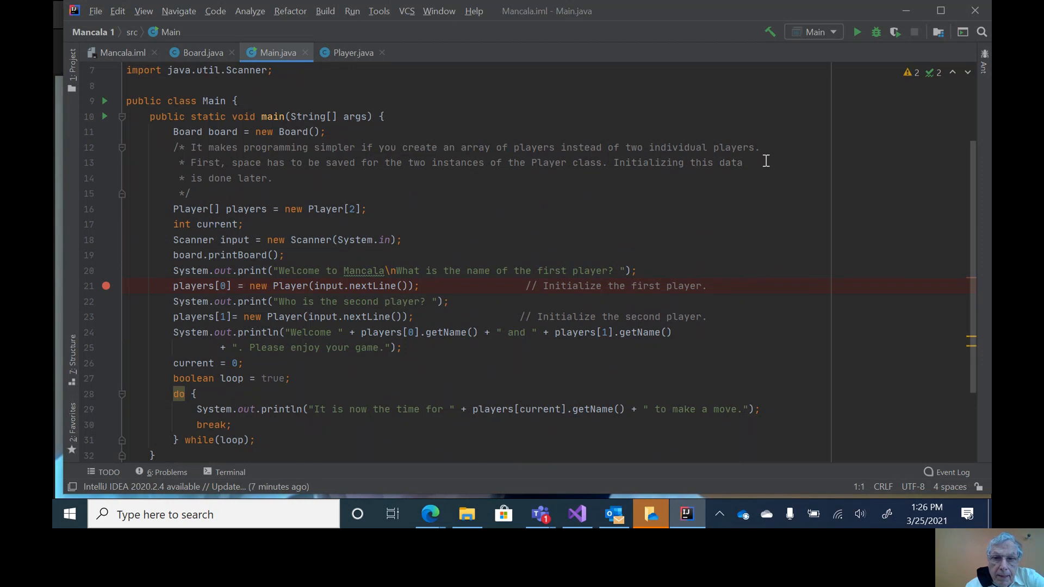
pyautogui.moveTo(272, 158)
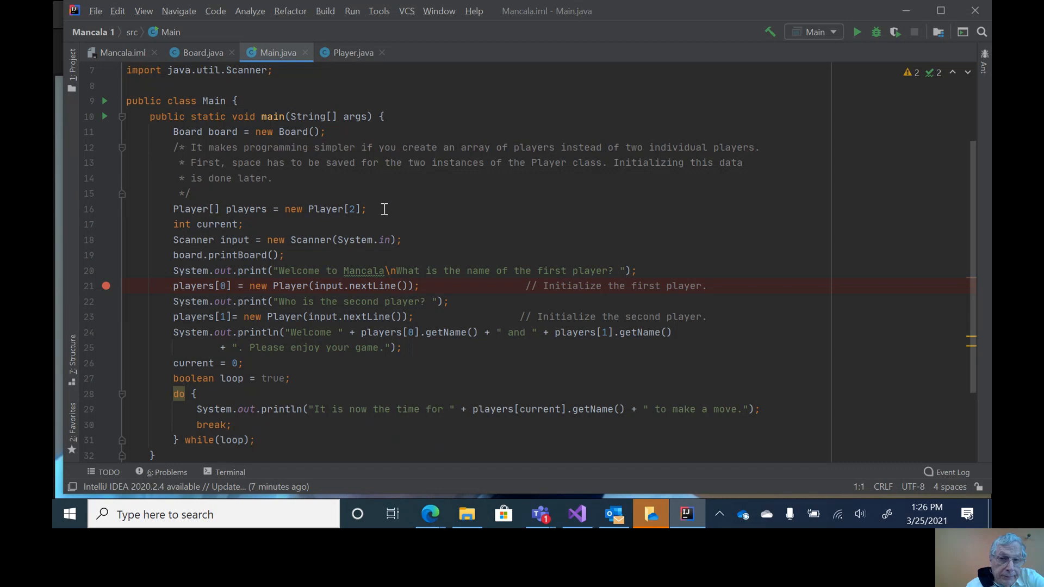
pyautogui.moveTo(307, 197)
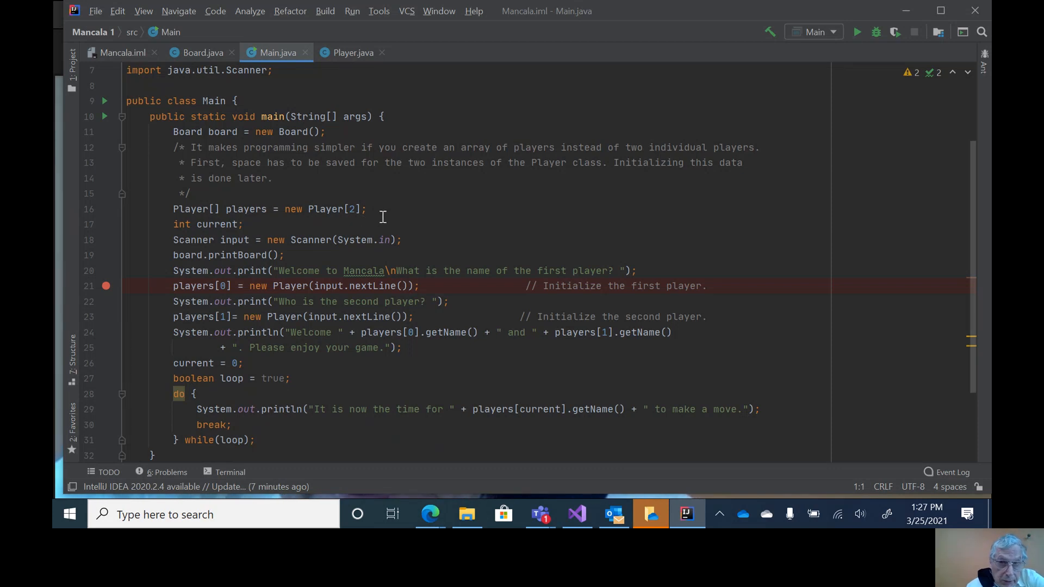
pyautogui.moveTo(327, 260)
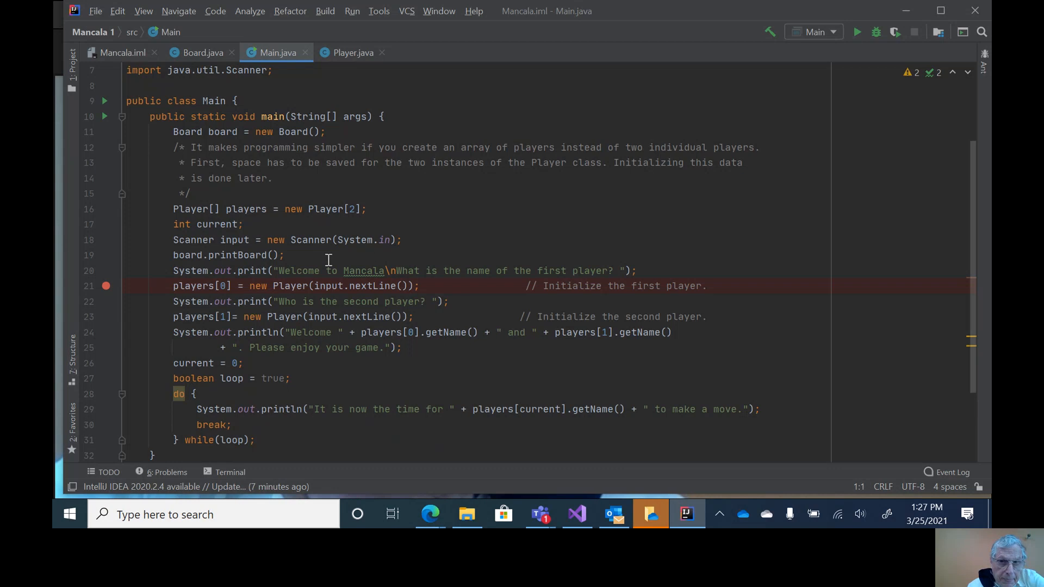
pyautogui.moveTo(254, 239)
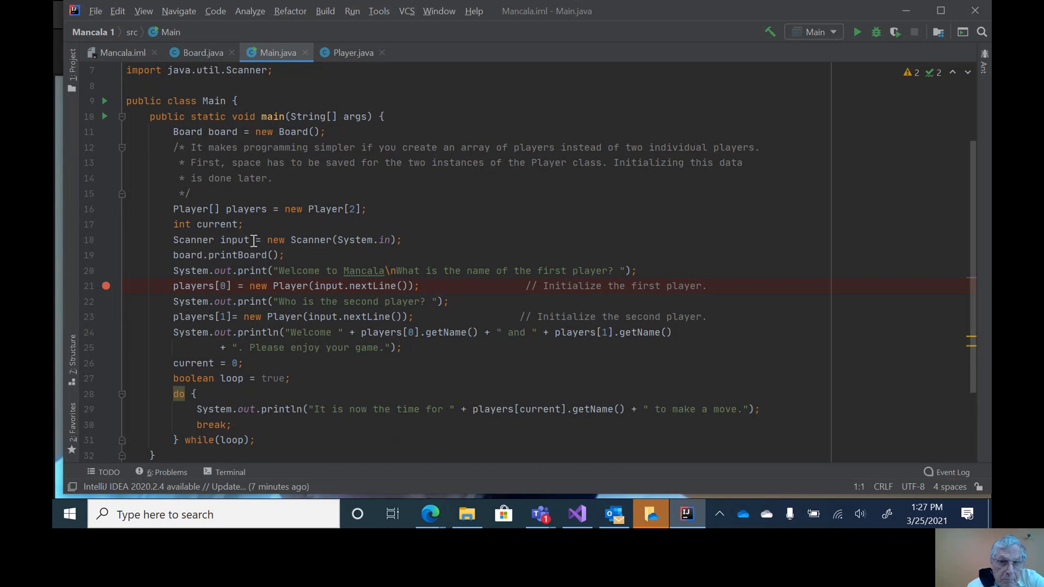
pyautogui.moveTo(367, 239)
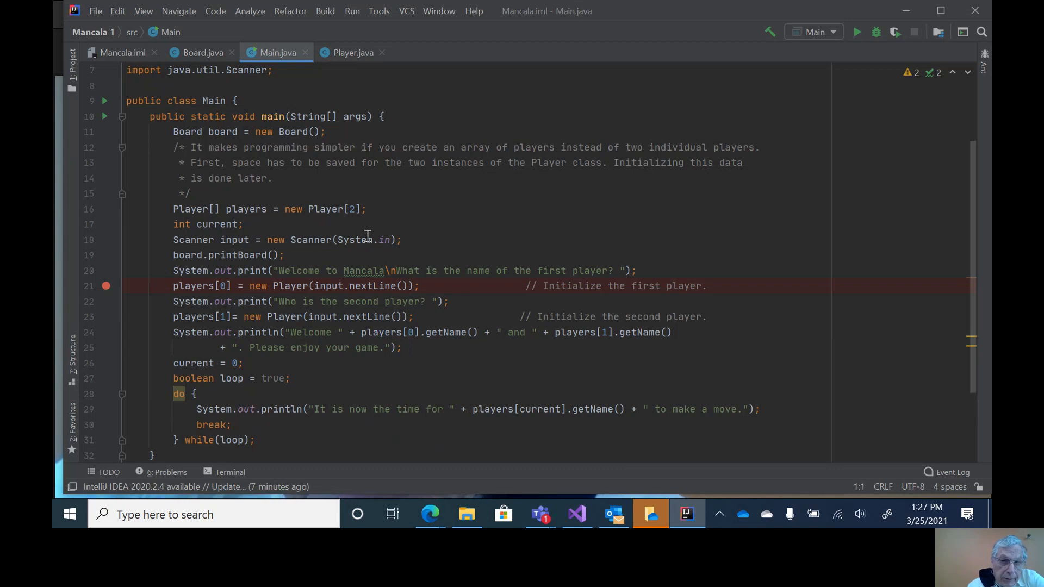
pyautogui.moveTo(231, 239)
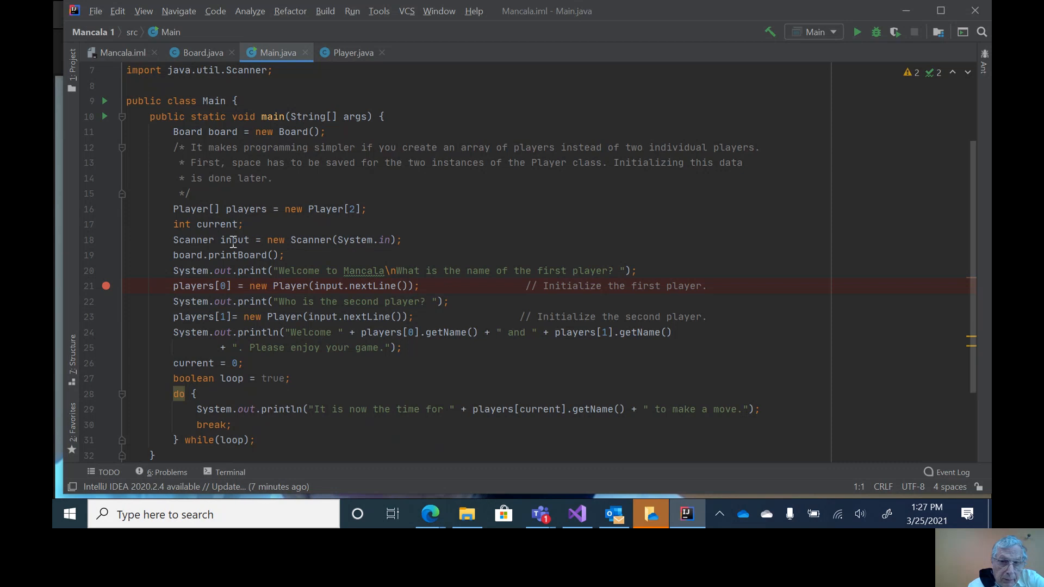
pyautogui.moveTo(373, 239)
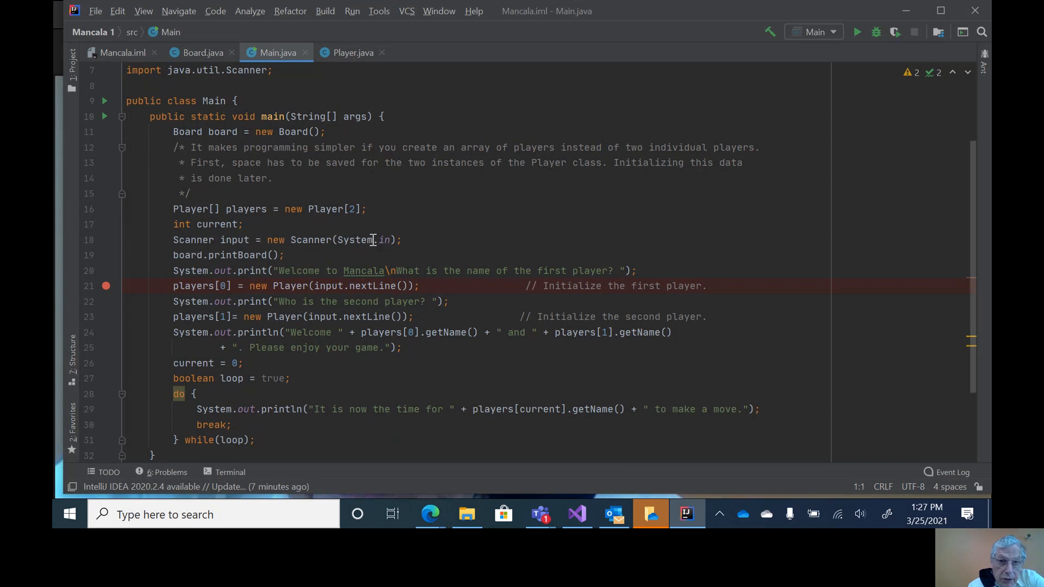
pyautogui.moveTo(185, 254)
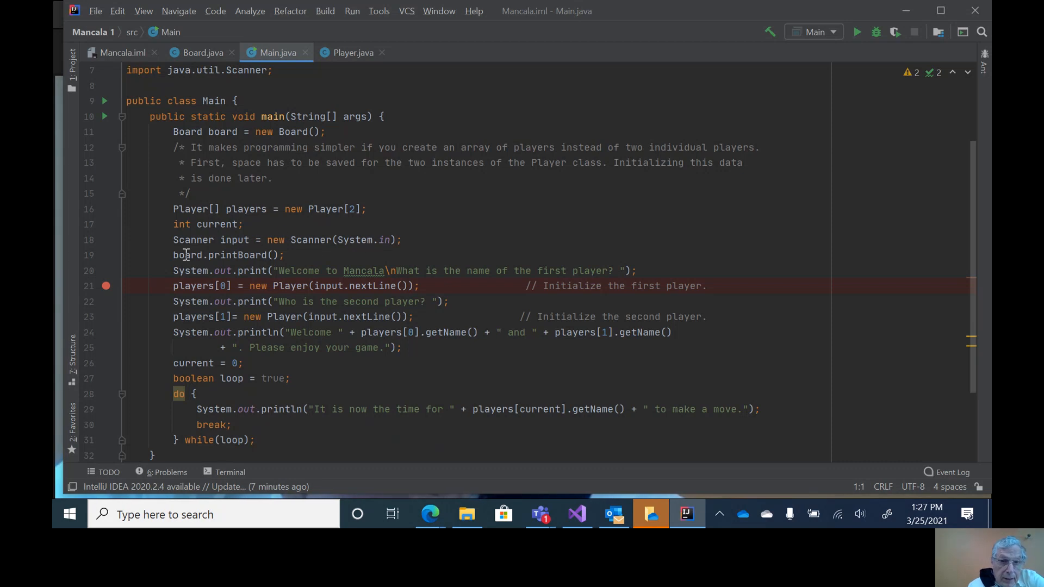
pyautogui.moveTo(326, 269)
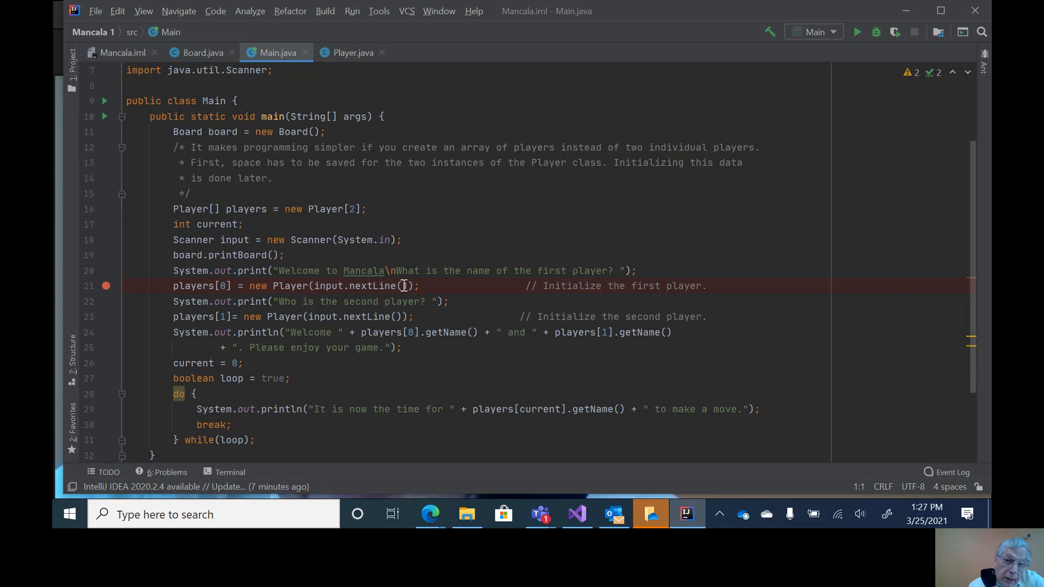
pyautogui.moveTo(322, 276)
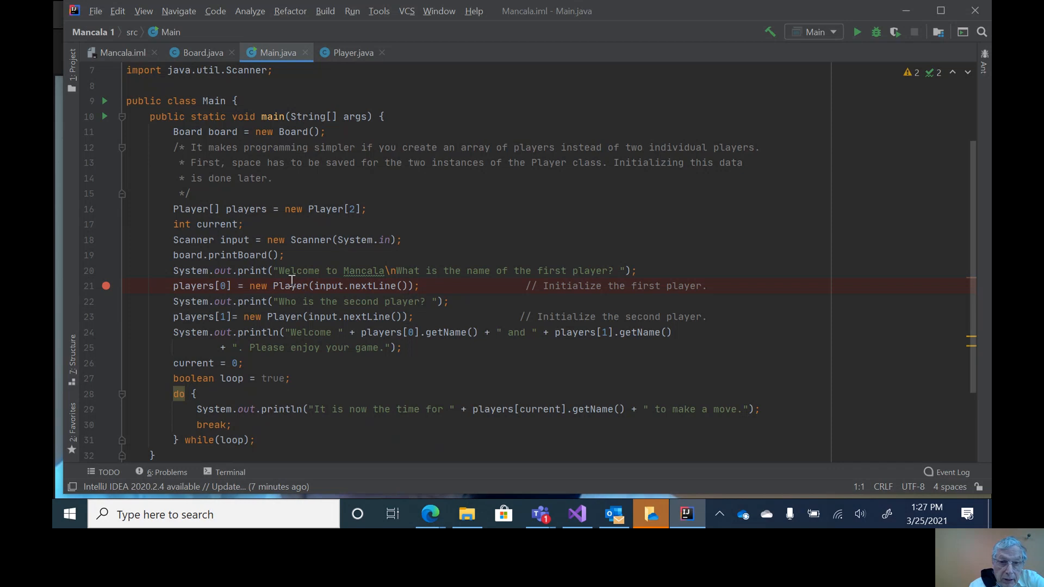
pyautogui.moveTo(289, 286)
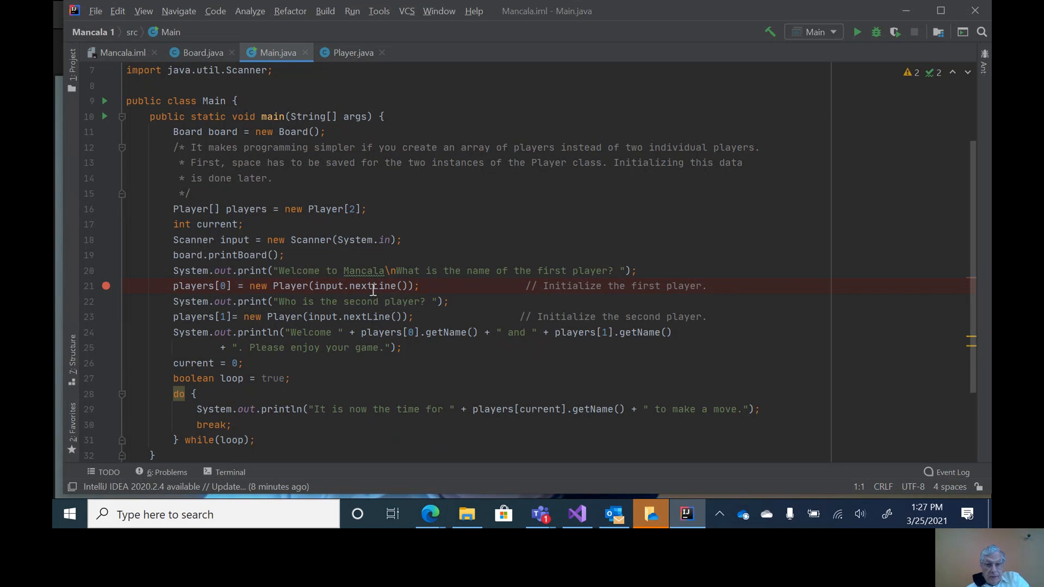
pyautogui.moveTo(449, 301)
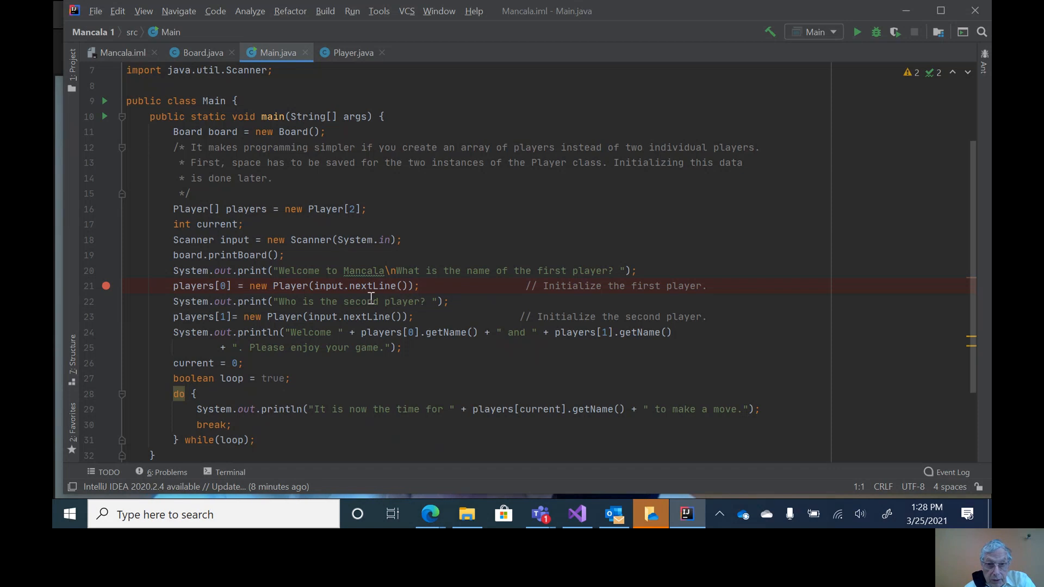
pyautogui.moveTo(431, 302)
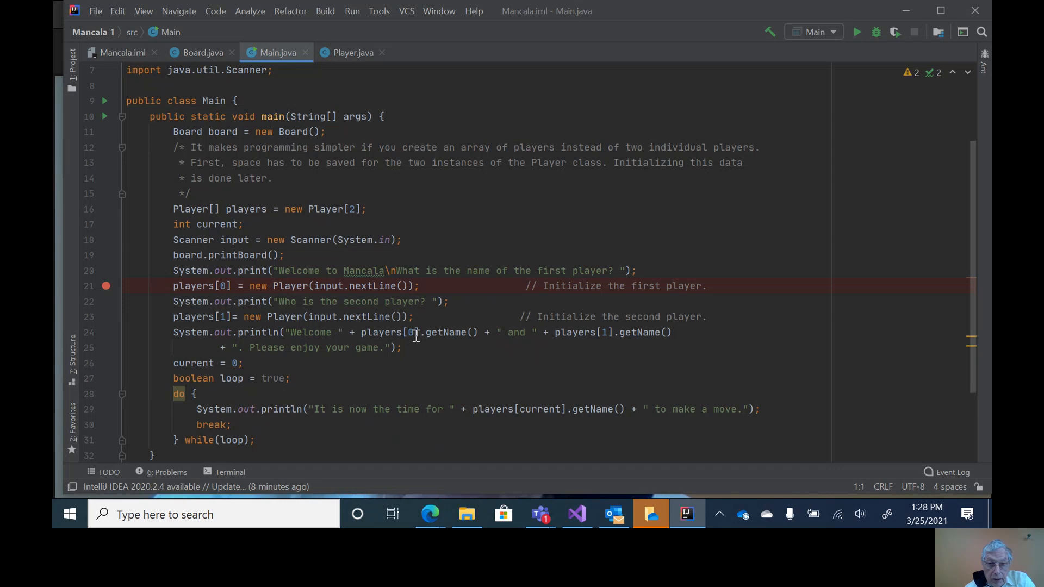
pyautogui.moveTo(622, 357)
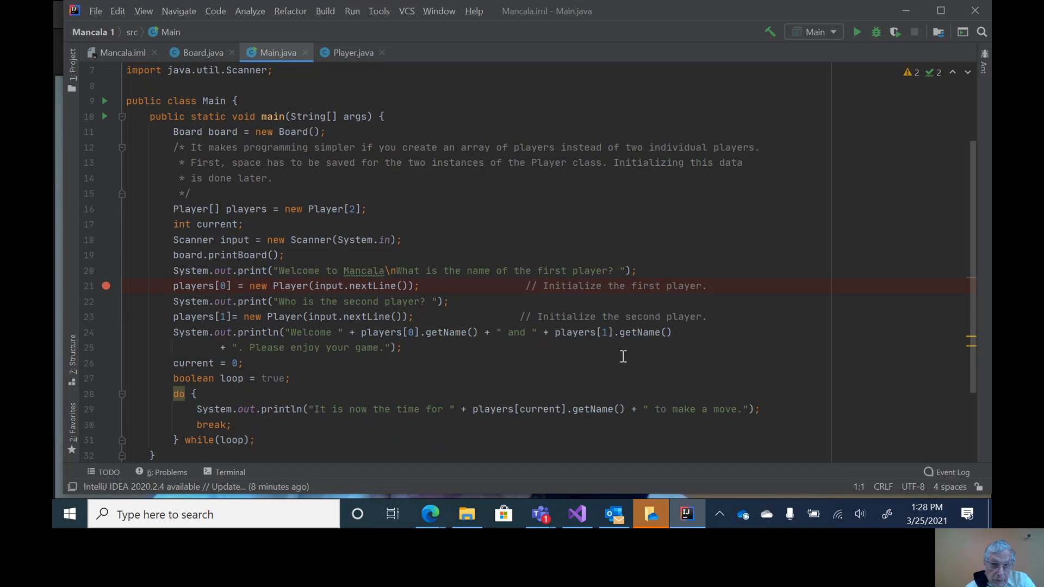
pyautogui.moveTo(333, 357)
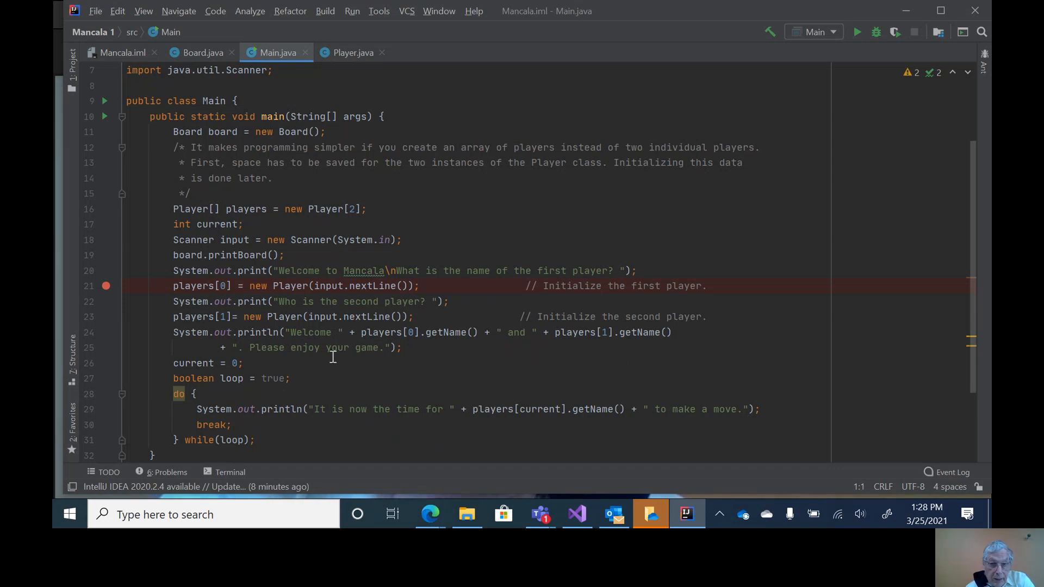
pyautogui.scroll(-3)
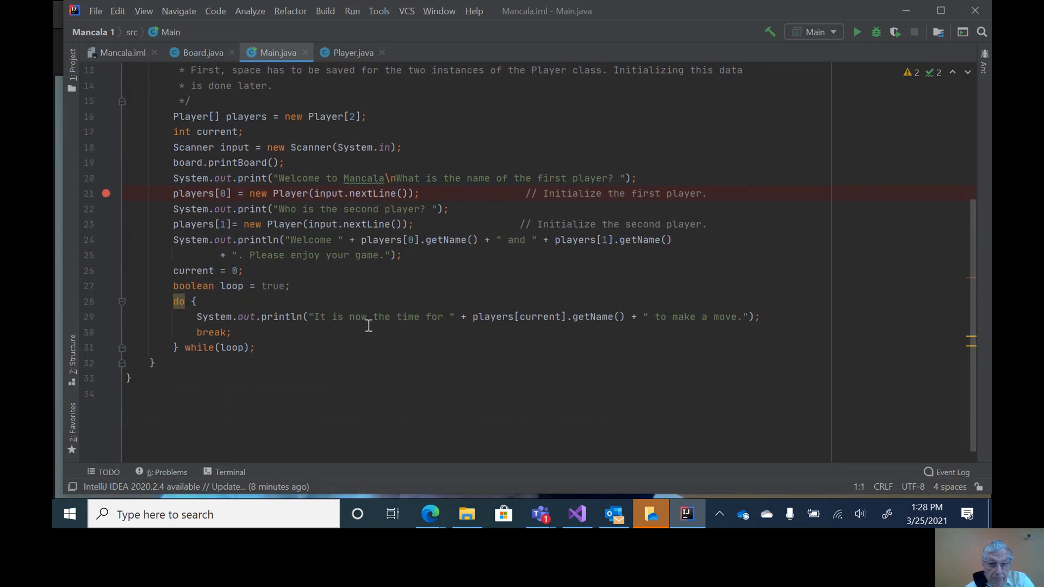
pyautogui.moveTo(425, 328)
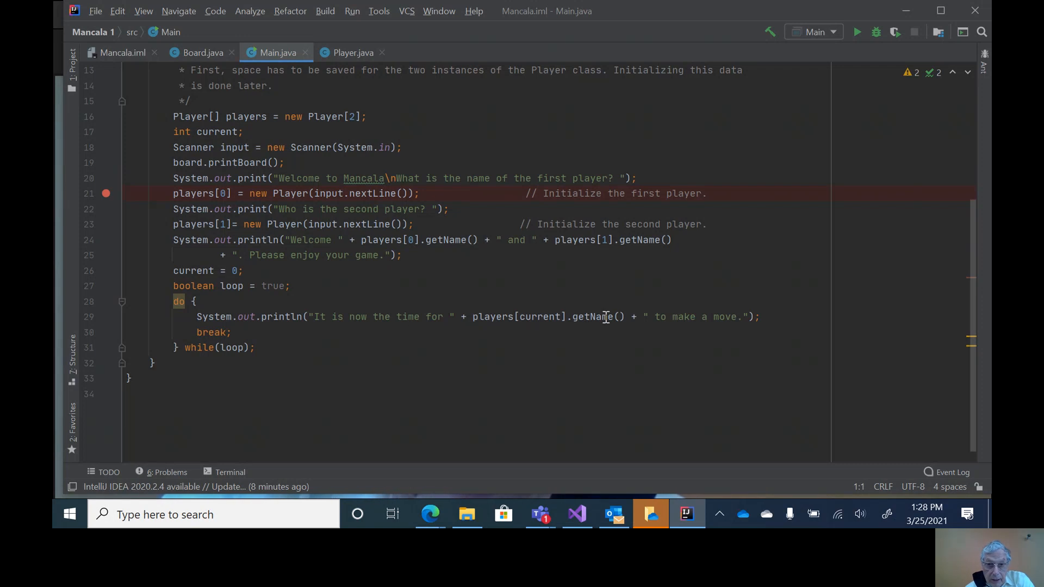
pyautogui.moveTo(602, 316)
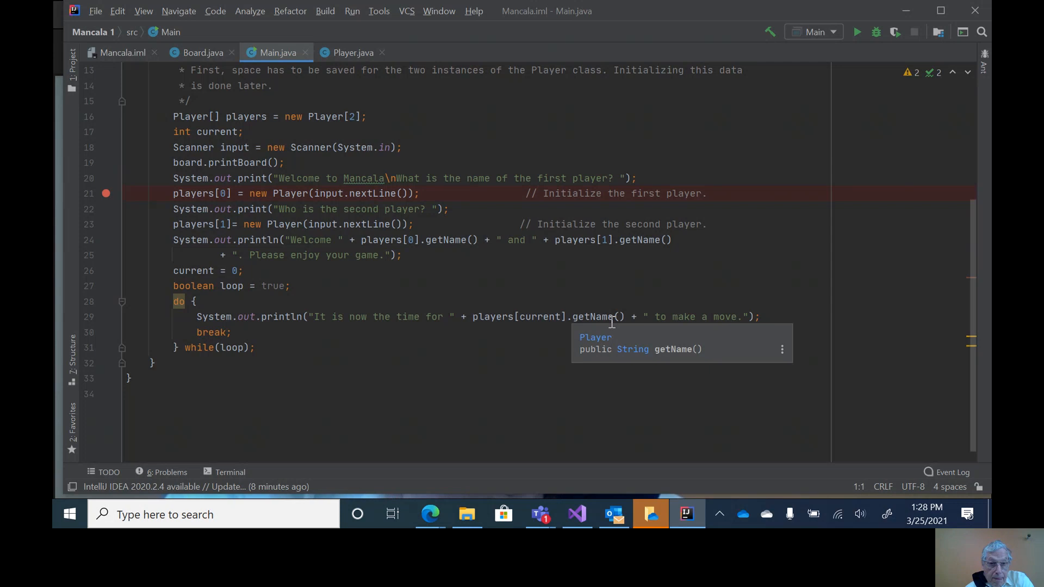
pyautogui.moveTo(721, 322)
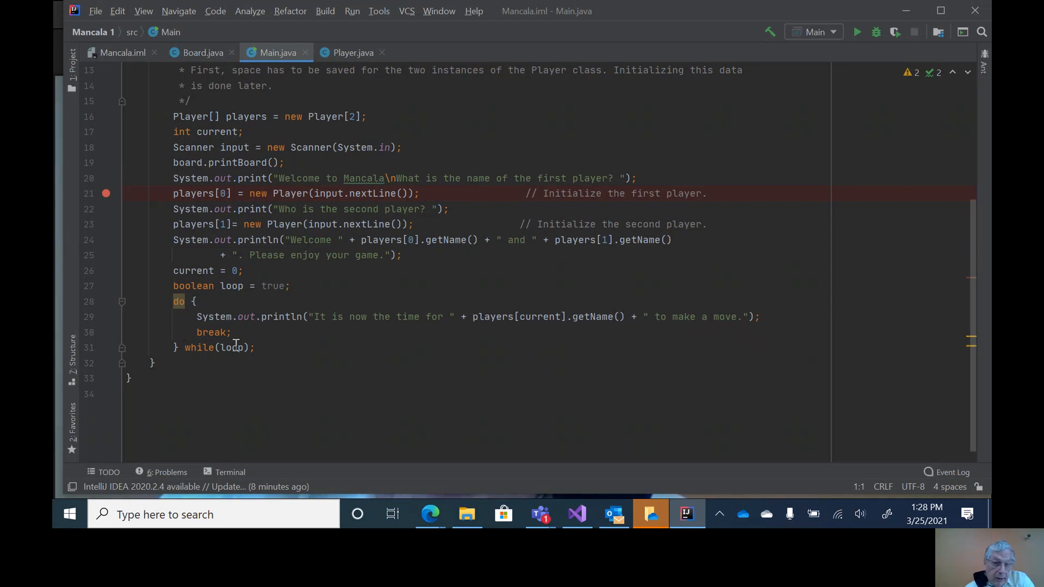
pyautogui.moveTo(206, 286)
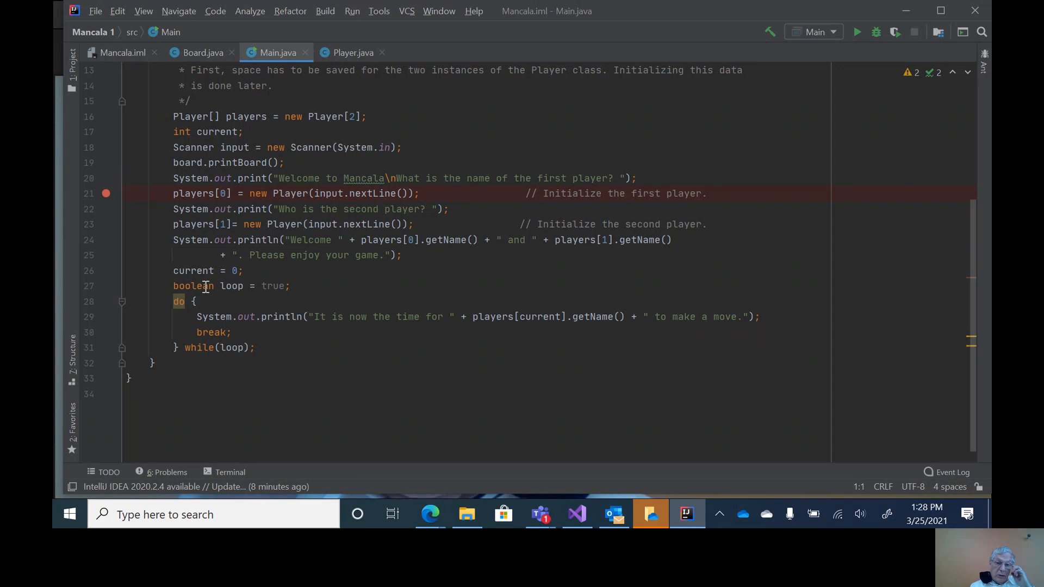
pyautogui.moveTo(182, 319)
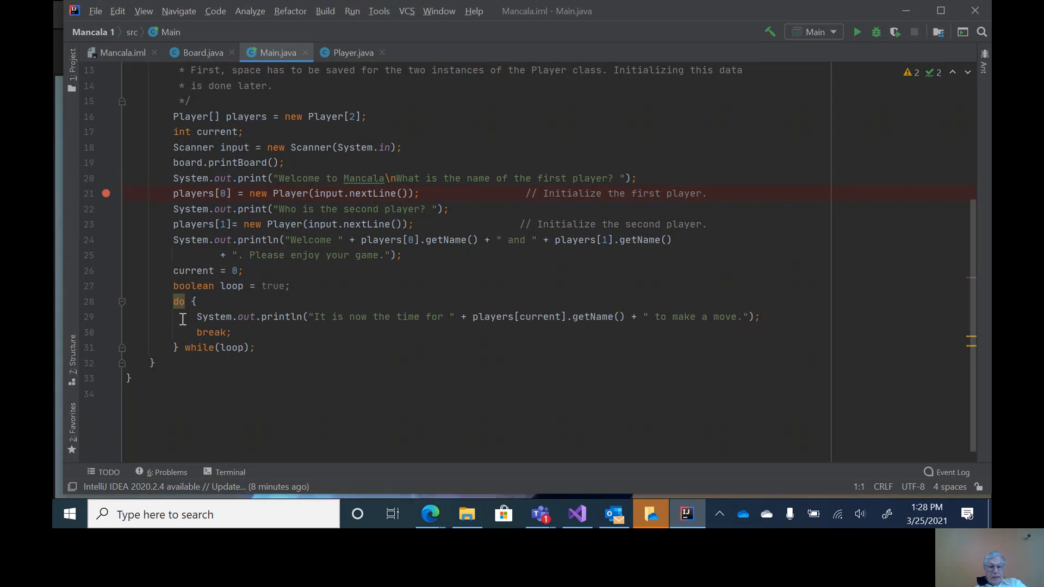
pyautogui.moveTo(383, 335)
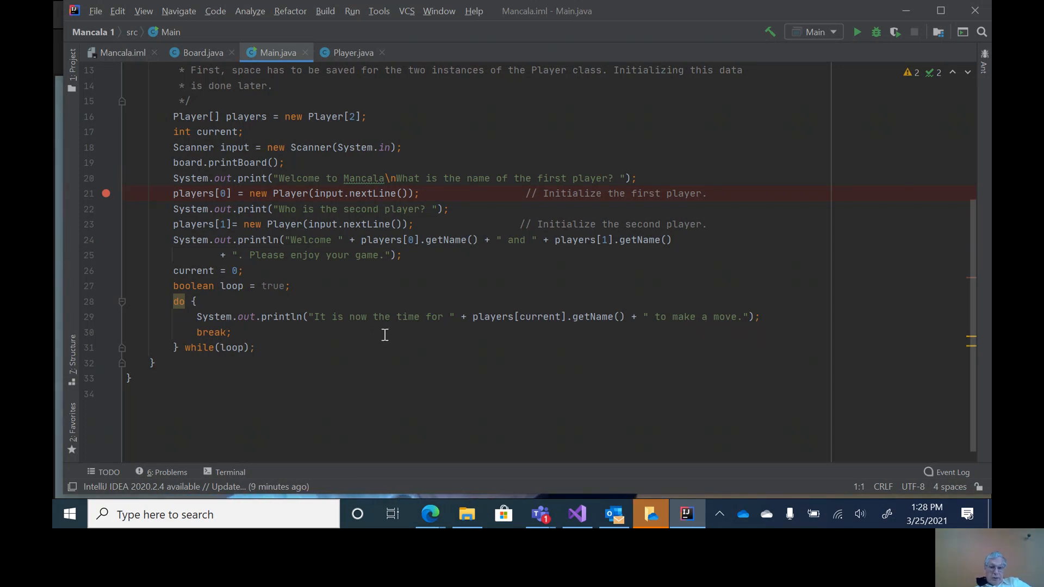
pyautogui.moveTo(380, 271)
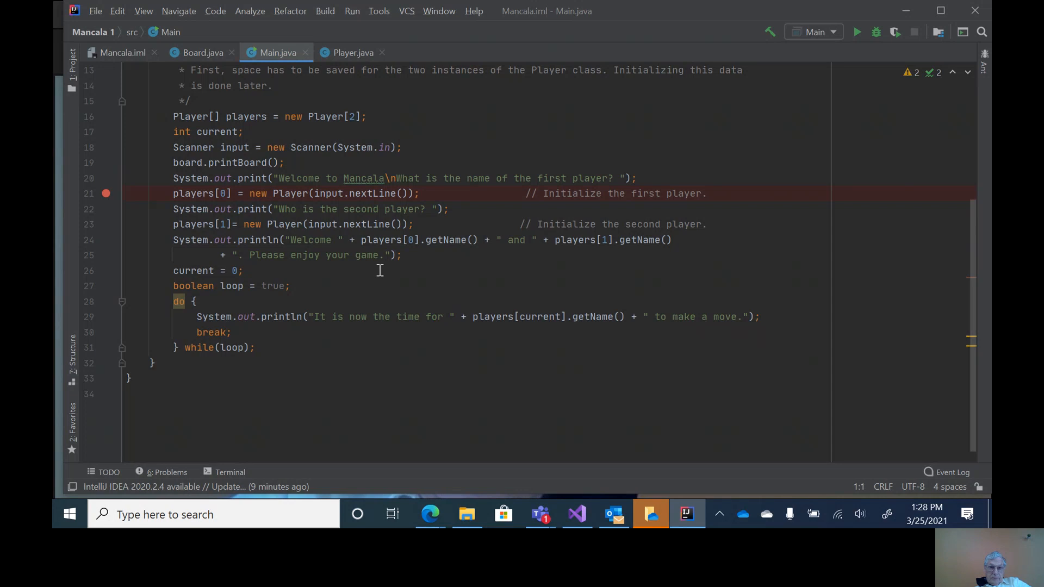
pyautogui.scroll(-3)
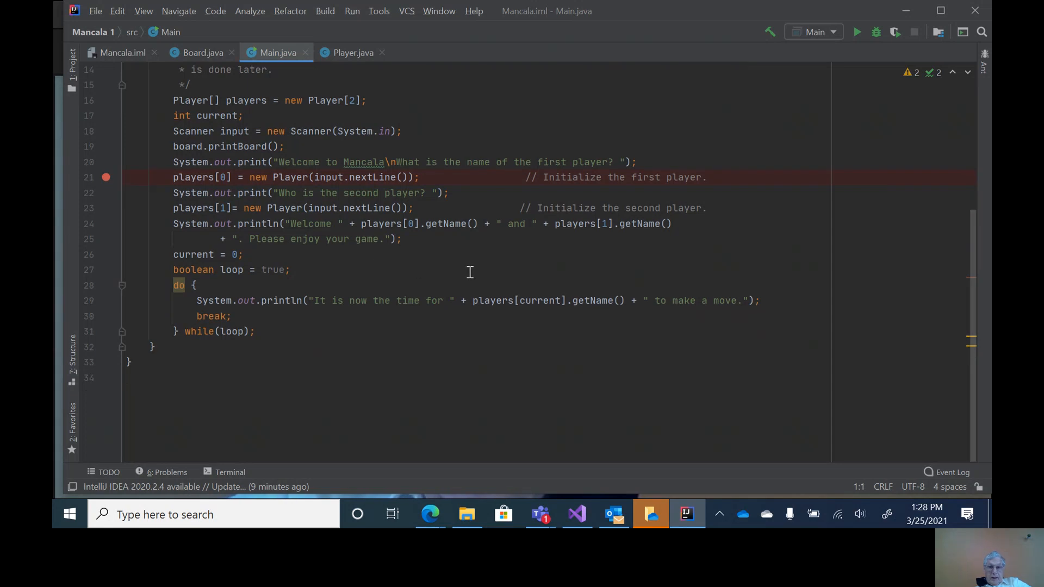
pyautogui.moveTo(543, 295)
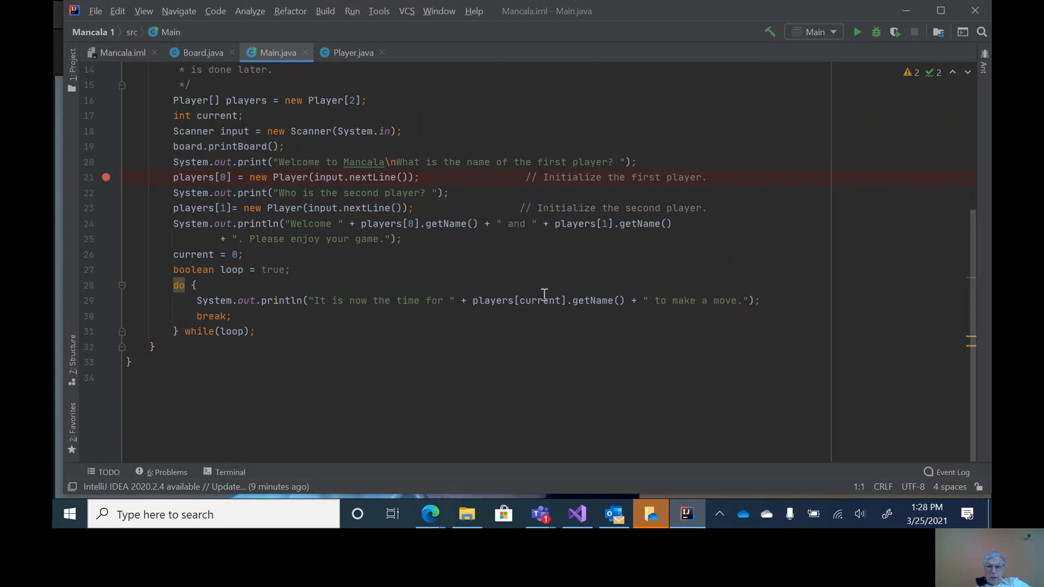
pyautogui.moveTo(770, 31)
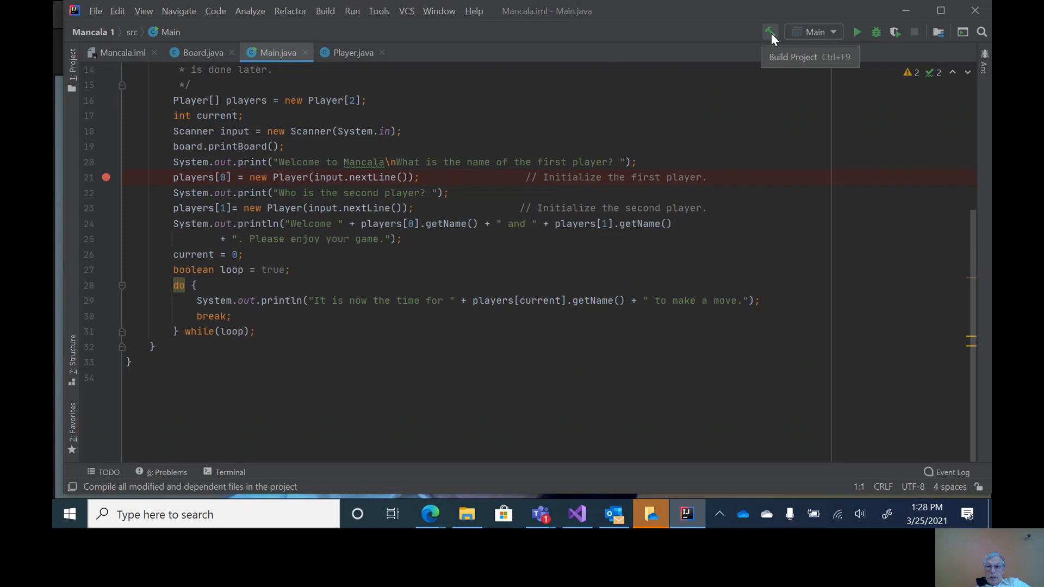
# Step: Build the whole Mancala project with the hammer icon and start Main
pyautogui.click(769, 31)
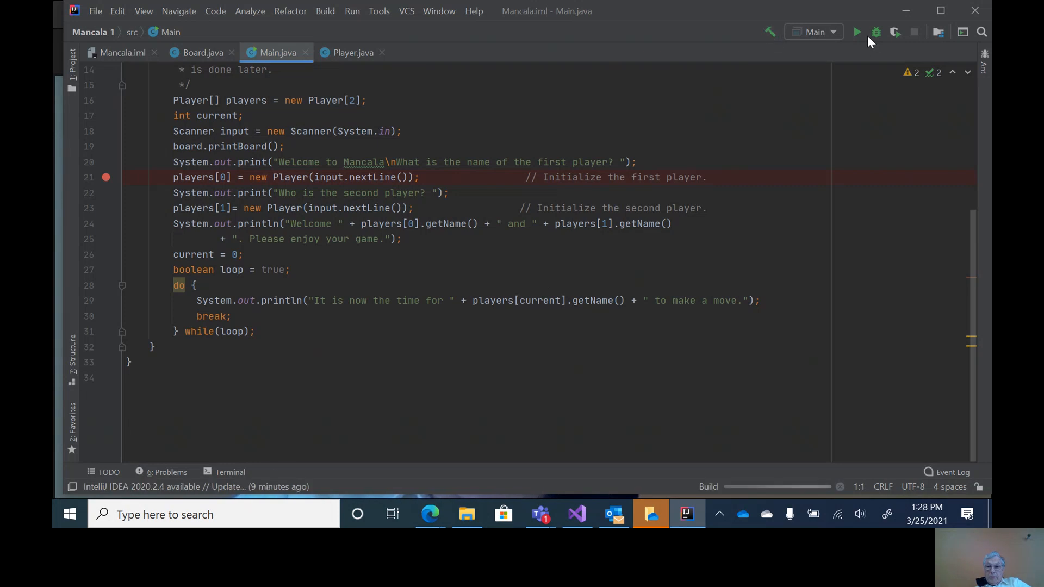
pyautogui.moveTo(875, 32)
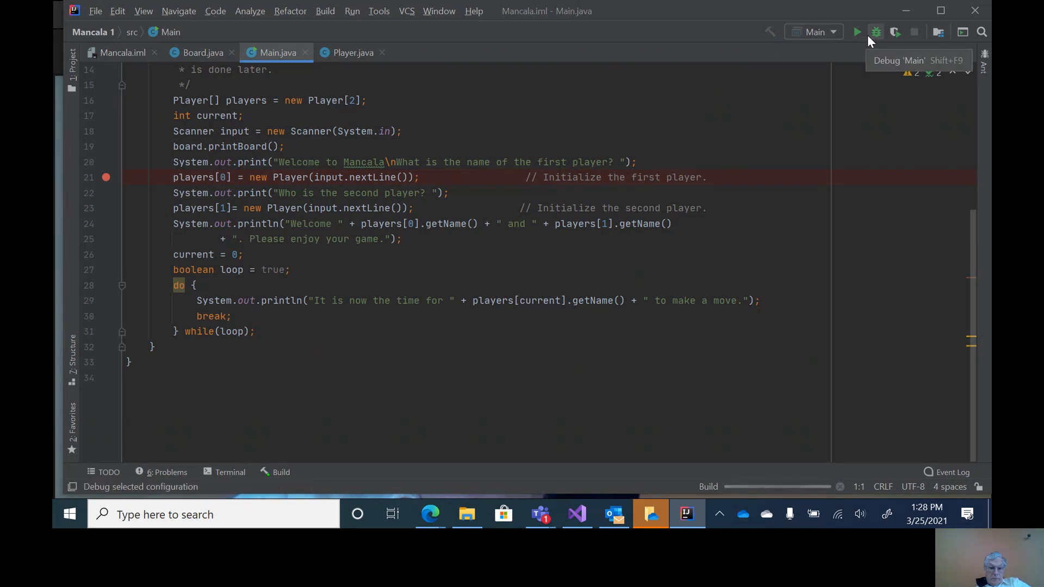
pyautogui.click(875, 32)
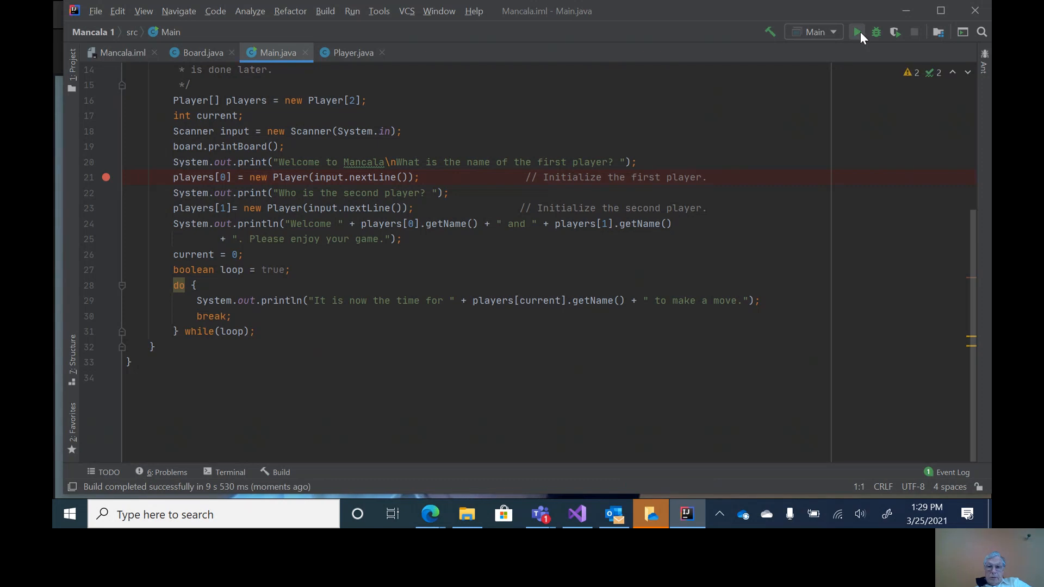
pyautogui.click(857, 32)
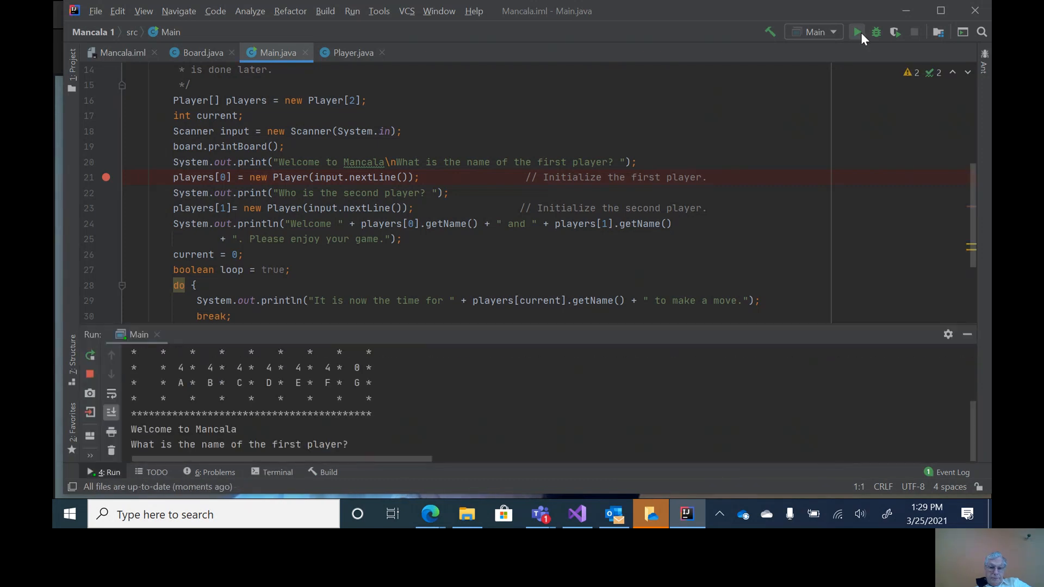
# Step: Run Main so the console prints the board and asks for the first player's name
pyautogui.click(858, 31)
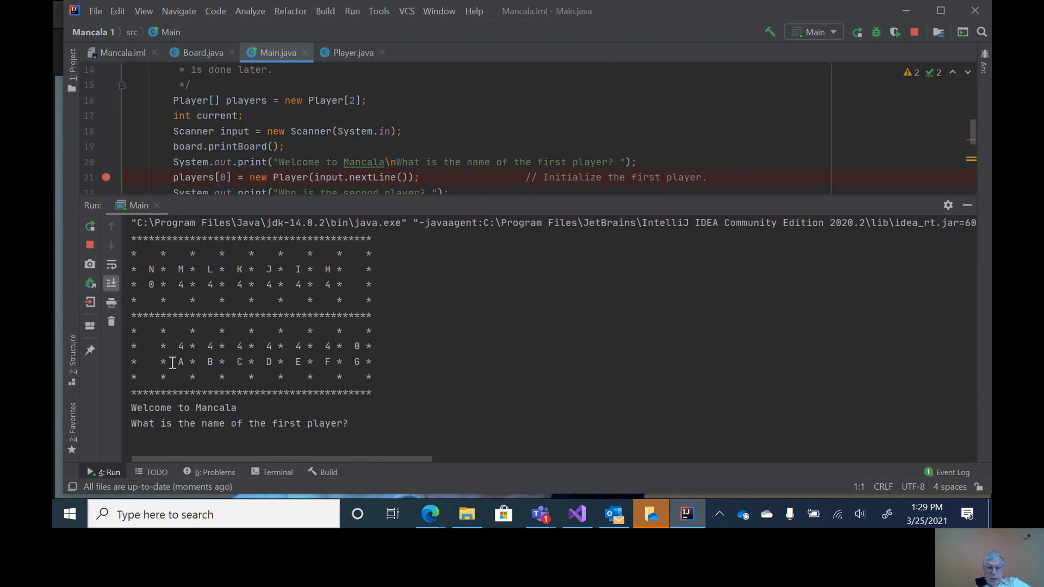
pyautogui.moveTo(401, 368)
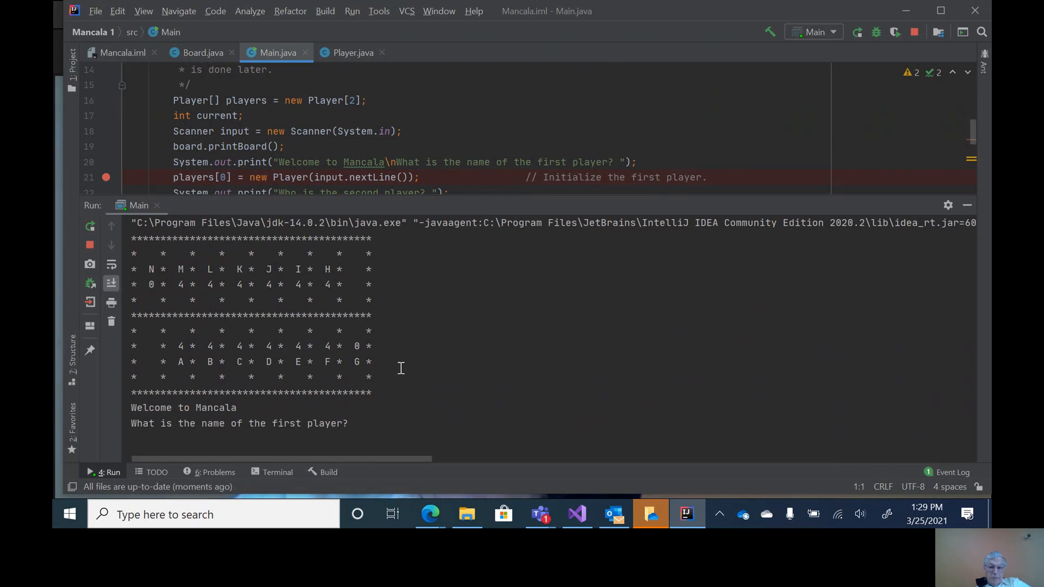
pyautogui.moveTo(411, 422)
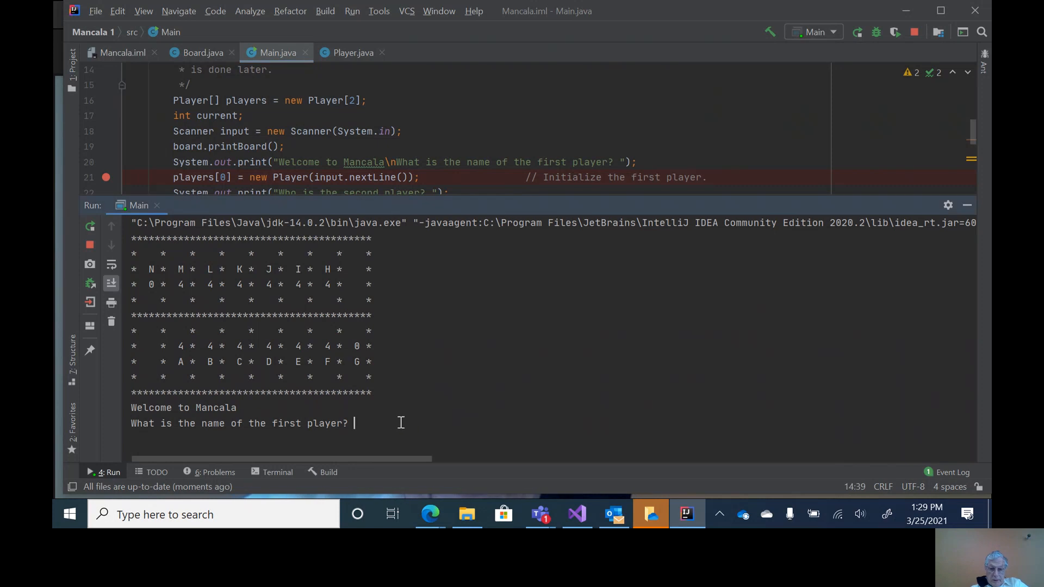
# Step: Enter player names 'Fred' and 'Wilma' so the game welcomes both and announces Fred's turn
pyautogui.write('Fred')
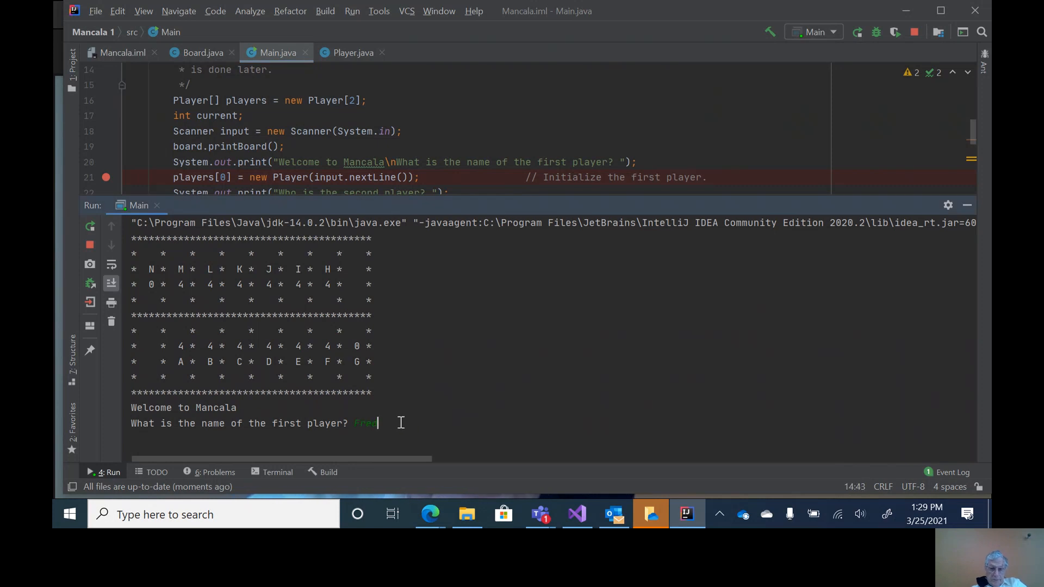
pyautogui.press('enter')
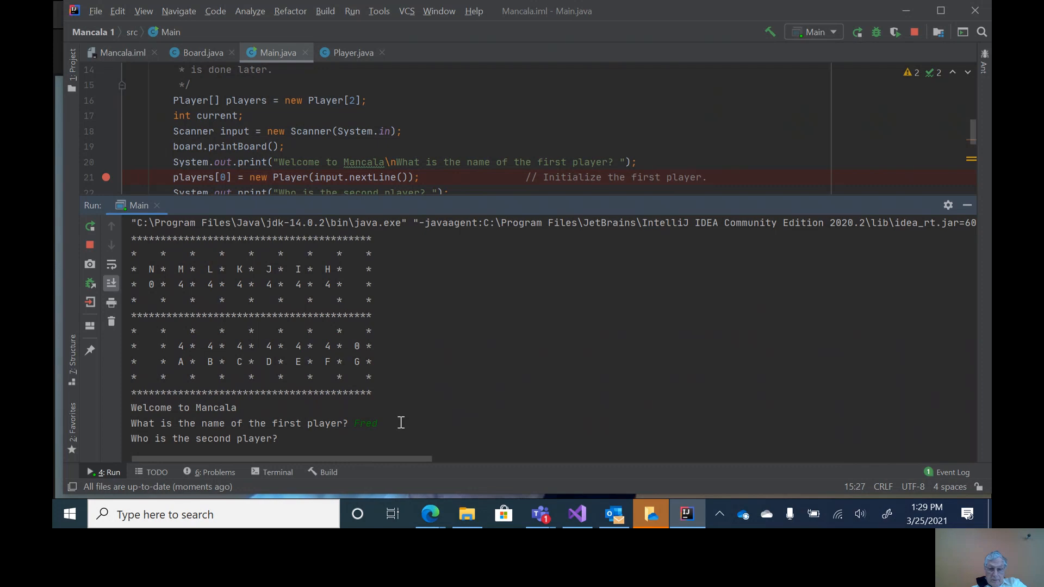
pyautogui.write('Wilma')
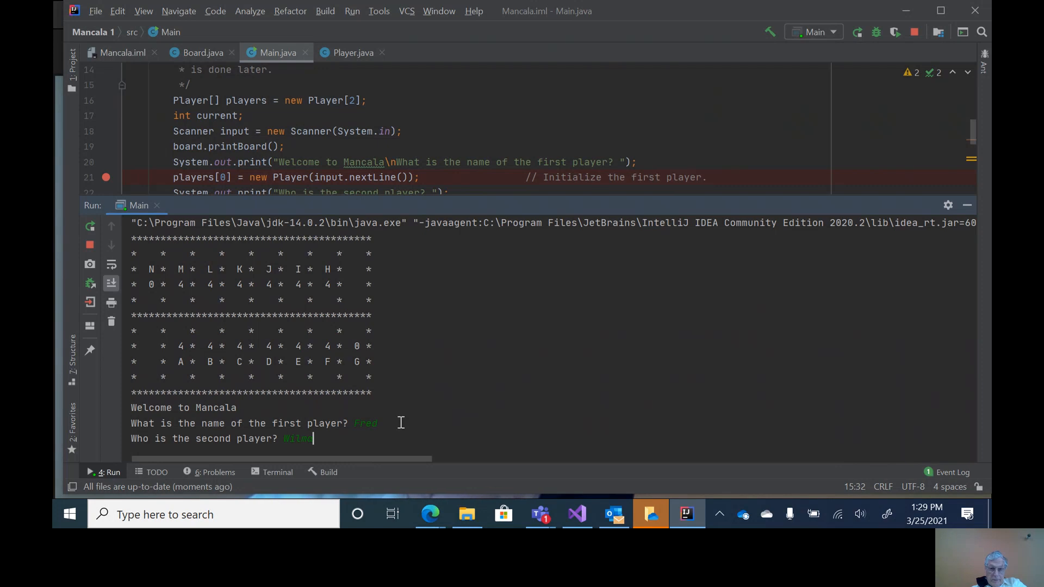
pyautogui.press('enter')
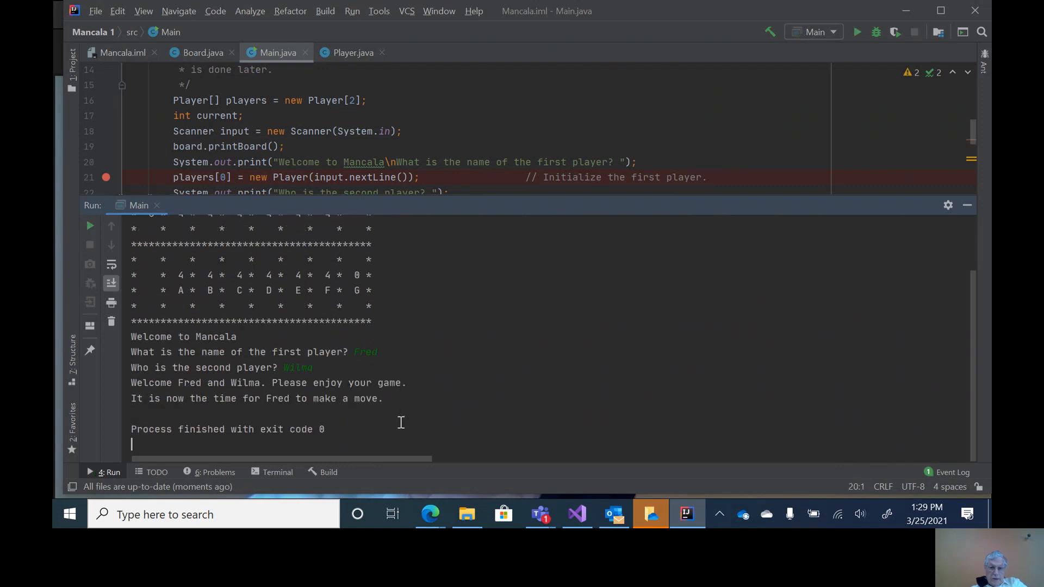